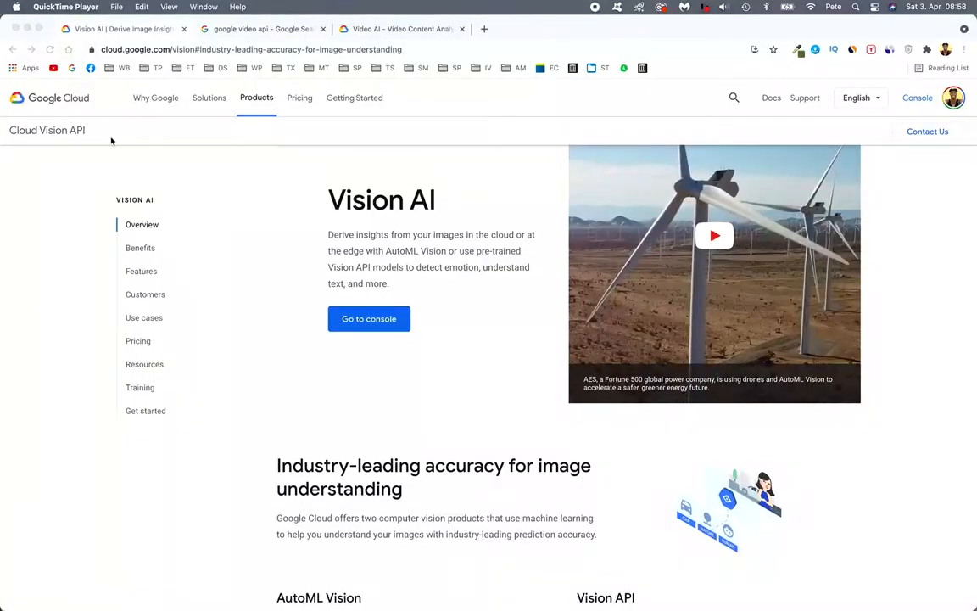
pyautogui.moveTo(331, 225)
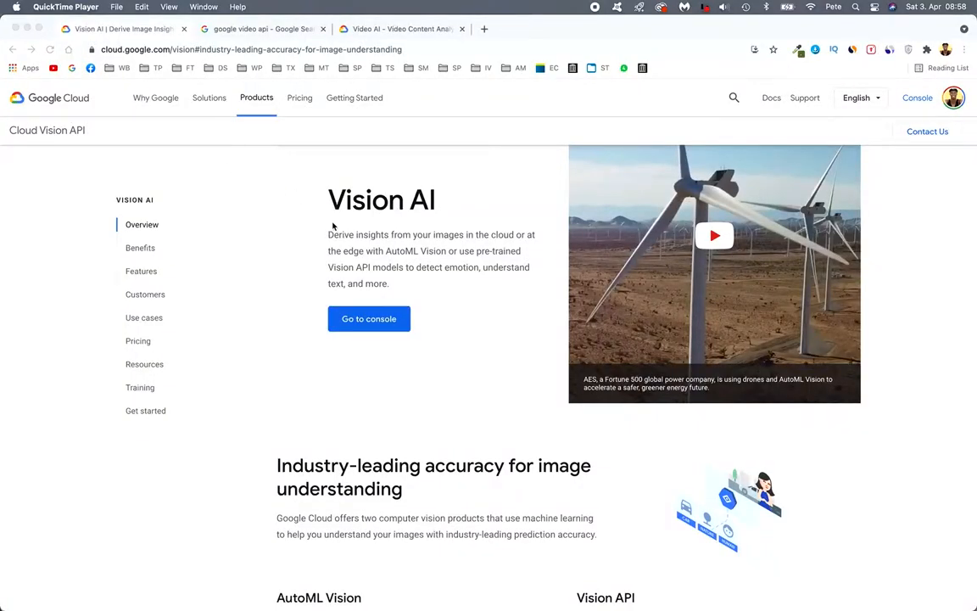
pyautogui.moveTo(380, 248)
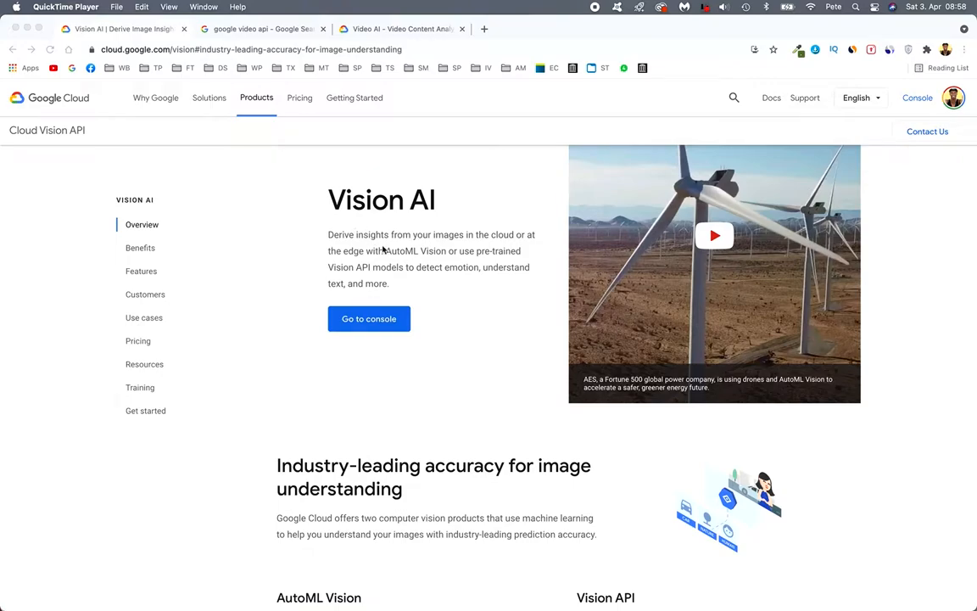
# Step: Scroll the Vision AI page down to the Try the API upload box
pyautogui.scroll(-3)
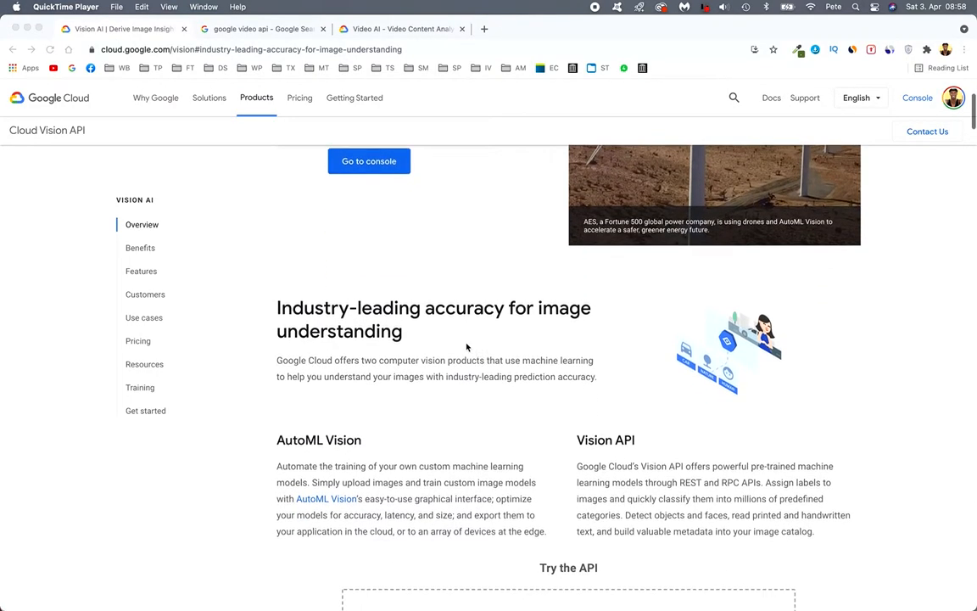
pyautogui.scroll(-3)
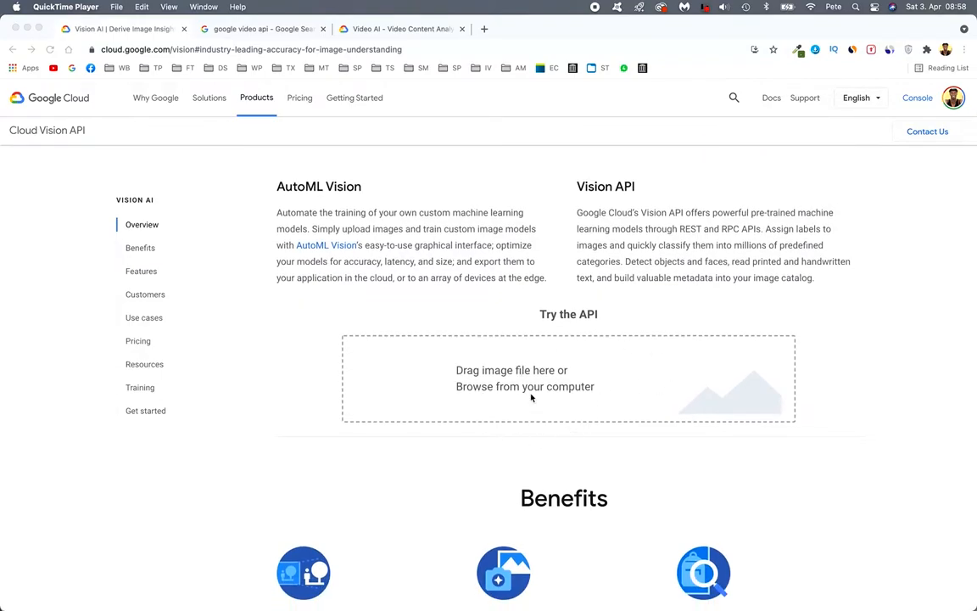
pyautogui.moveTo(589, 380)
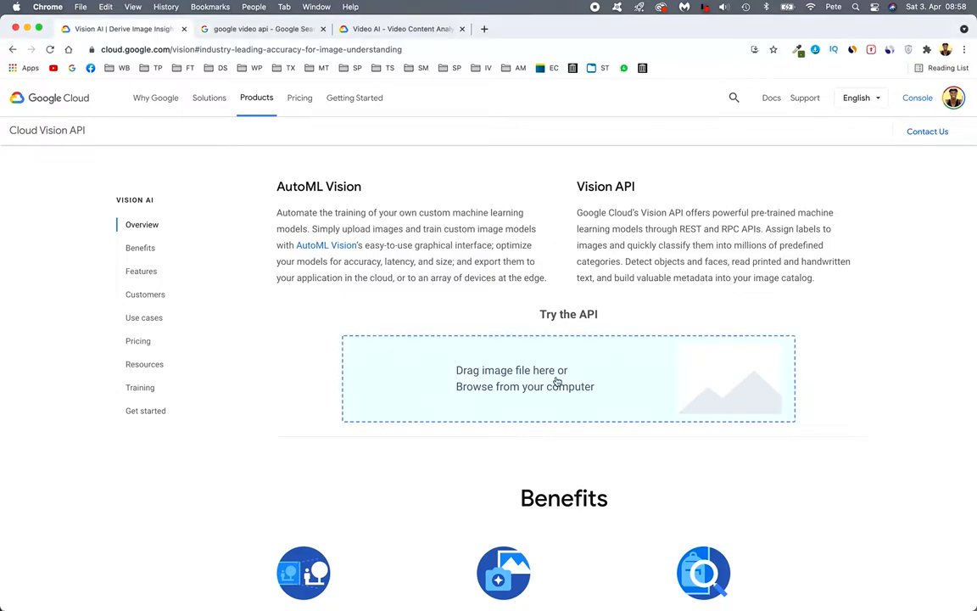
# Step: Choose the bride-on-the-beach photo from the file chooser and submit it for analysis
pyautogui.click(526, 387)
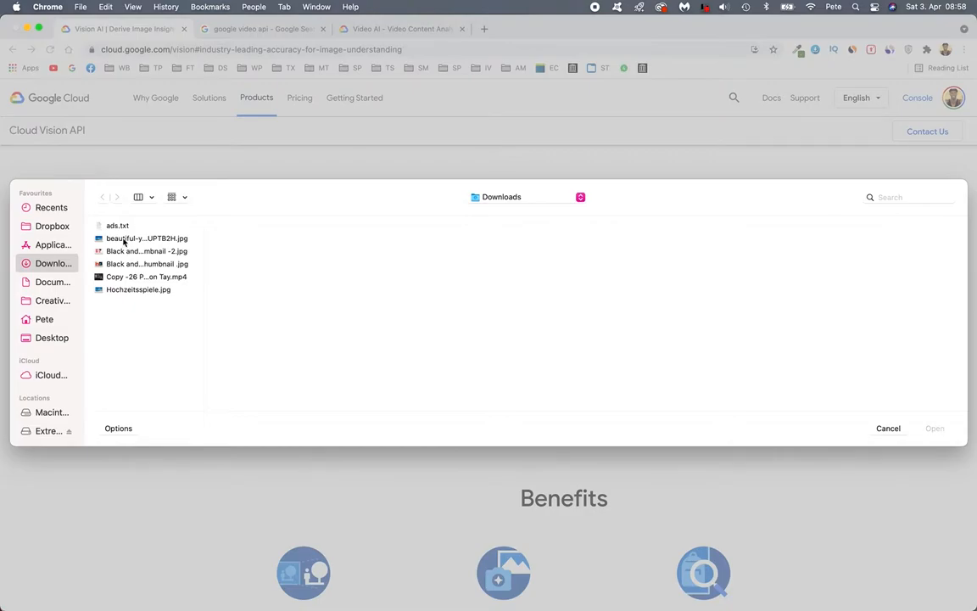
pyautogui.click(146, 238)
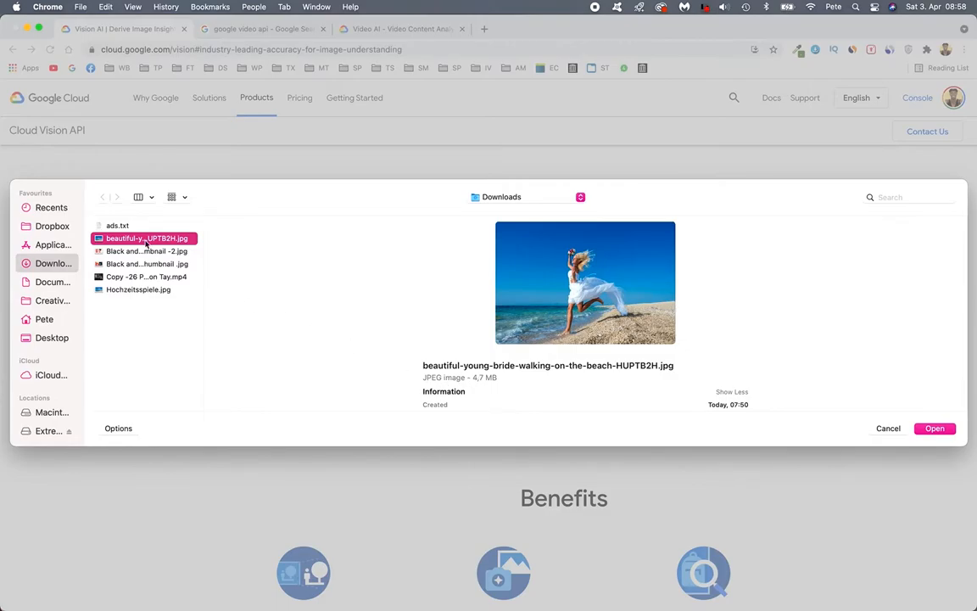
pyautogui.click(933, 427)
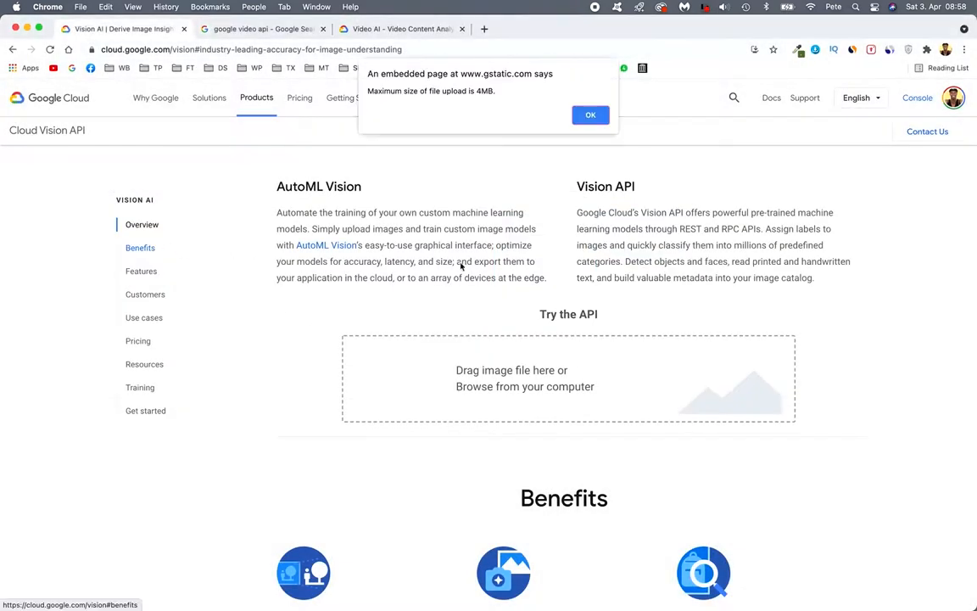
# Step: Dismiss the 4MB size warning and upload the smaller Hochzeitsspiele.jpg instead
pyautogui.click(590, 115)
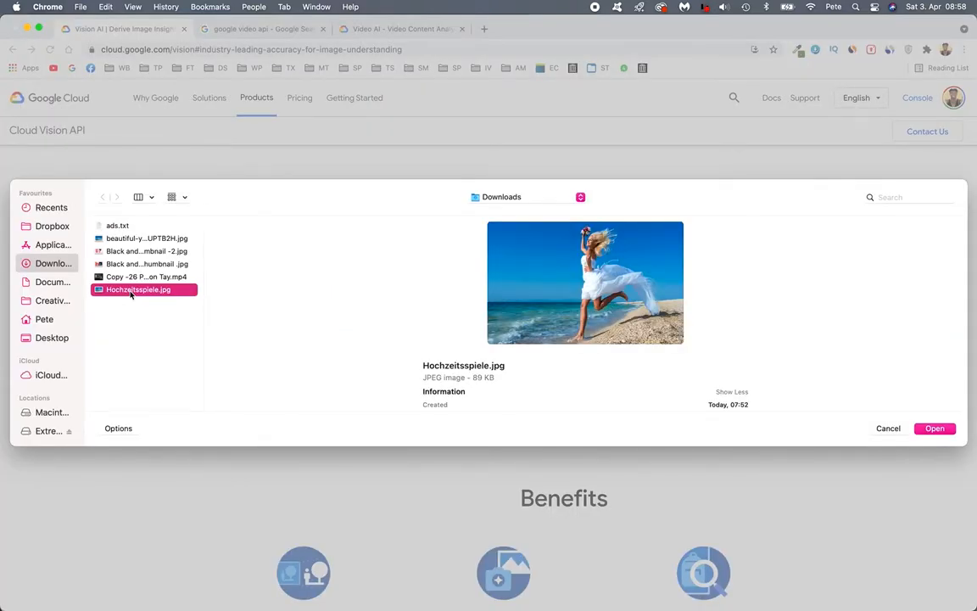
pyautogui.click(935, 428)
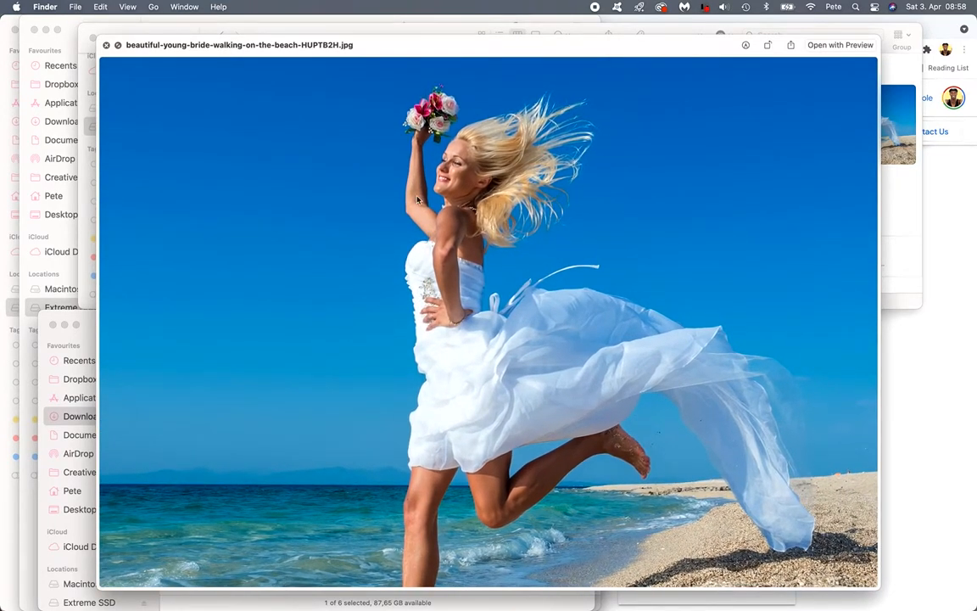
pyautogui.moveTo(577, 365)
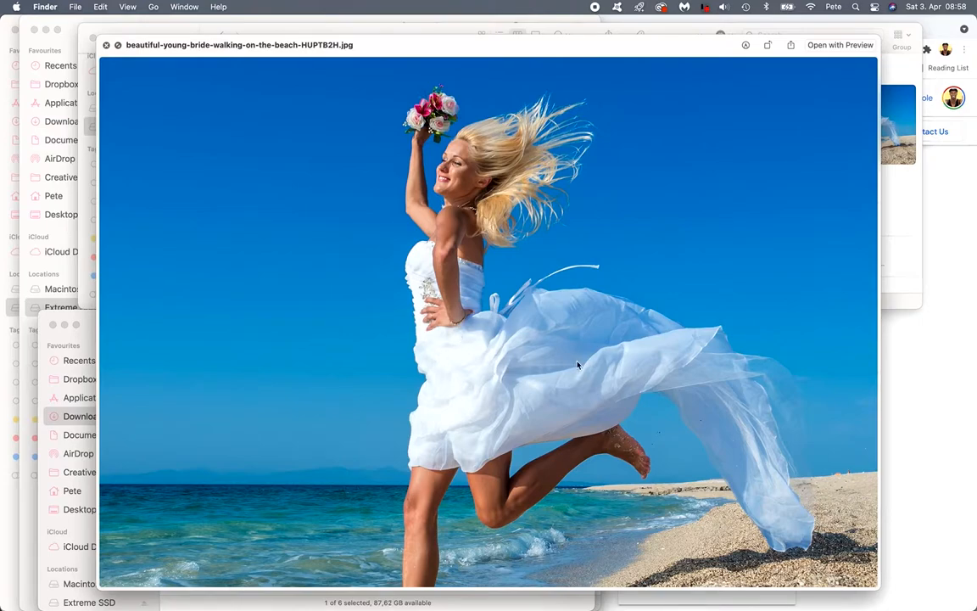
# Step: Scroll down through the face analysis results for Hochzeitsspiele.jpg
pyautogui.scroll(-3)
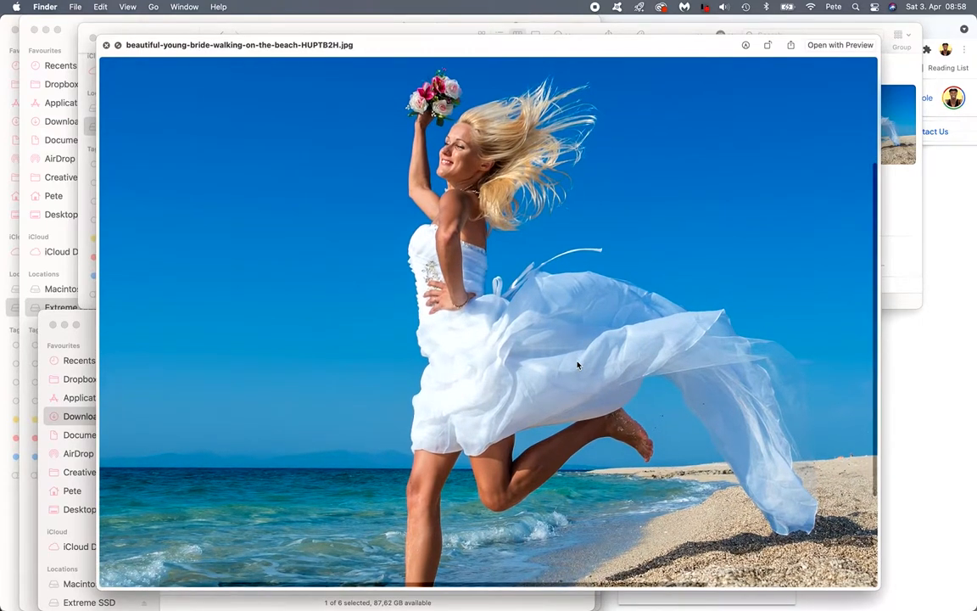
pyautogui.scroll(-3)
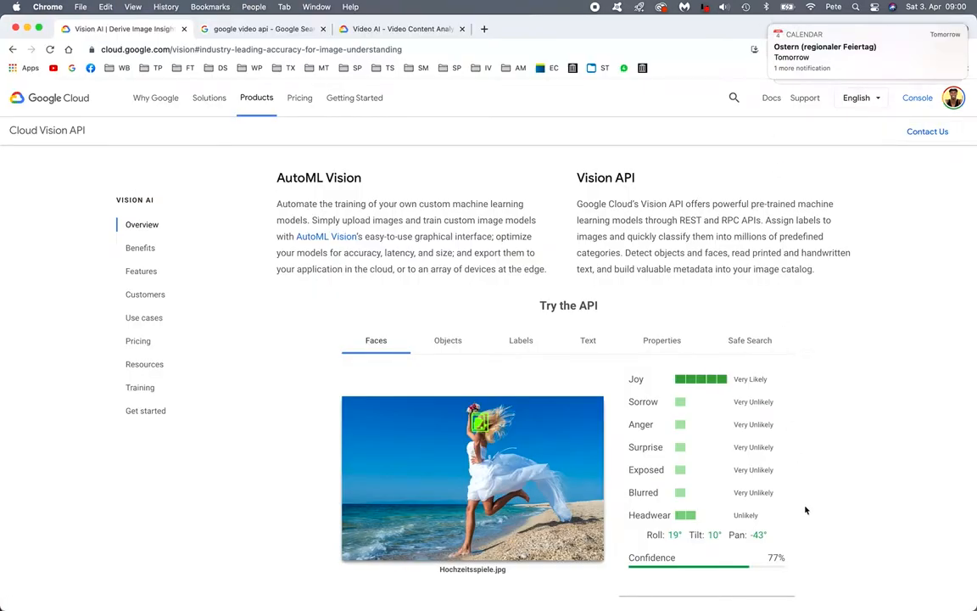
# Step: Scroll through the Faces results: joy very likely, other emotions very unlikely, pan −43°, 77% confidence
pyautogui.scroll(-3)
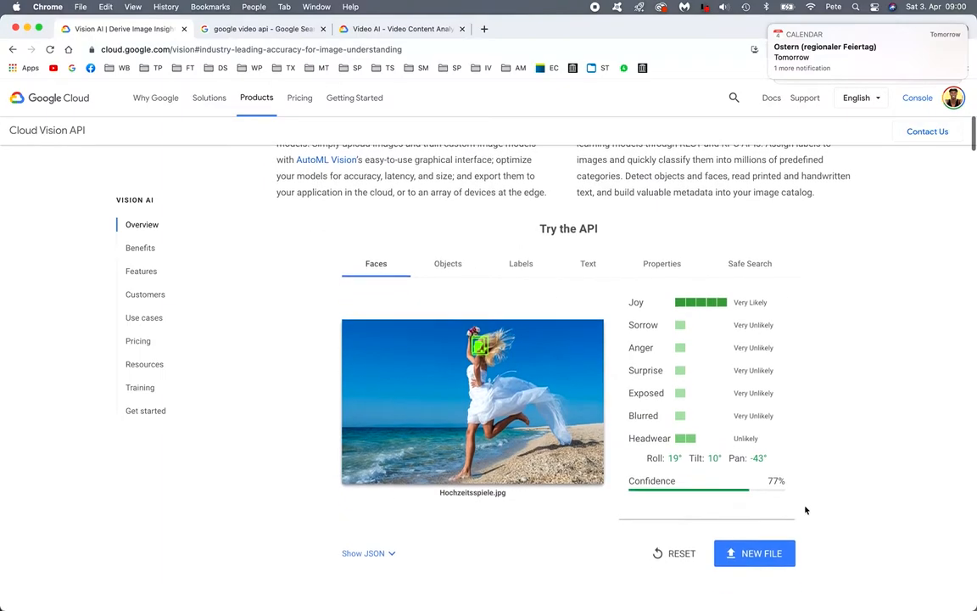
pyautogui.scroll(-3)
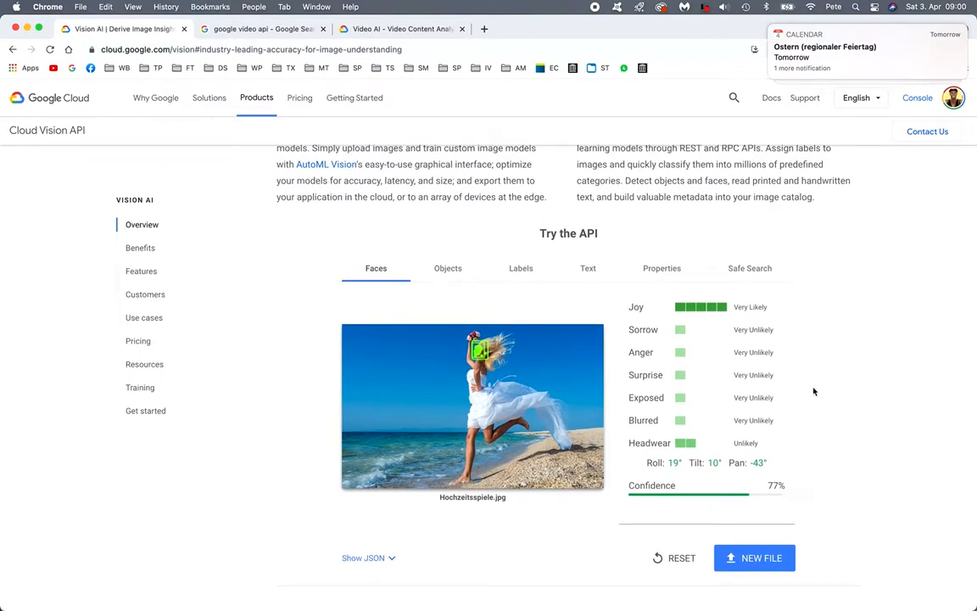
pyautogui.moveTo(799, 377)
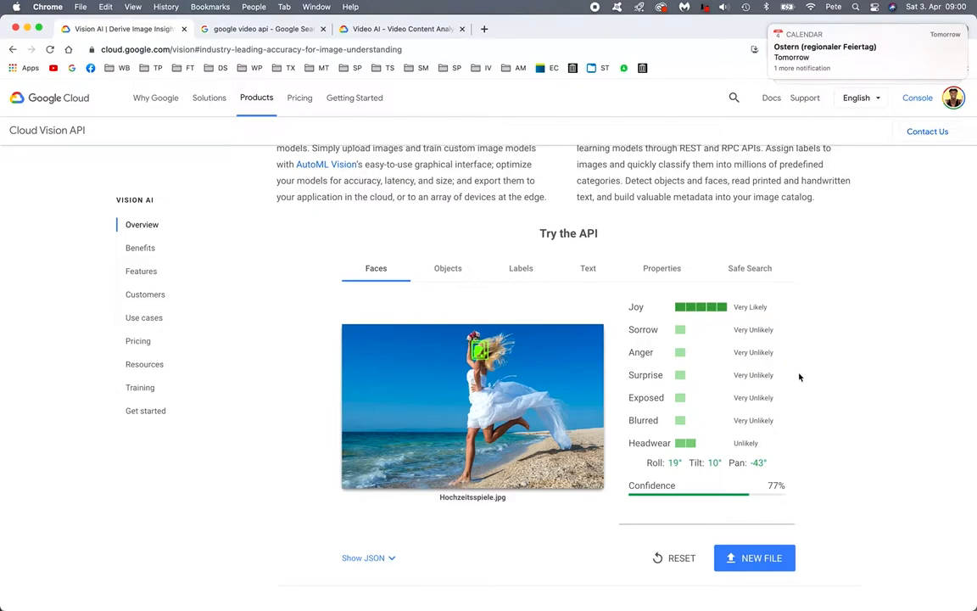
pyautogui.scroll(-3)
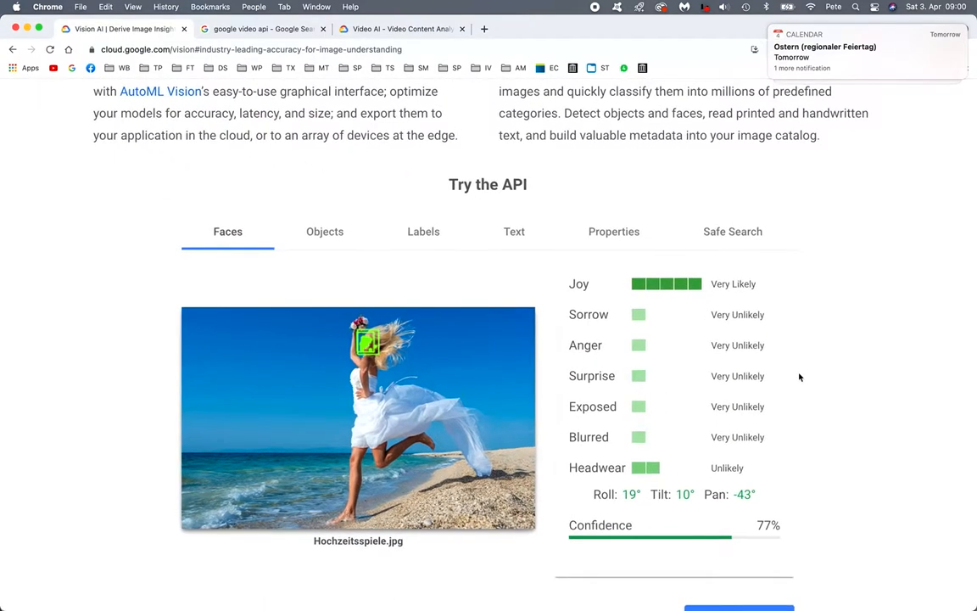
pyautogui.scroll(-3)
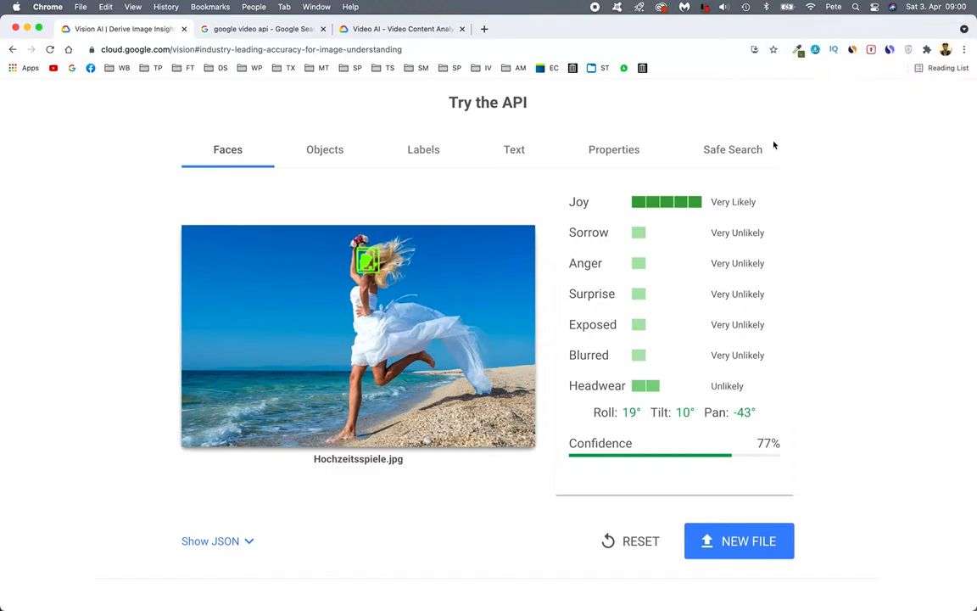
pyautogui.moveTo(655, 214)
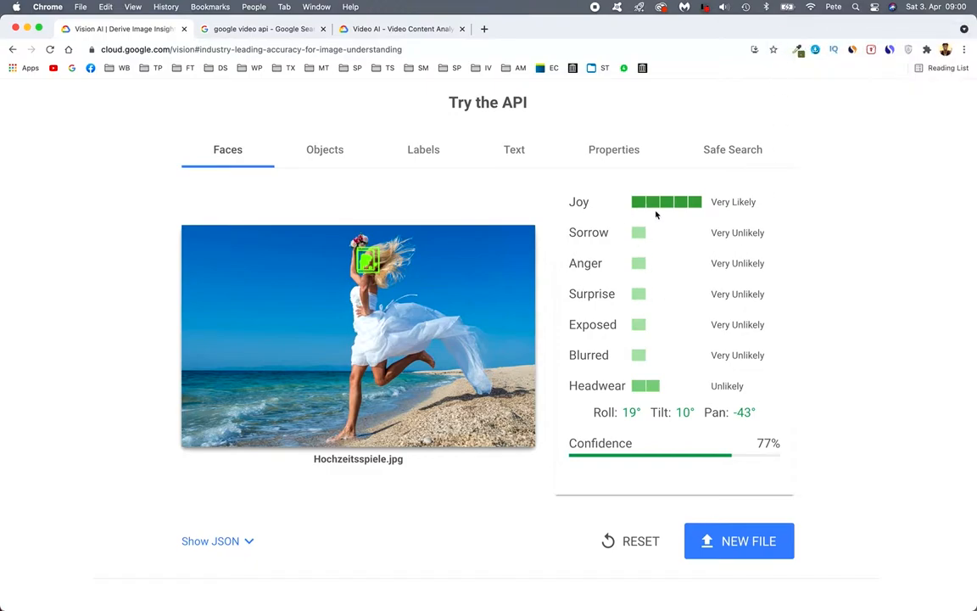
pyautogui.moveTo(641, 214)
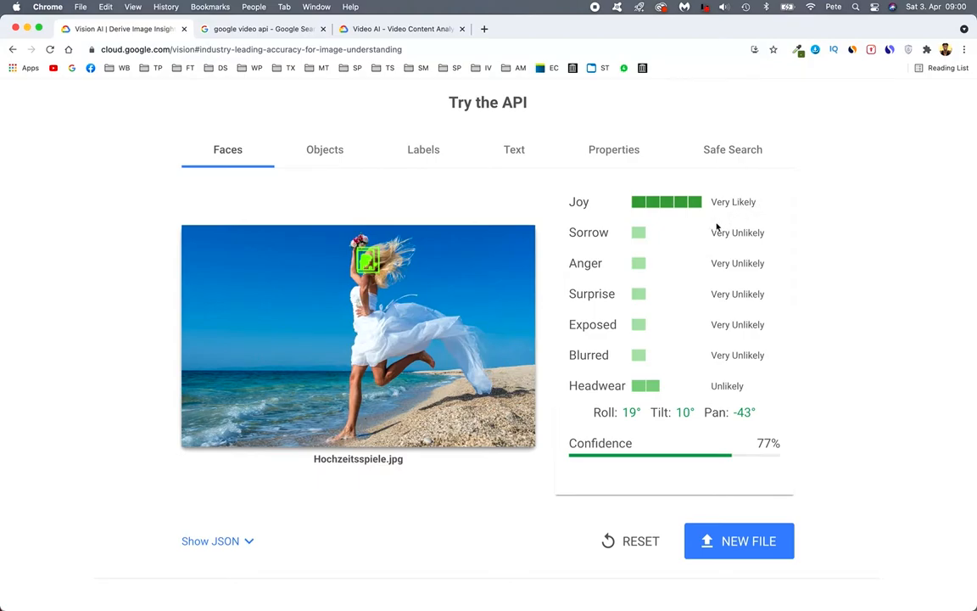
pyautogui.moveTo(716, 261)
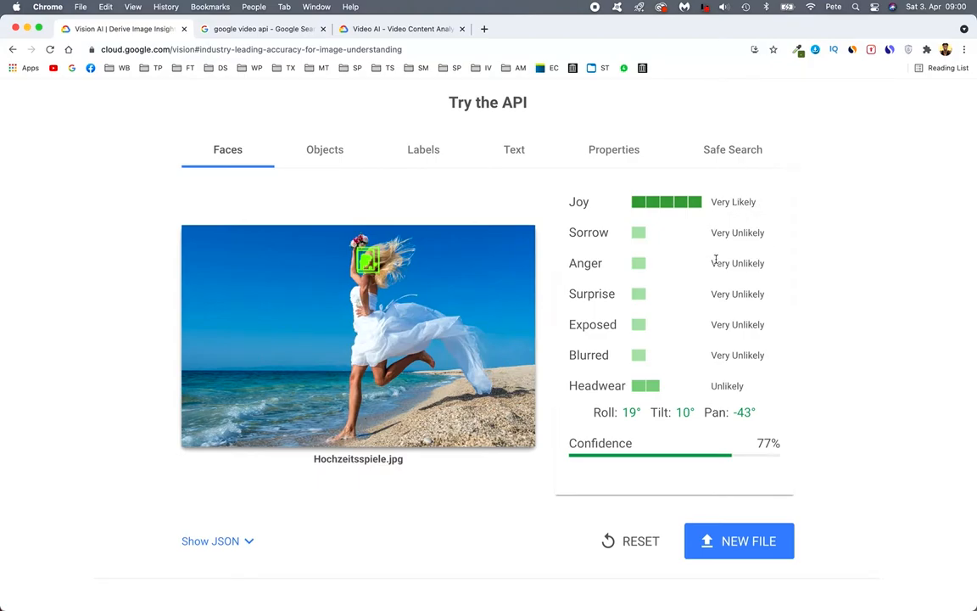
pyautogui.moveTo(733, 294)
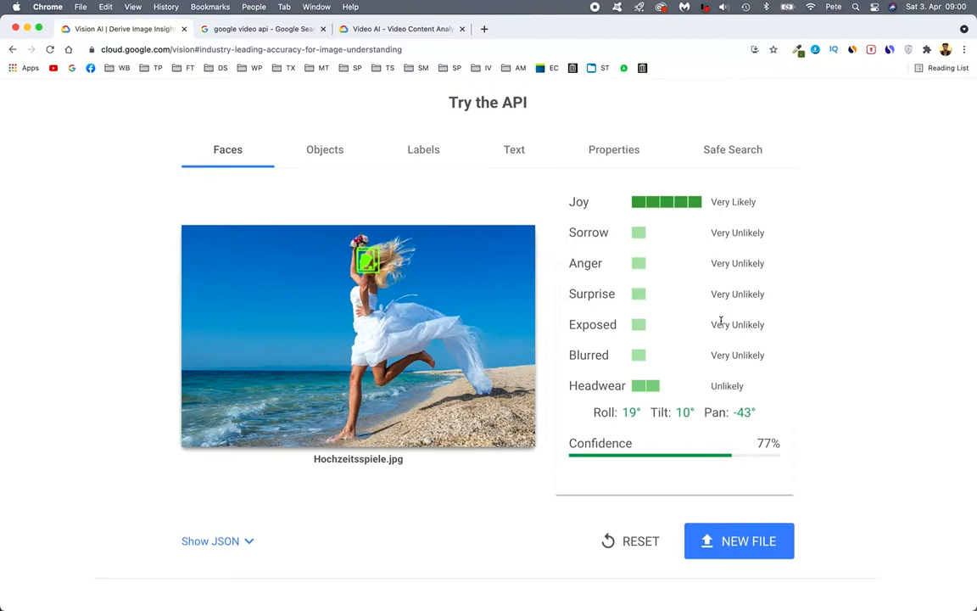
pyautogui.moveTo(743, 380)
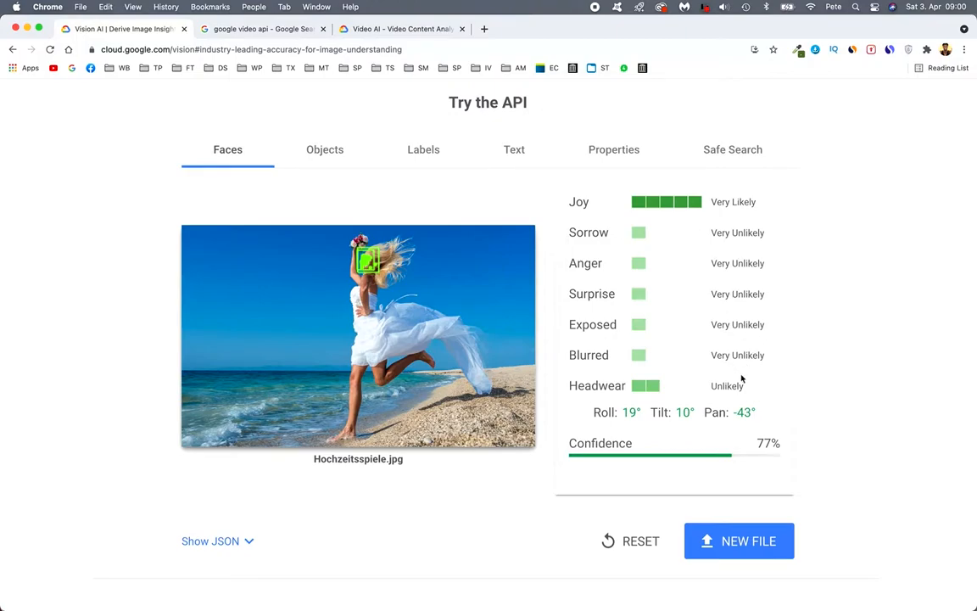
pyautogui.moveTo(523, 399)
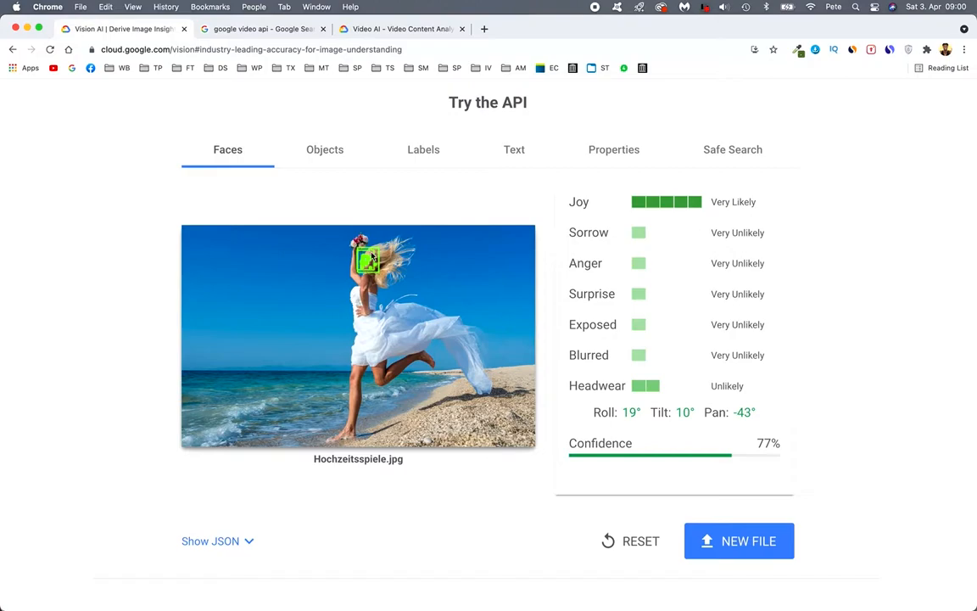
pyautogui.moveTo(330, 522)
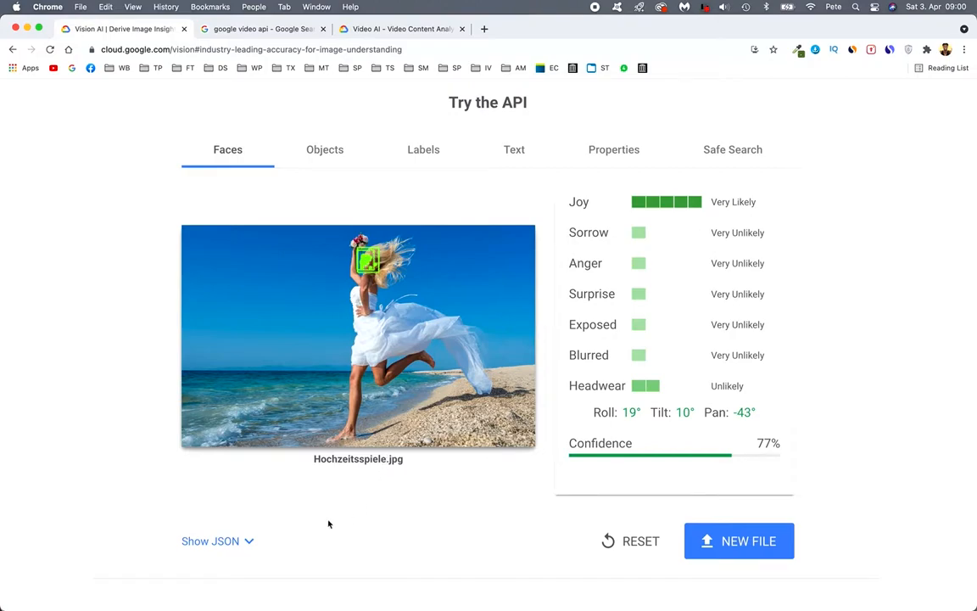
pyautogui.moveTo(251, 543)
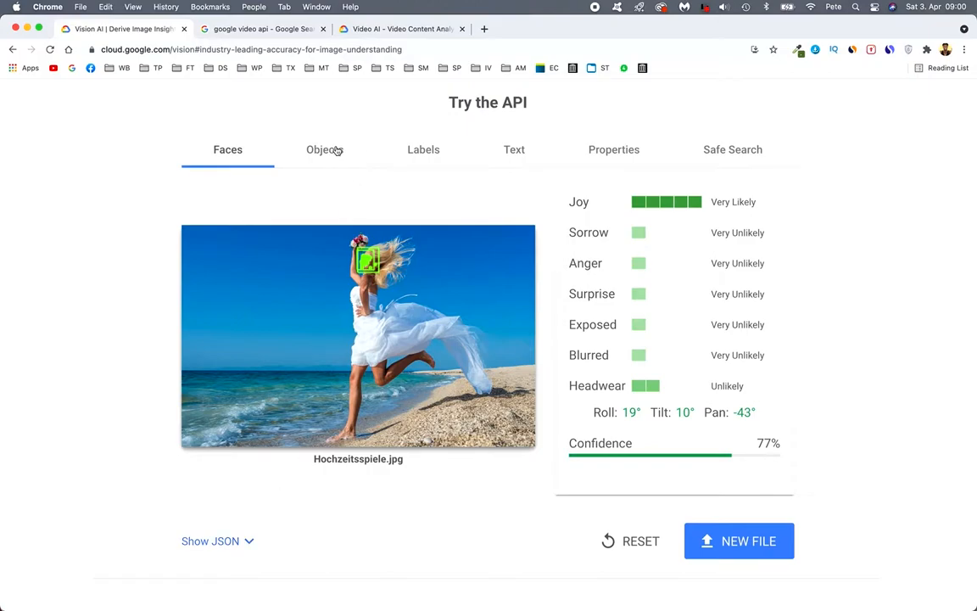
# Step: Show the detected objects: Person 87%, Dress 84%, Person 67%
pyautogui.click(324, 149)
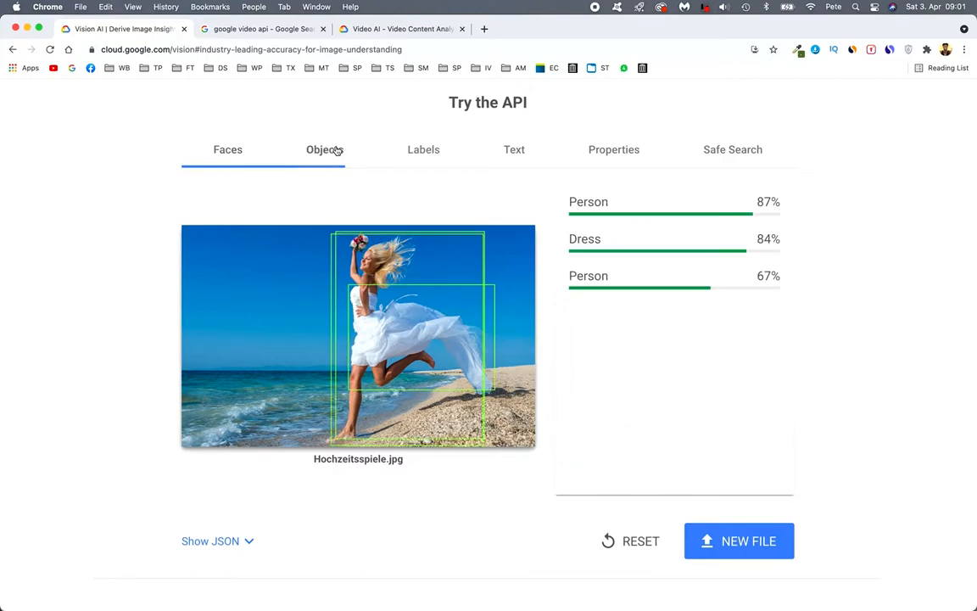
pyautogui.moveTo(587, 201)
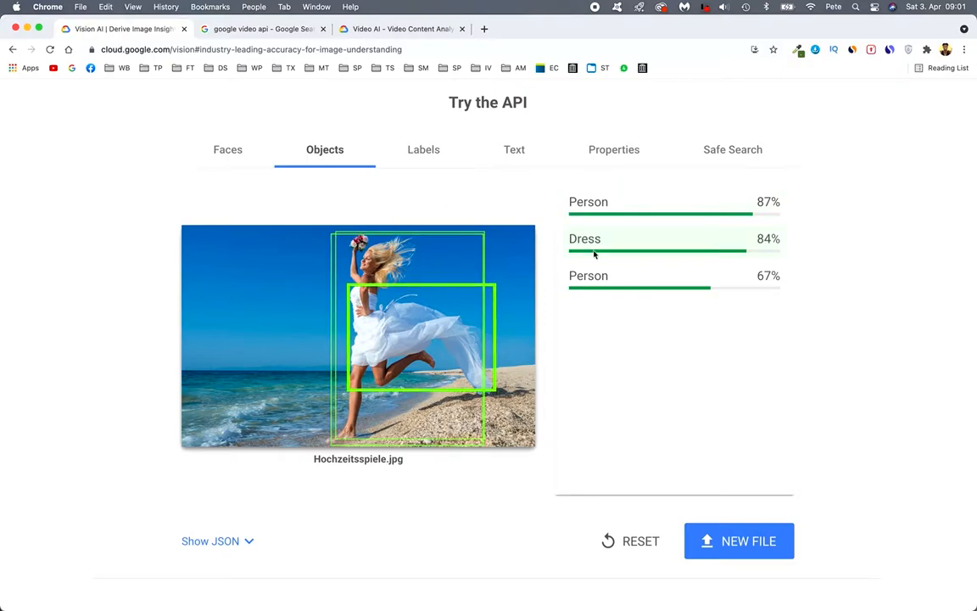
pyautogui.moveTo(471, 333)
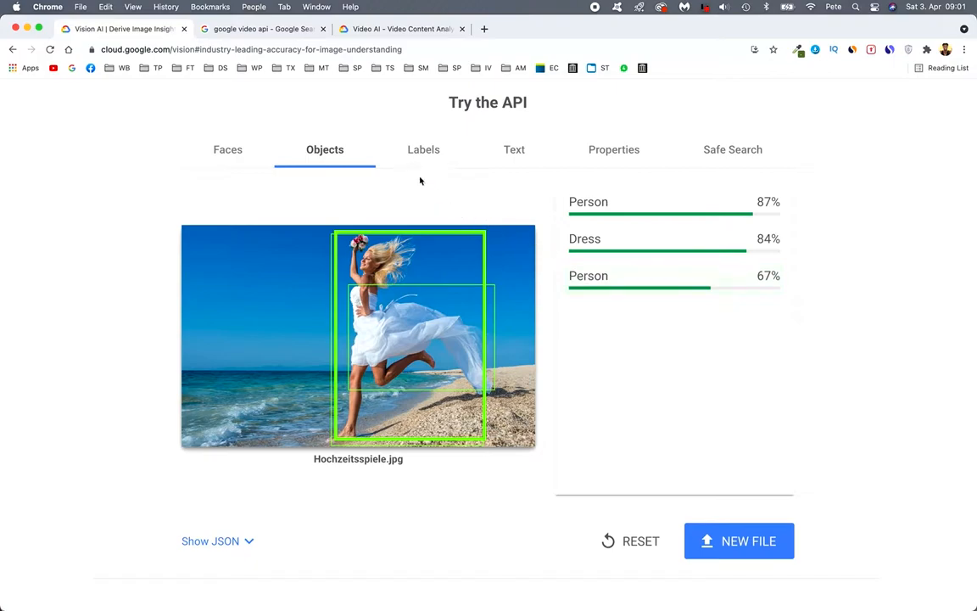
# Step: Show the descriptive labels for the beach photo and scroll through the full list
pyautogui.click(425, 149)
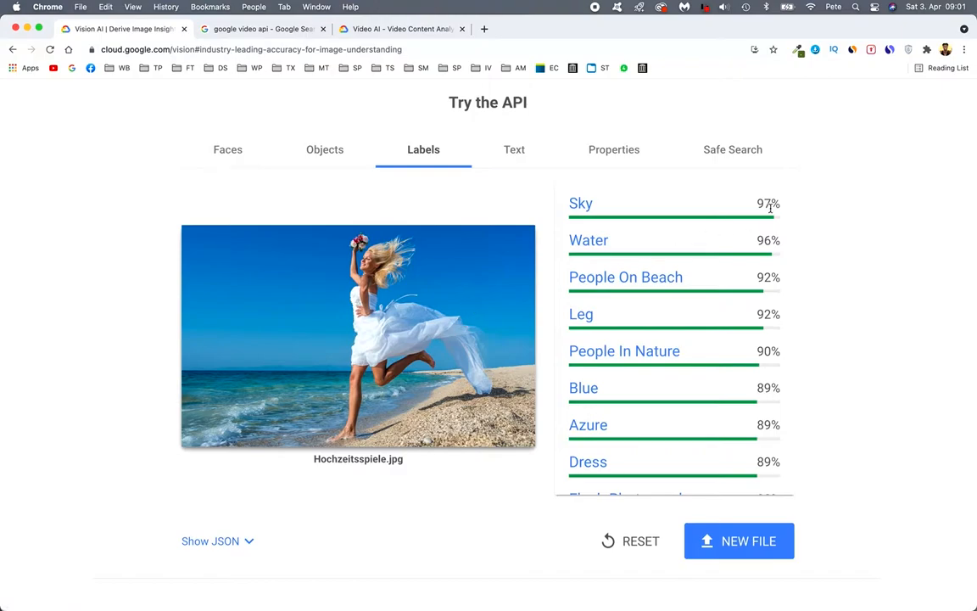
pyautogui.moveTo(594, 259)
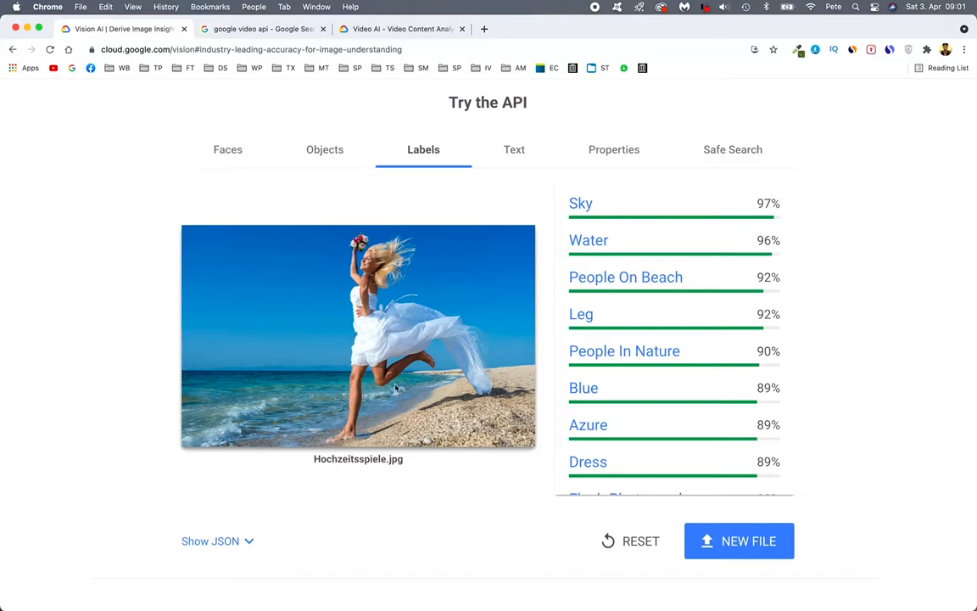
pyautogui.moveTo(349, 417)
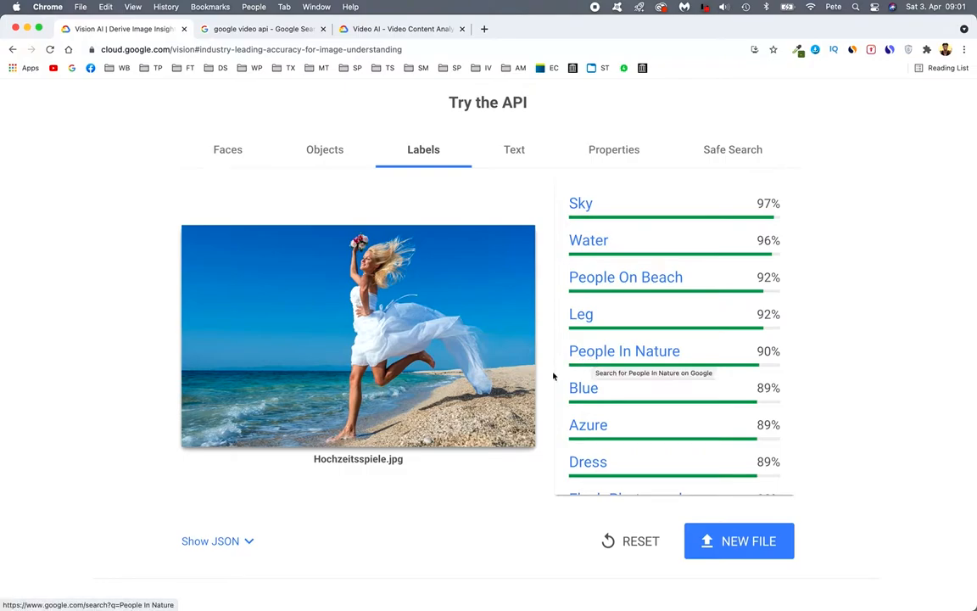
pyautogui.moveTo(609, 422)
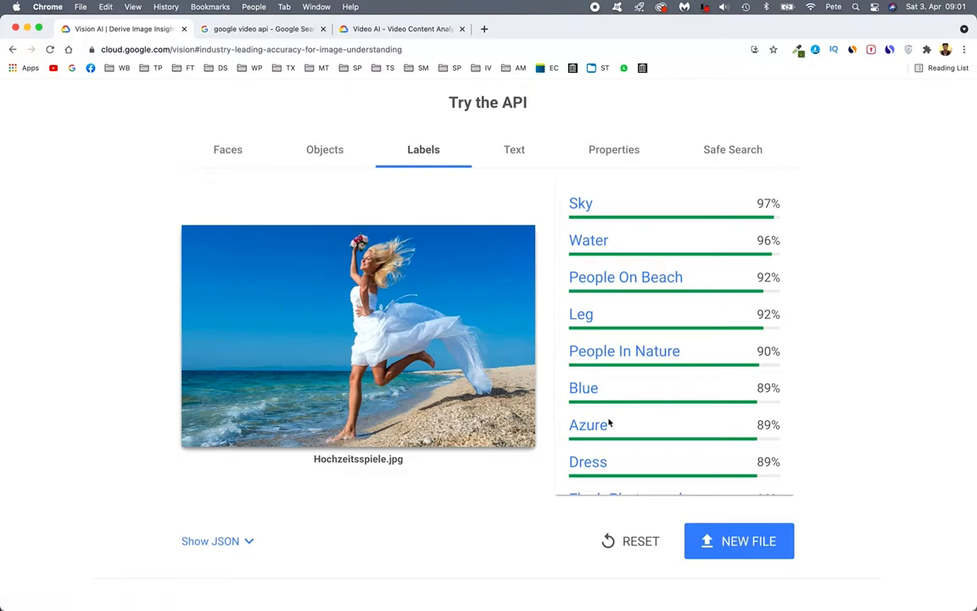
pyautogui.moveTo(631, 468)
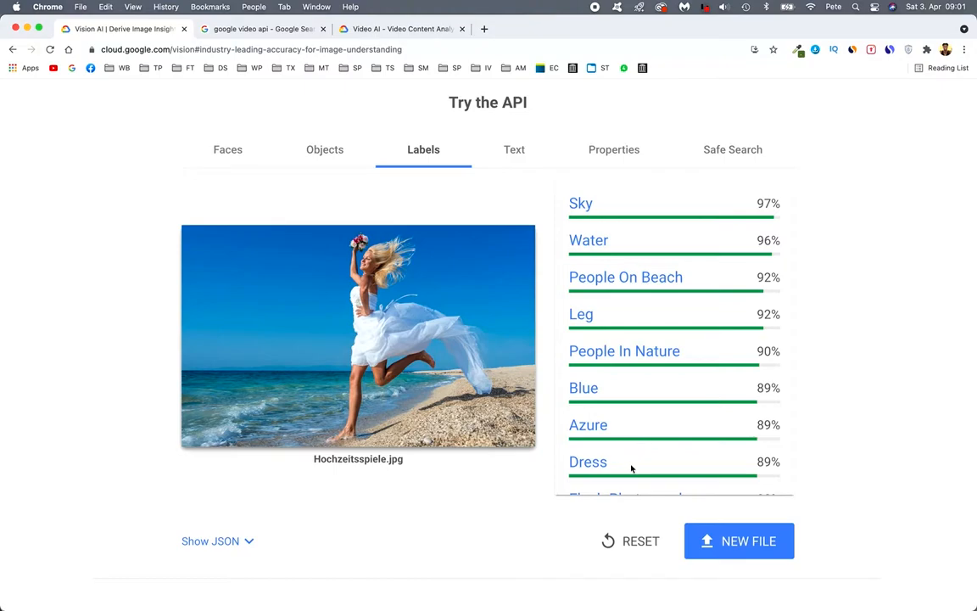
pyautogui.scroll(-3)
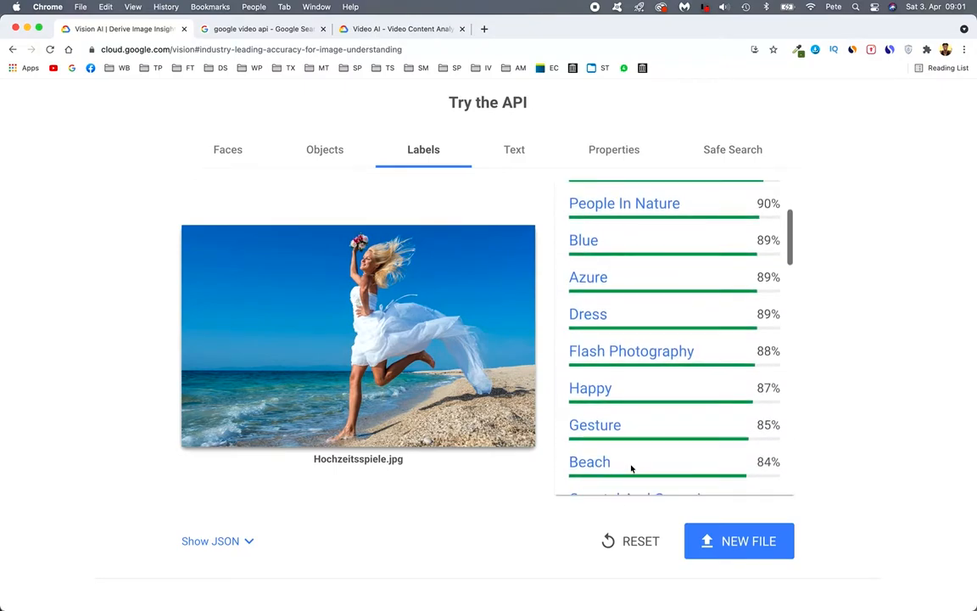
pyautogui.scroll(3)
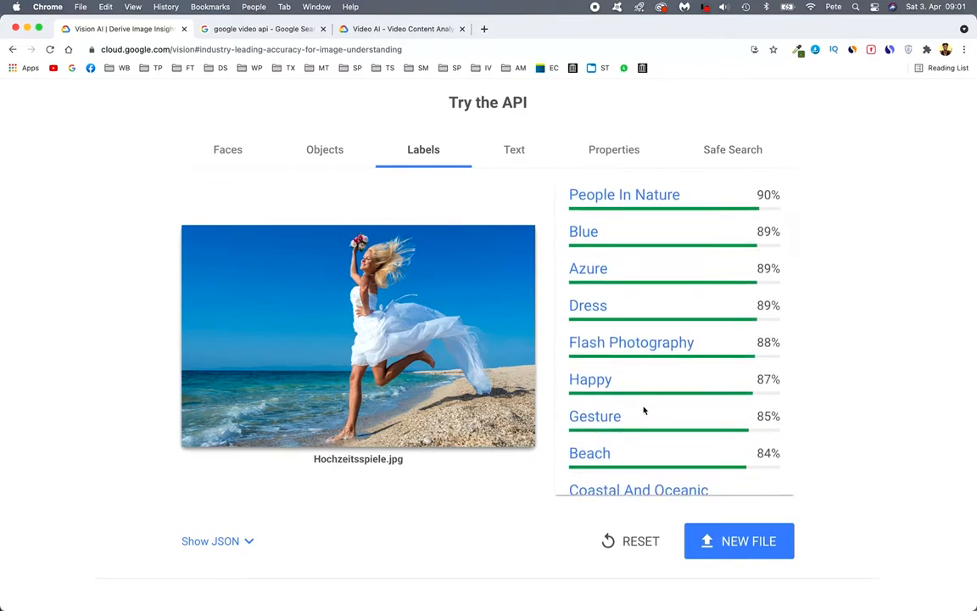
pyautogui.scroll(-3)
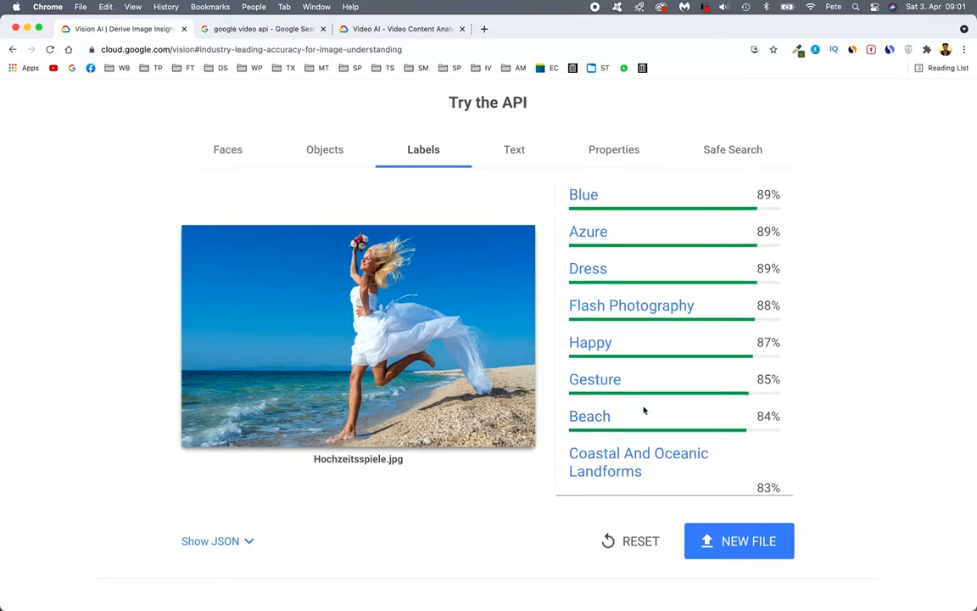
pyautogui.scroll(-3)
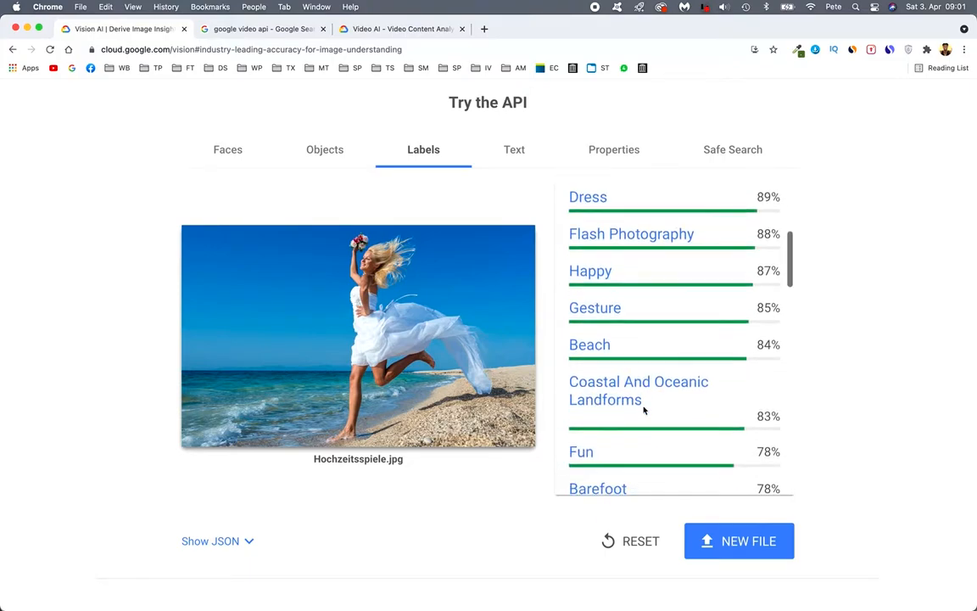
pyautogui.scroll(-3)
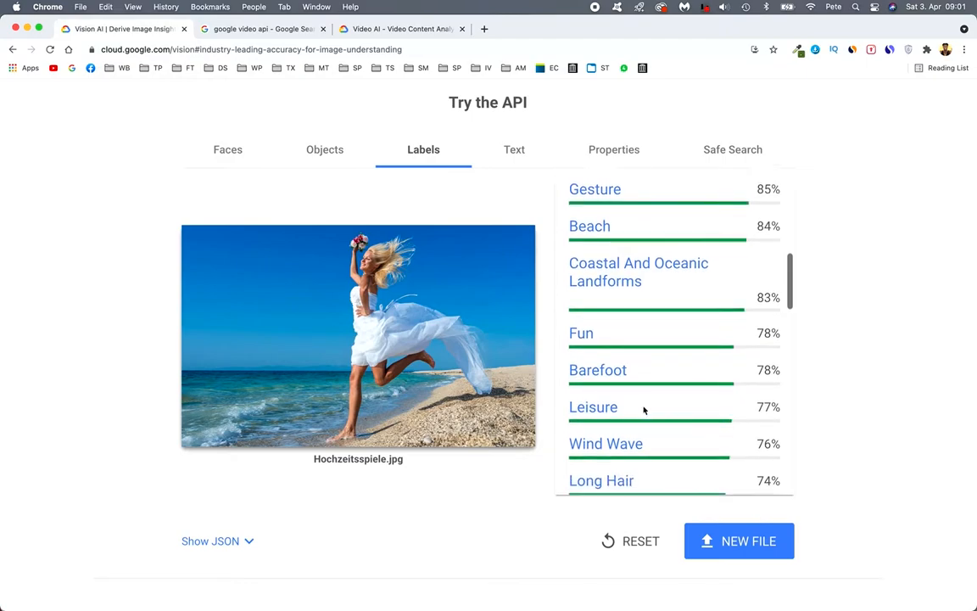
pyautogui.scroll(-3)
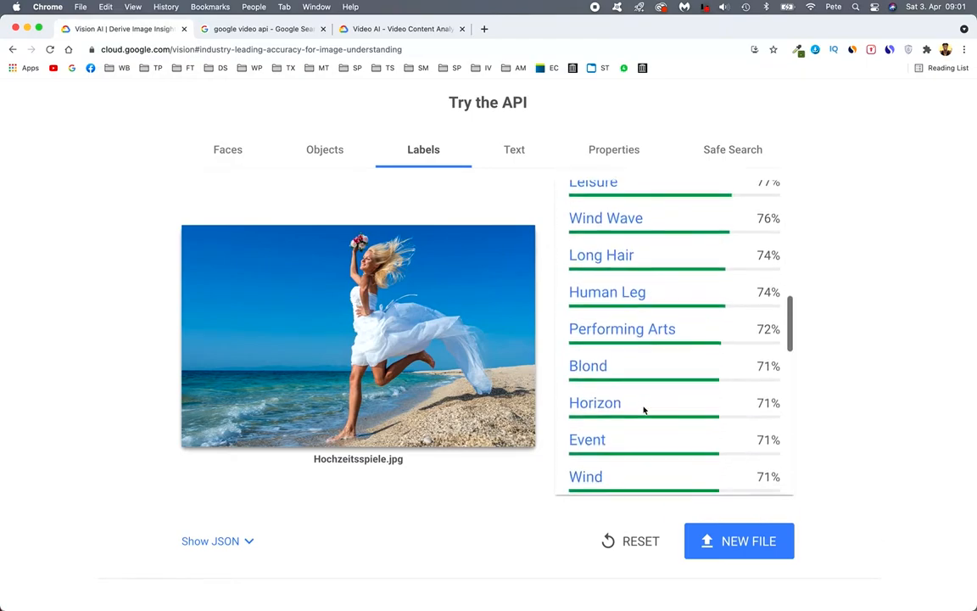
pyautogui.scroll(-3)
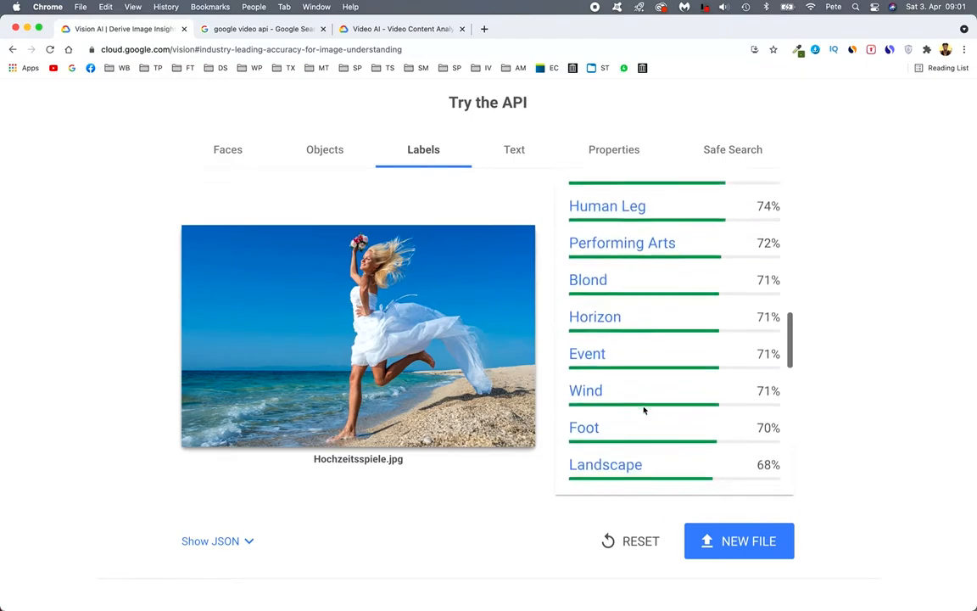
pyautogui.scroll(-3)
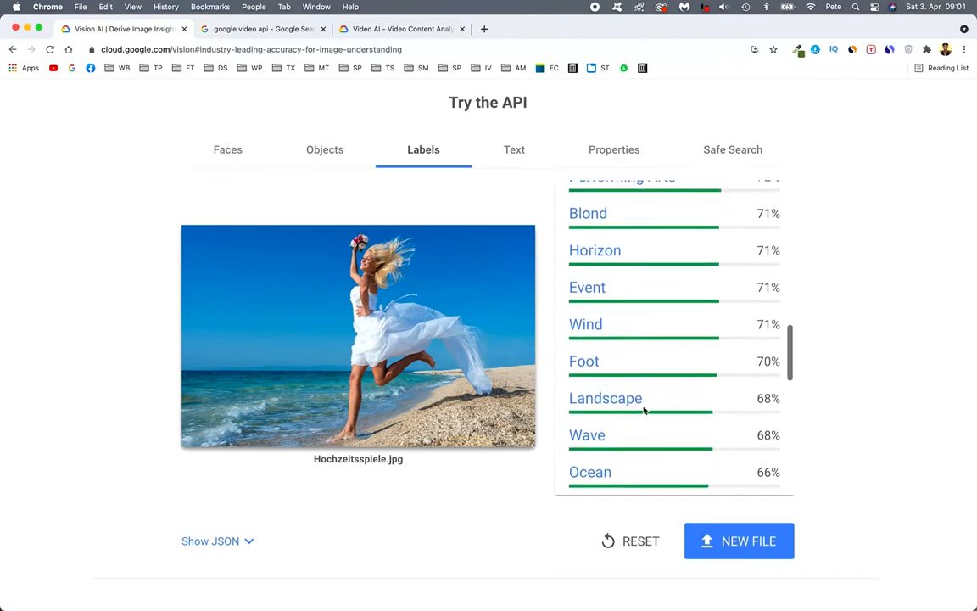
pyautogui.scroll(-3)
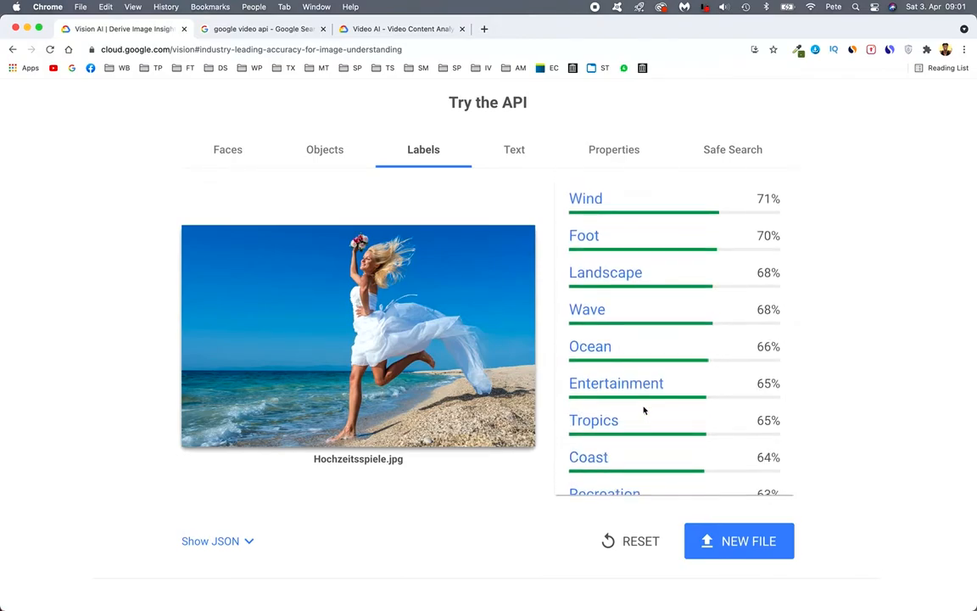
pyautogui.scroll(-3)
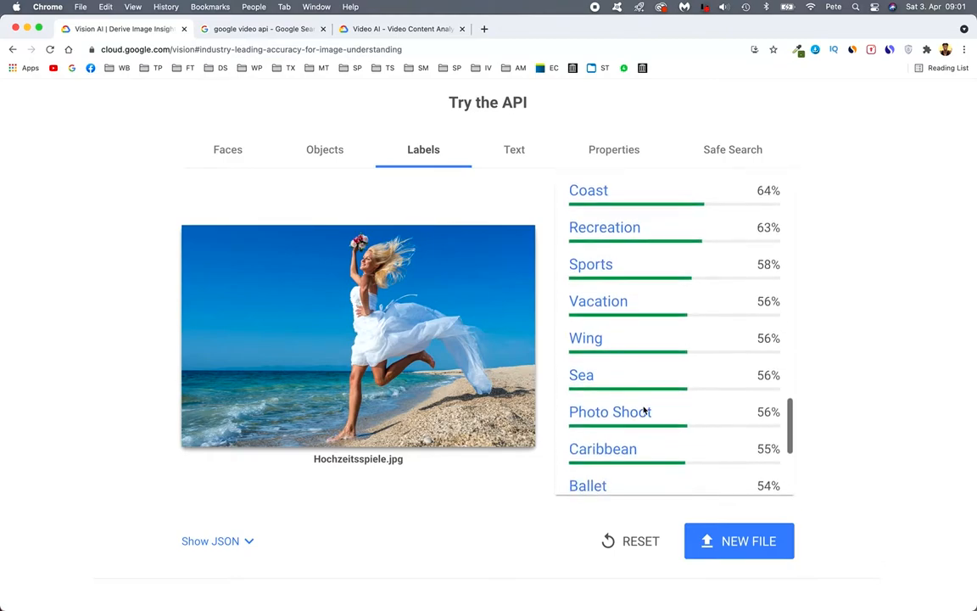
# Step: View the detected text ("746"), then the image properties with the 0.8 crop hint
pyautogui.click(515, 149)
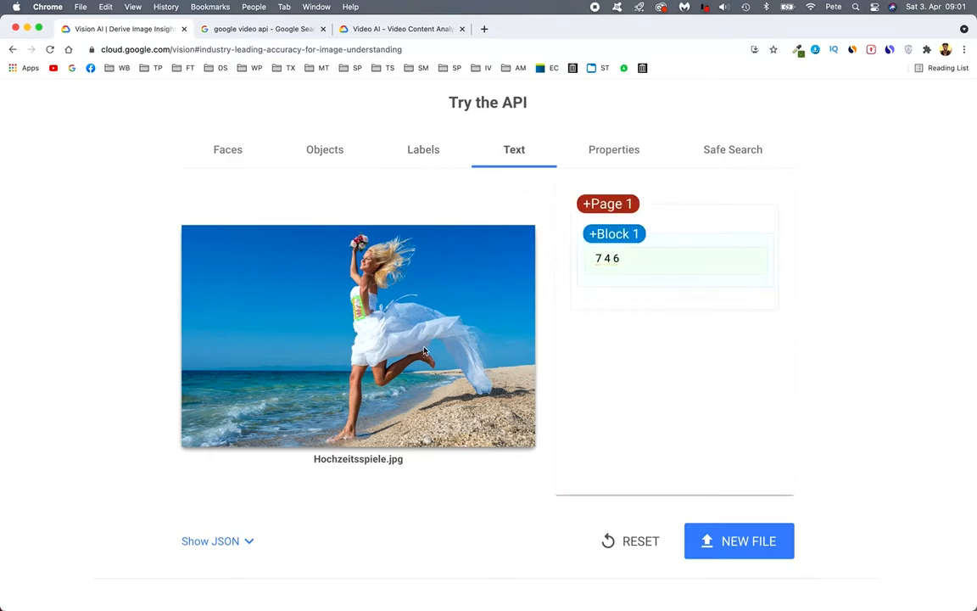
pyautogui.moveTo(638, 136)
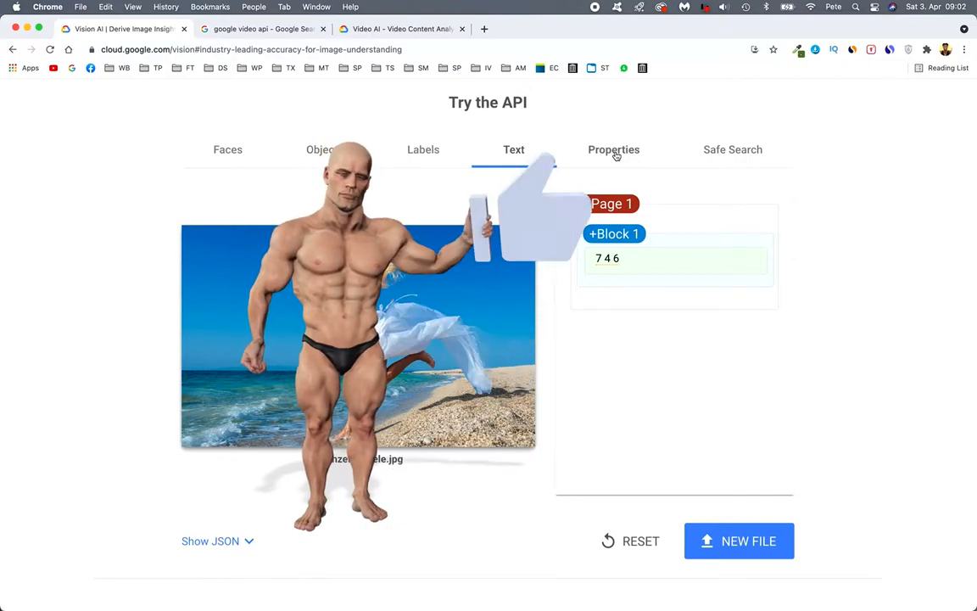
pyautogui.click(614, 150)
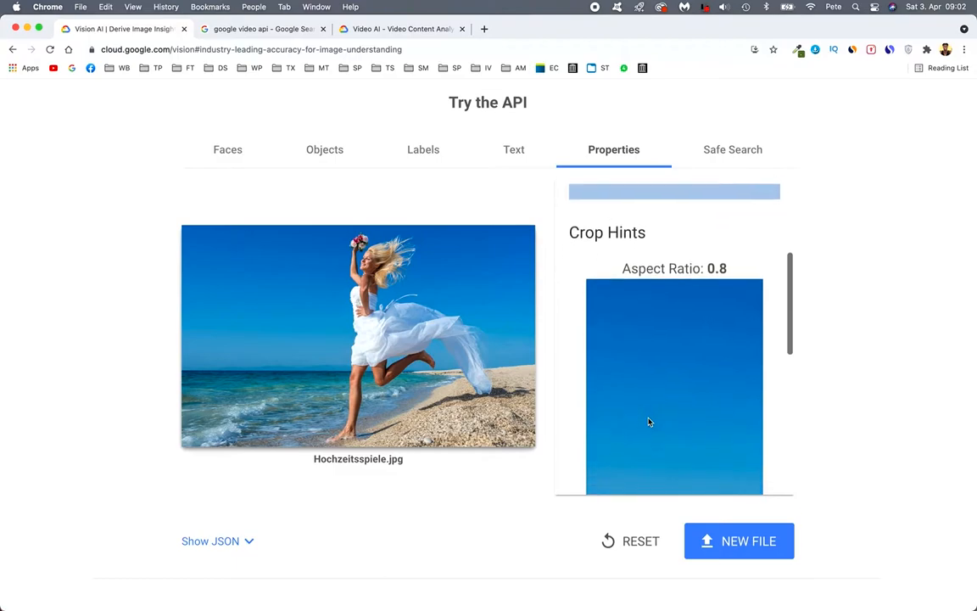
pyautogui.scroll(-3)
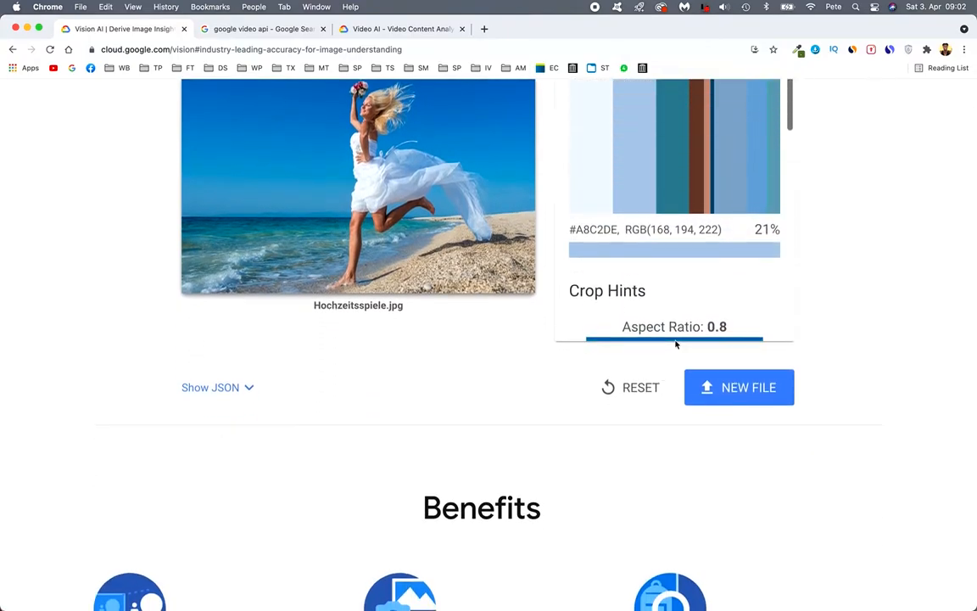
pyautogui.scroll(3)
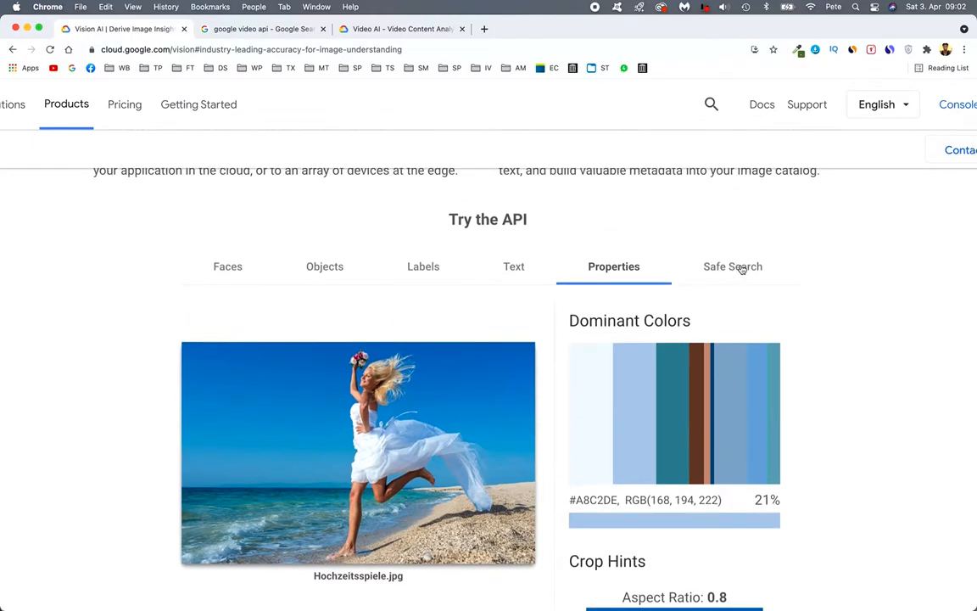
pyautogui.click(733, 267)
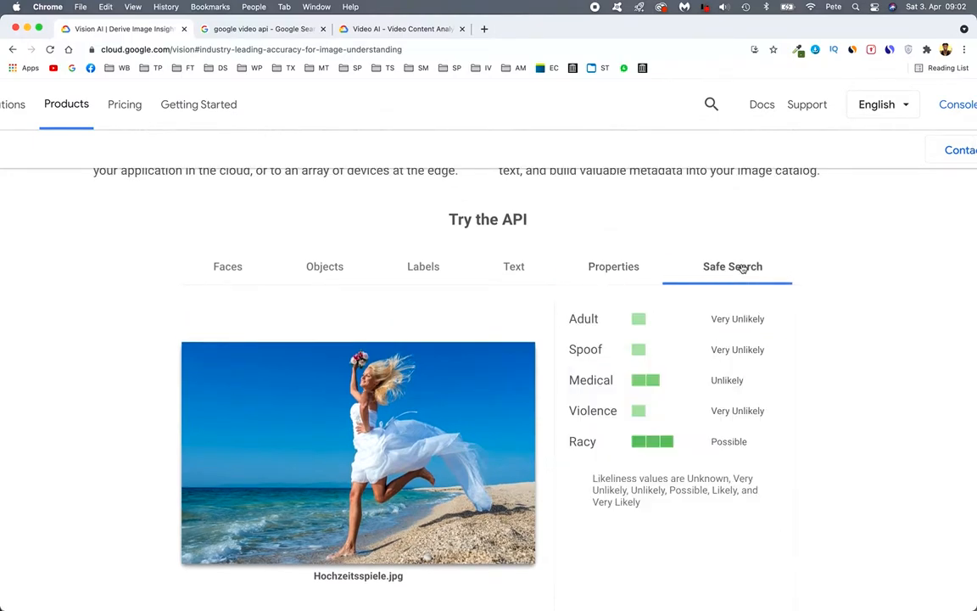
pyautogui.scroll(-3)
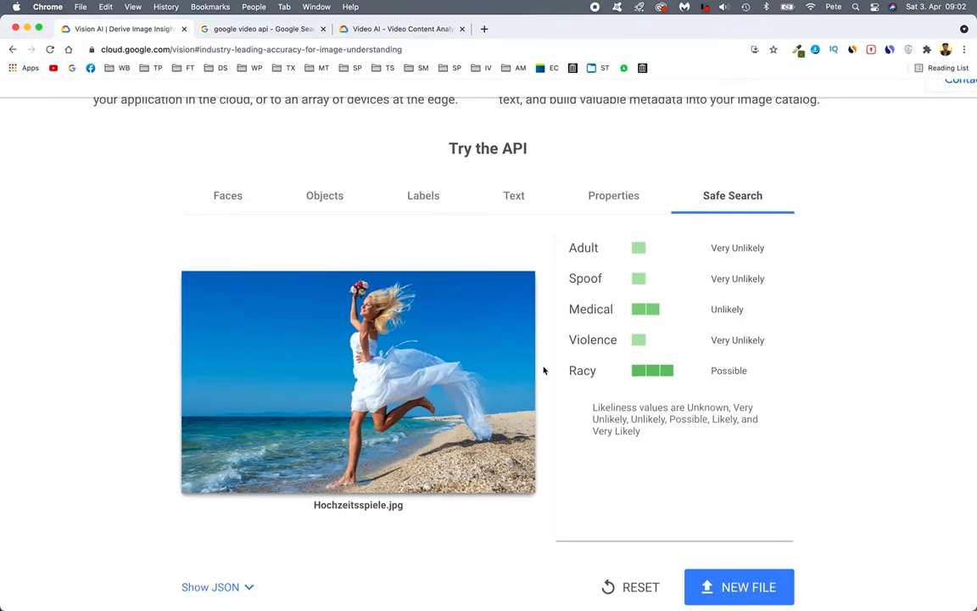
pyautogui.moveTo(420, 351)
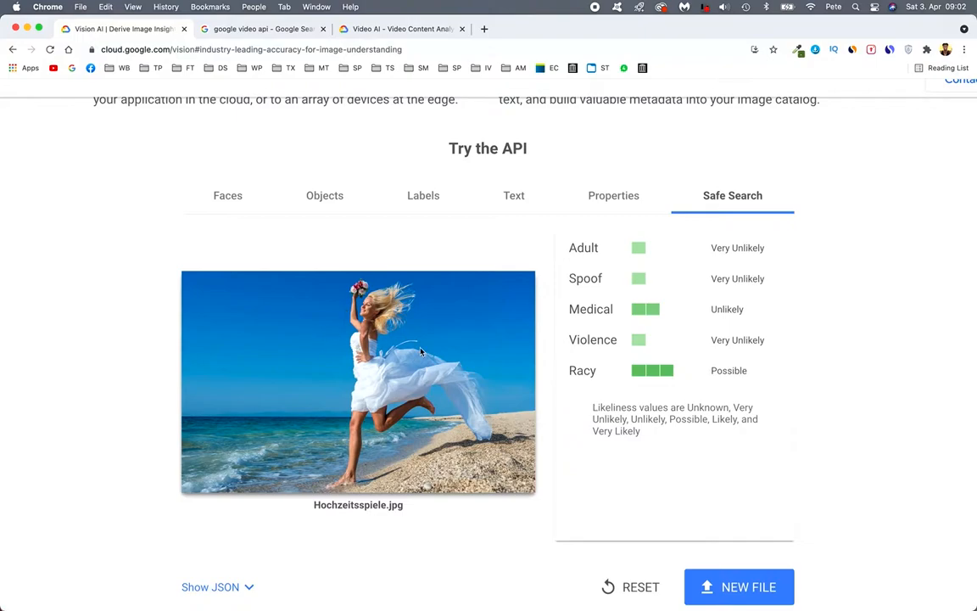
pyautogui.moveTo(455, 400)
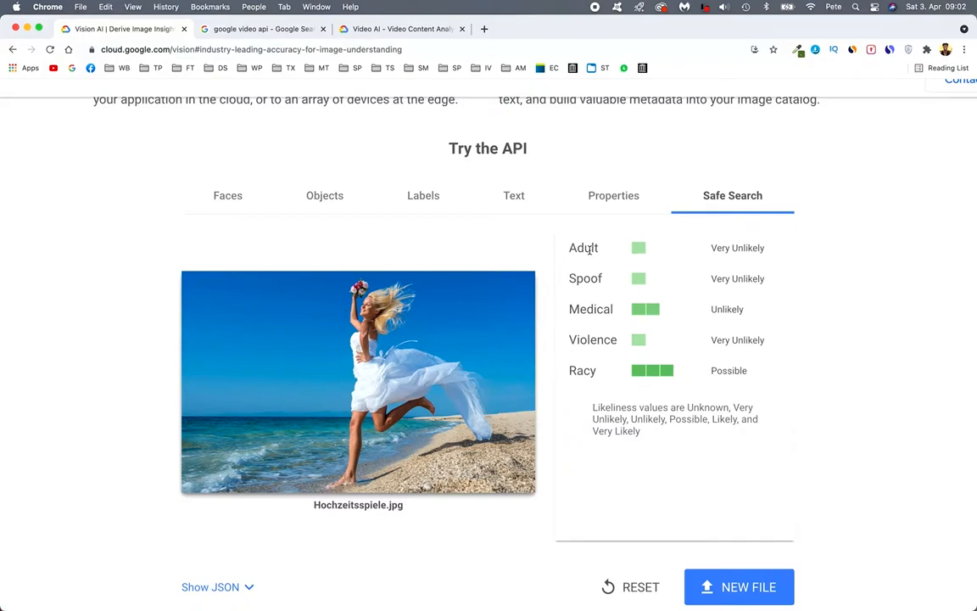
pyautogui.moveTo(580, 291)
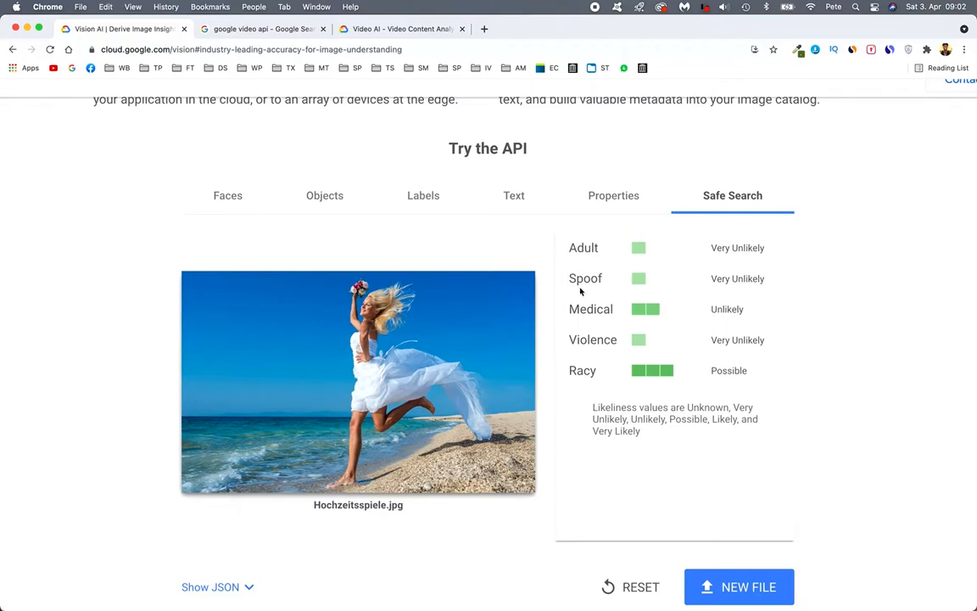
pyautogui.moveTo(609, 282)
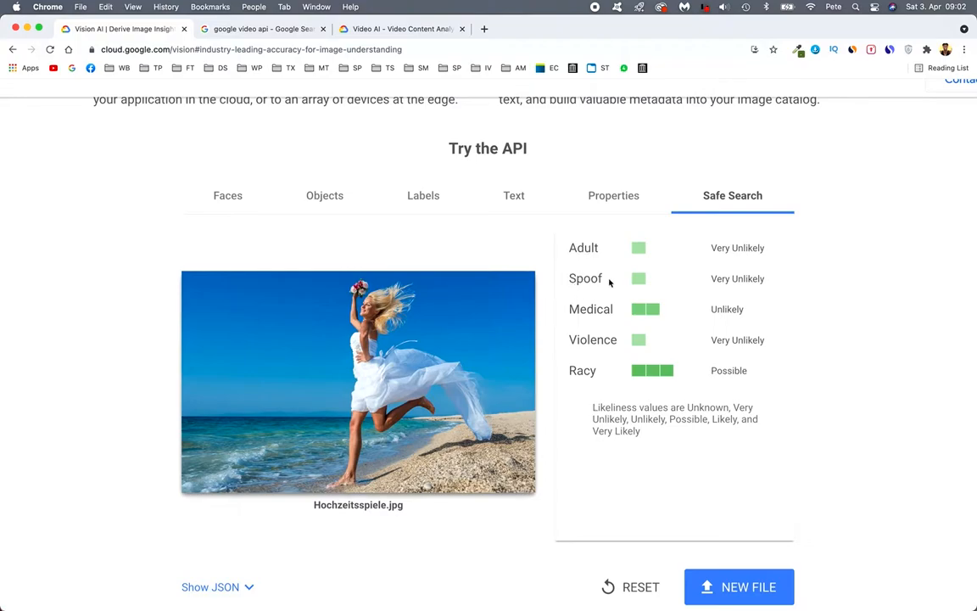
pyautogui.moveTo(666, 275)
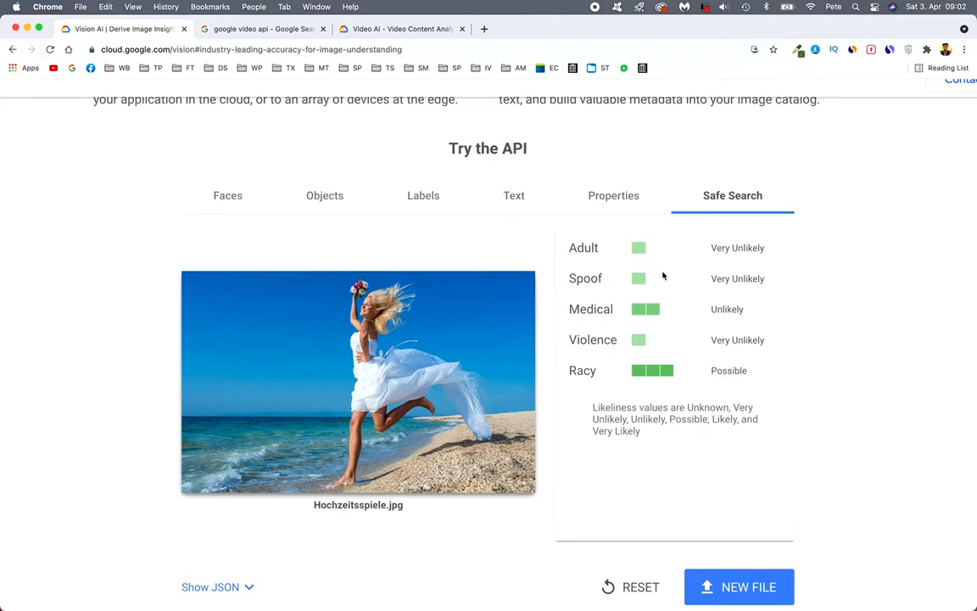
pyautogui.moveTo(655, 258)
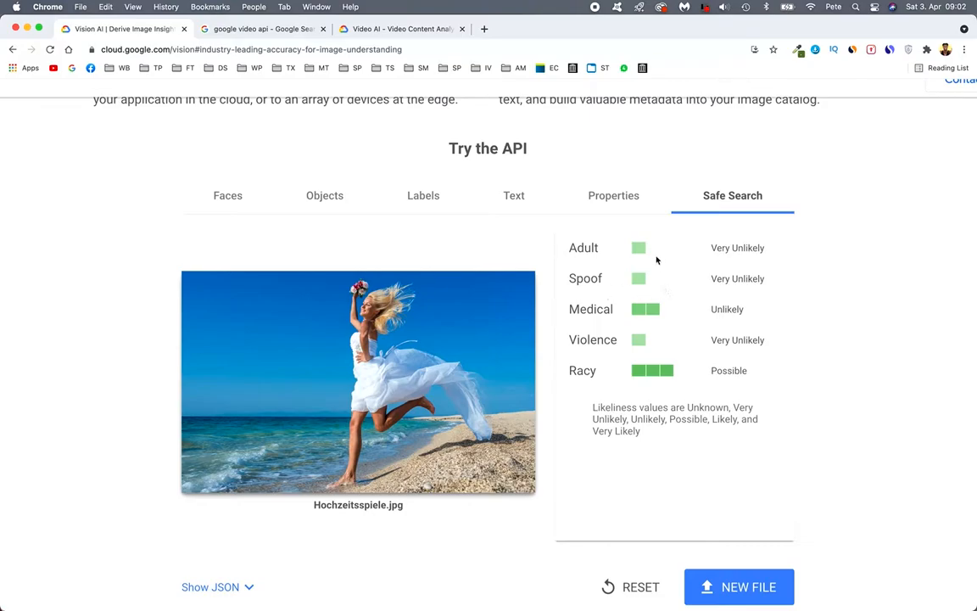
pyautogui.moveTo(701, 261)
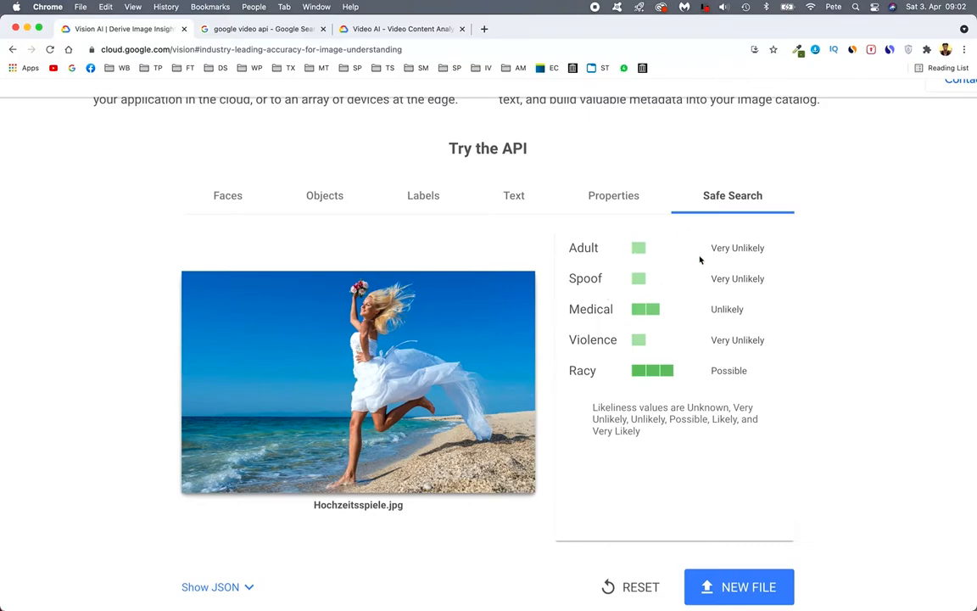
pyautogui.moveTo(659, 256)
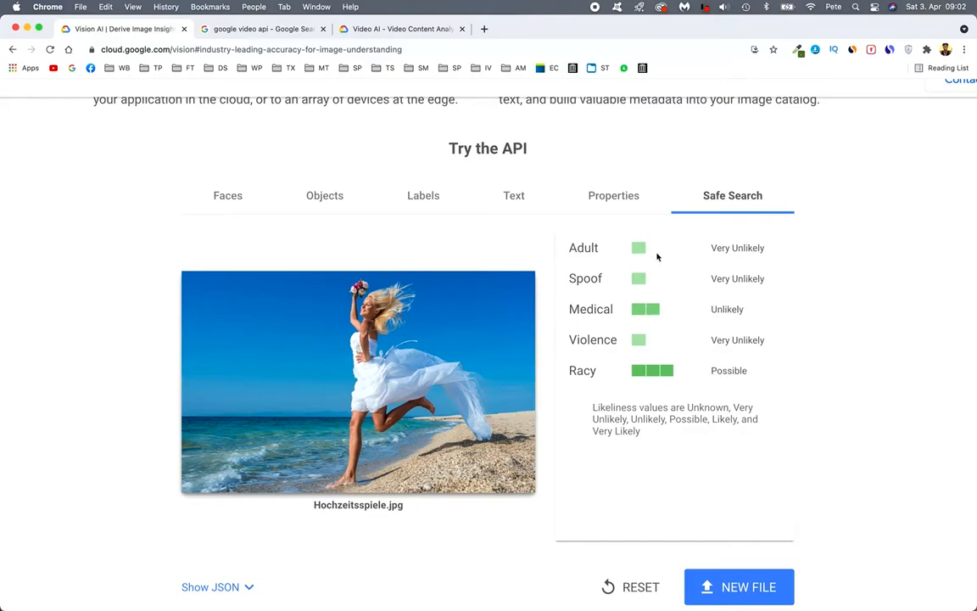
pyautogui.moveTo(630, 250)
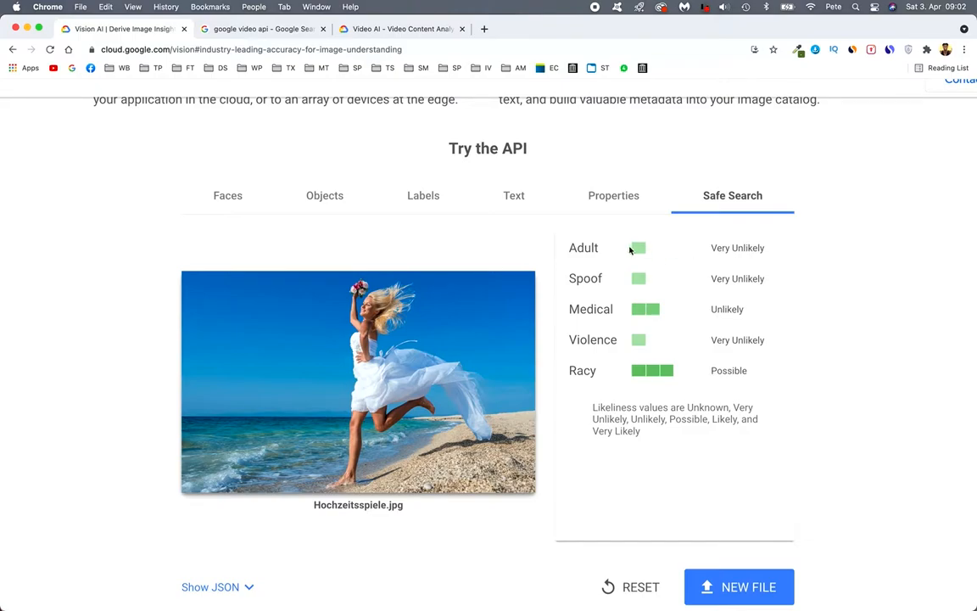
pyautogui.moveTo(577, 251)
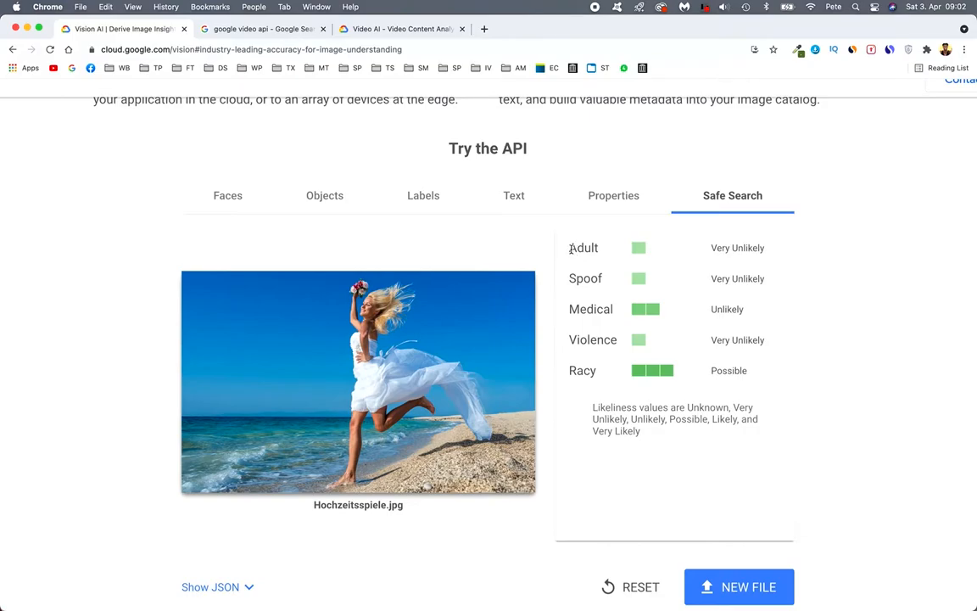
pyautogui.moveTo(604, 251)
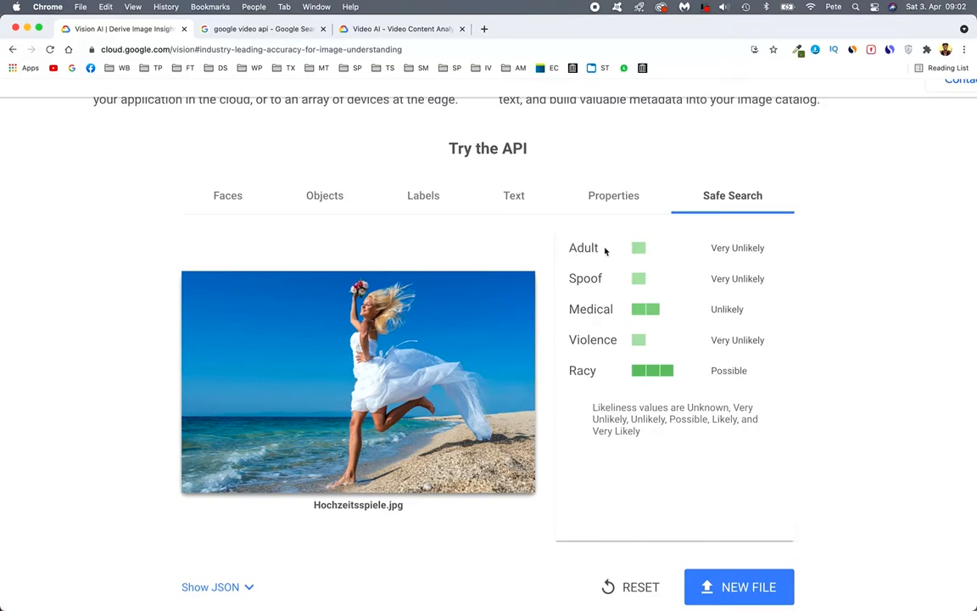
pyautogui.moveTo(618, 249)
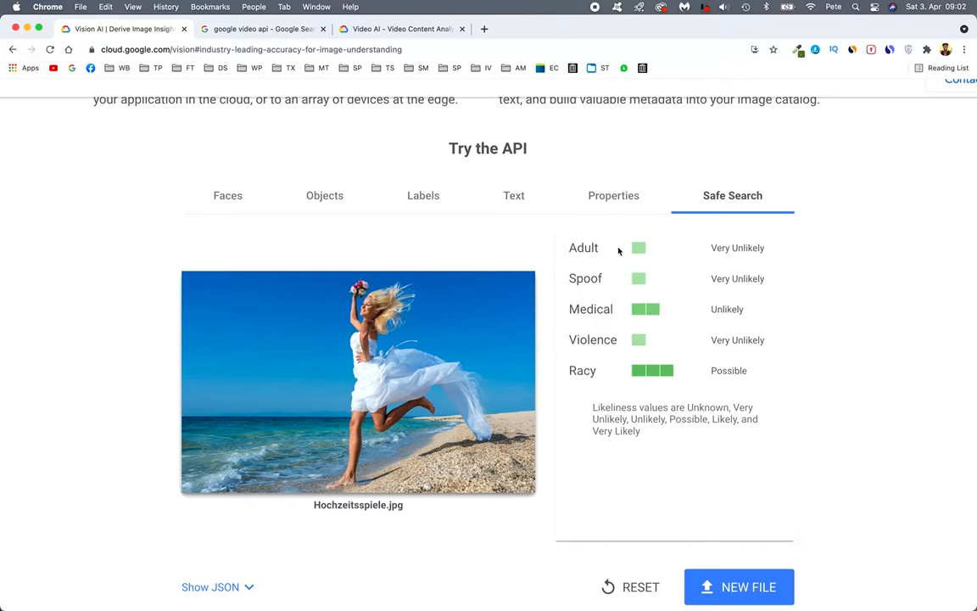
pyautogui.moveTo(705, 261)
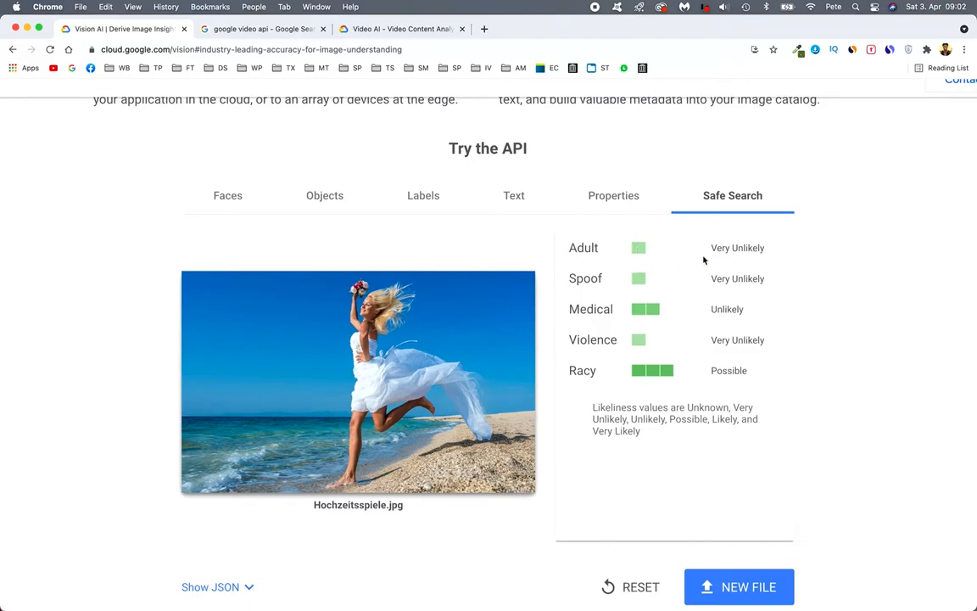
pyautogui.moveTo(655, 259)
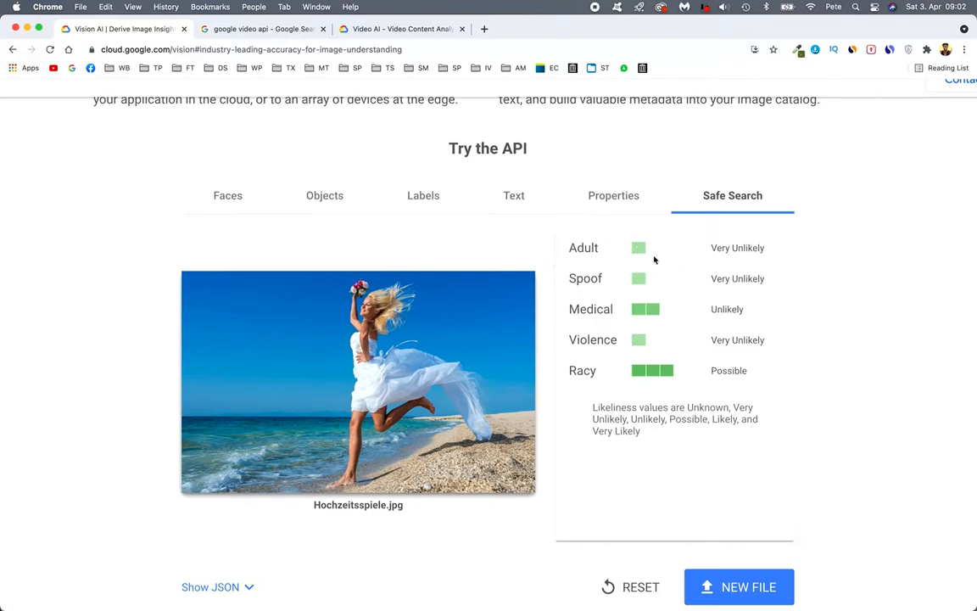
pyautogui.moveTo(540, 394)
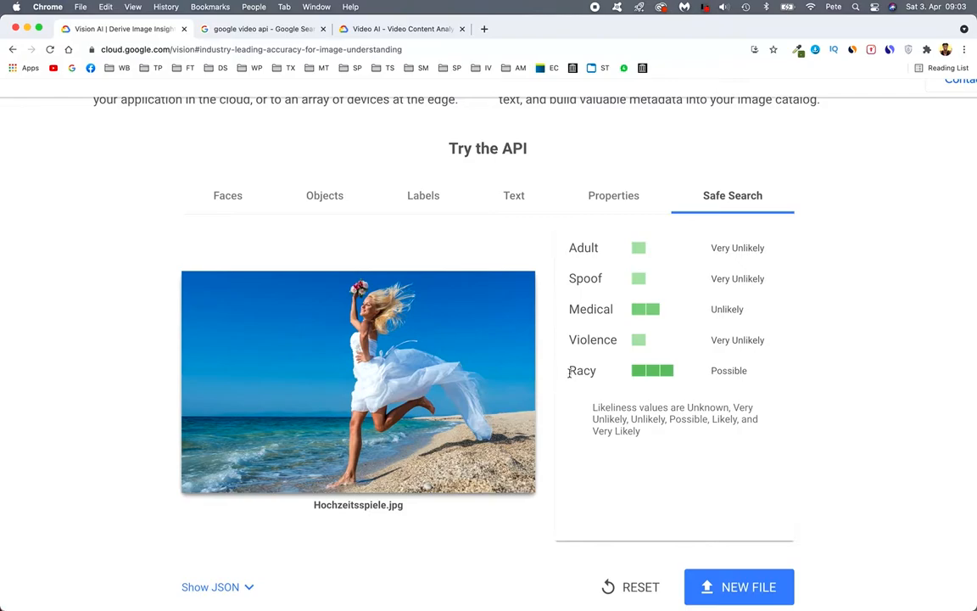
pyautogui.moveTo(634, 370)
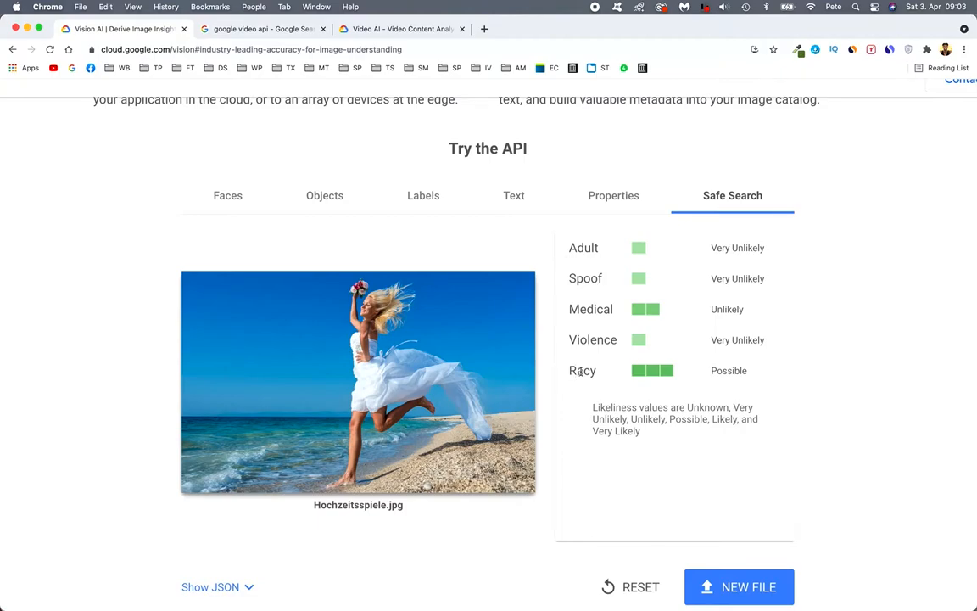
pyautogui.moveTo(651, 377)
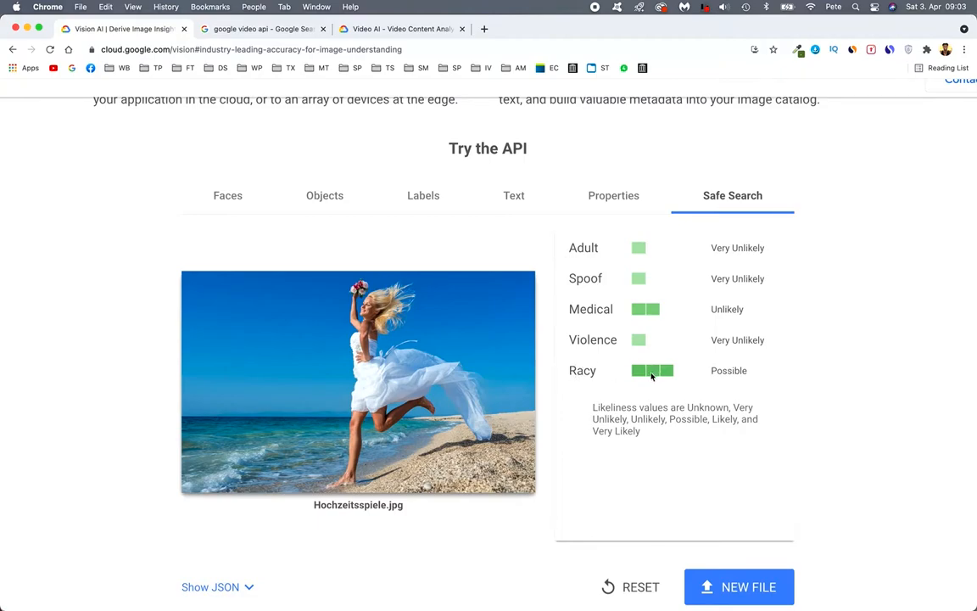
pyautogui.moveTo(557, 387)
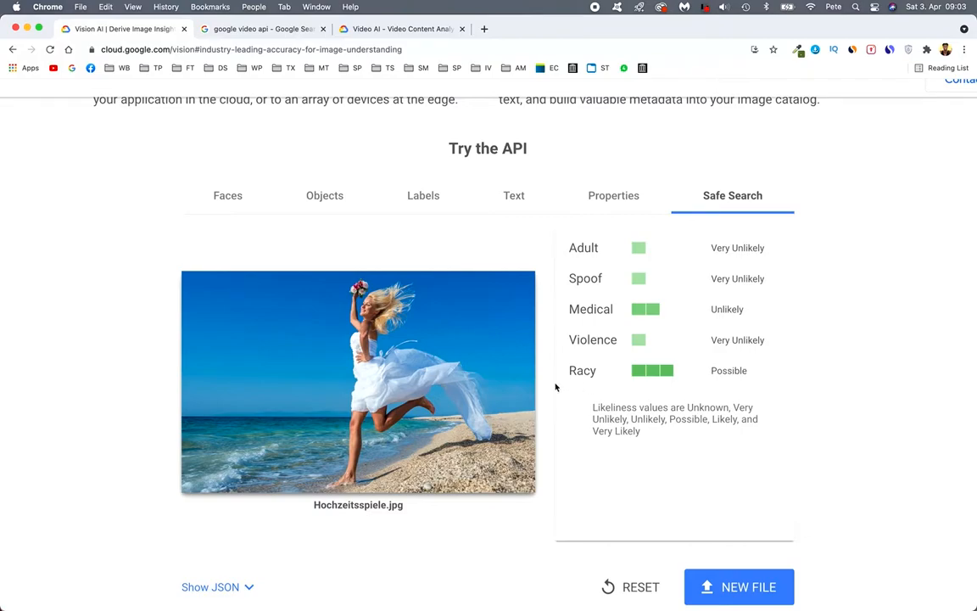
pyautogui.scroll(-3)
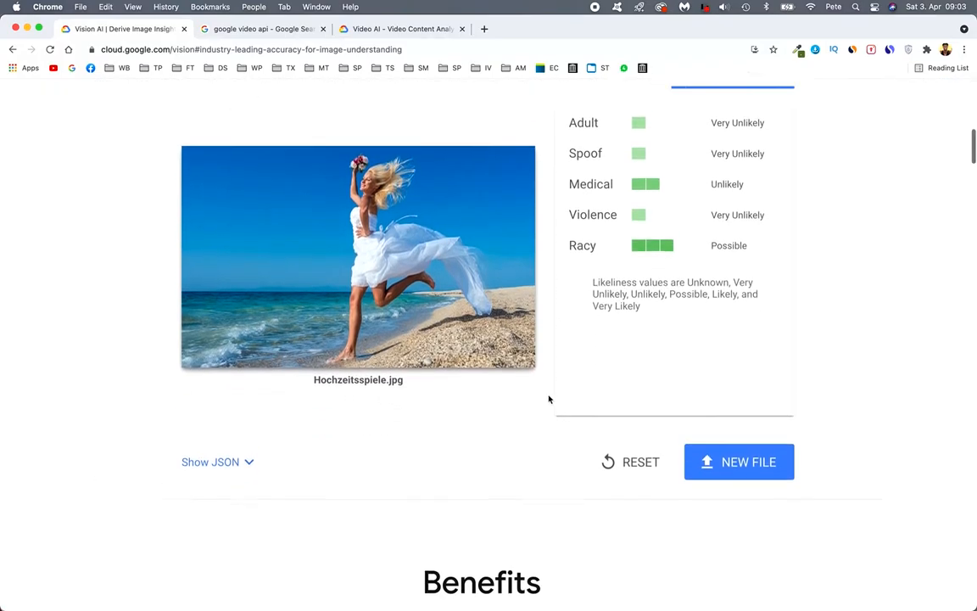
# Step: Scroll through the raw JSON request feature types and the cropHints response for Hochzeitsspiele.jpg
pyautogui.scroll(3)
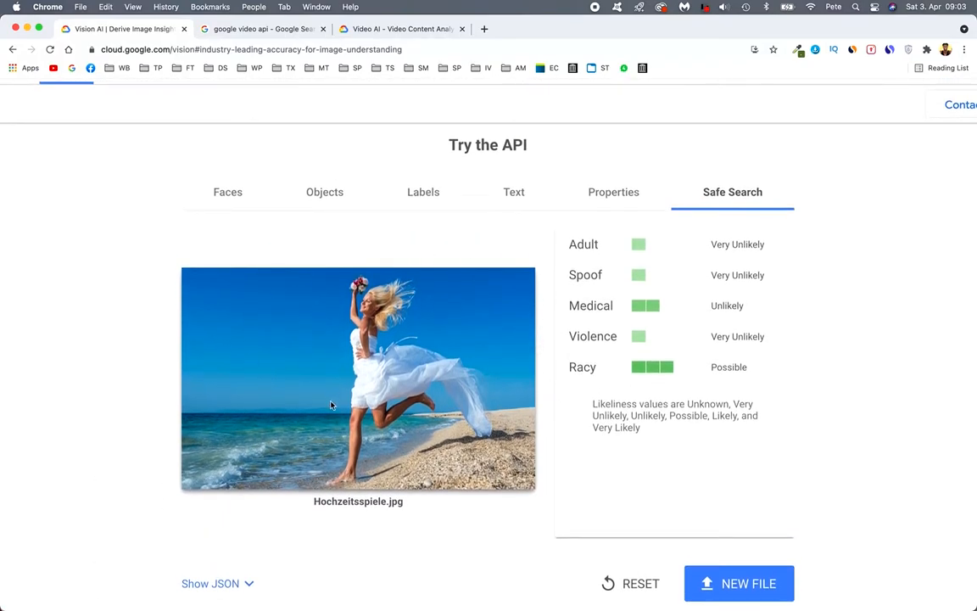
pyautogui.moveTo(360, 402)
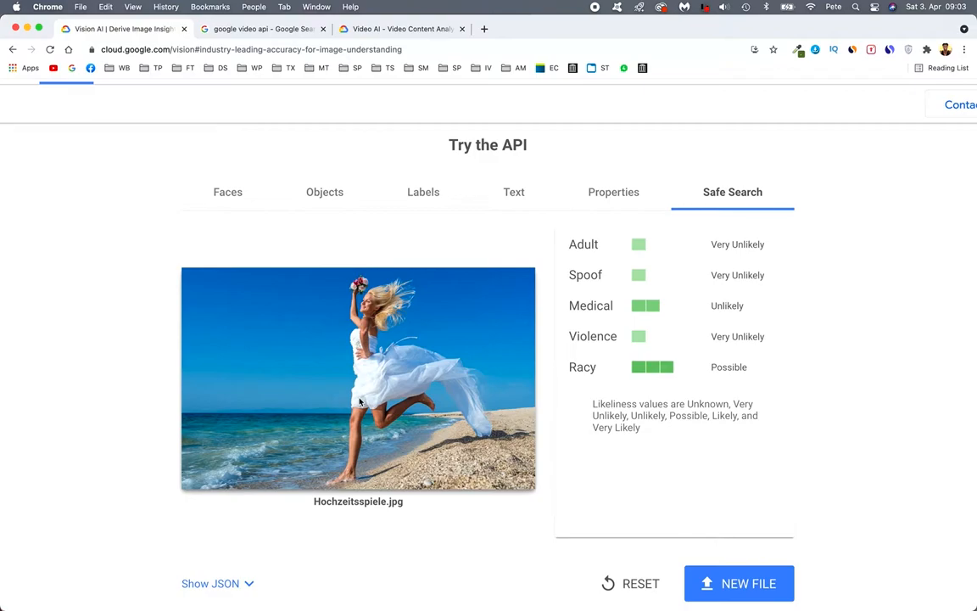
pyautogui.scroll(-3)
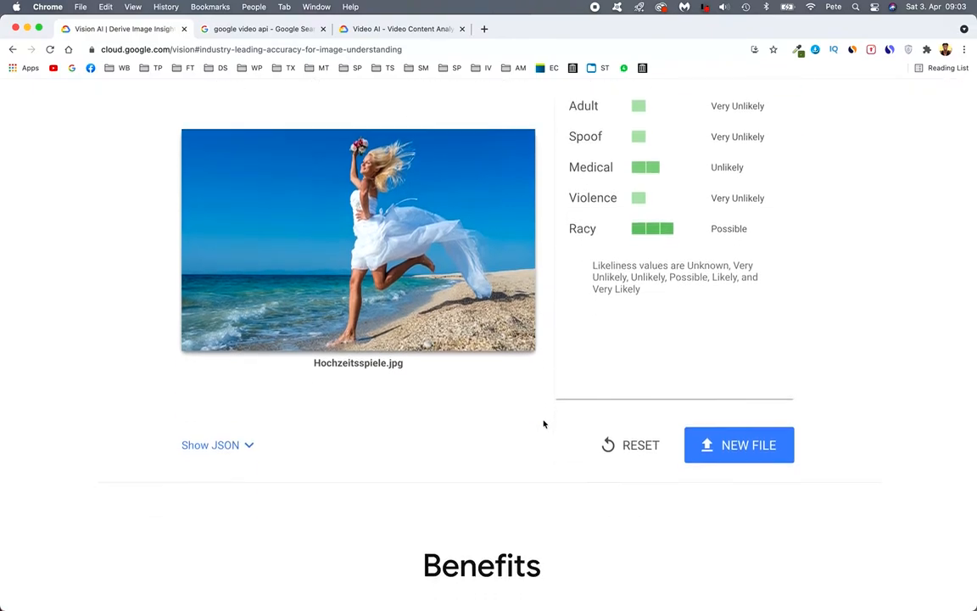
pyautogui.scroll(-3)
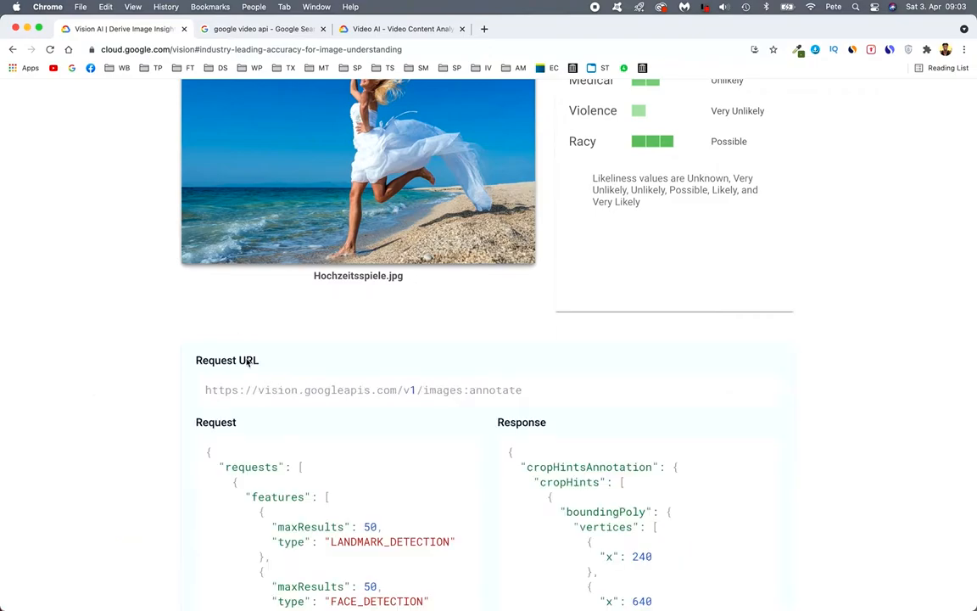
pyautogui.moveTo(780, 477)
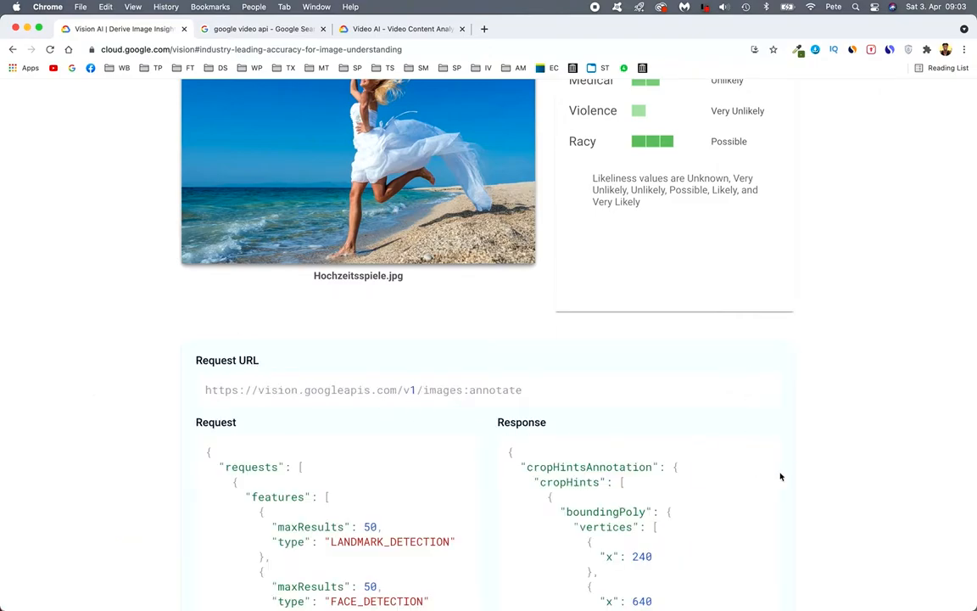
pyautogui.scroll(-3)
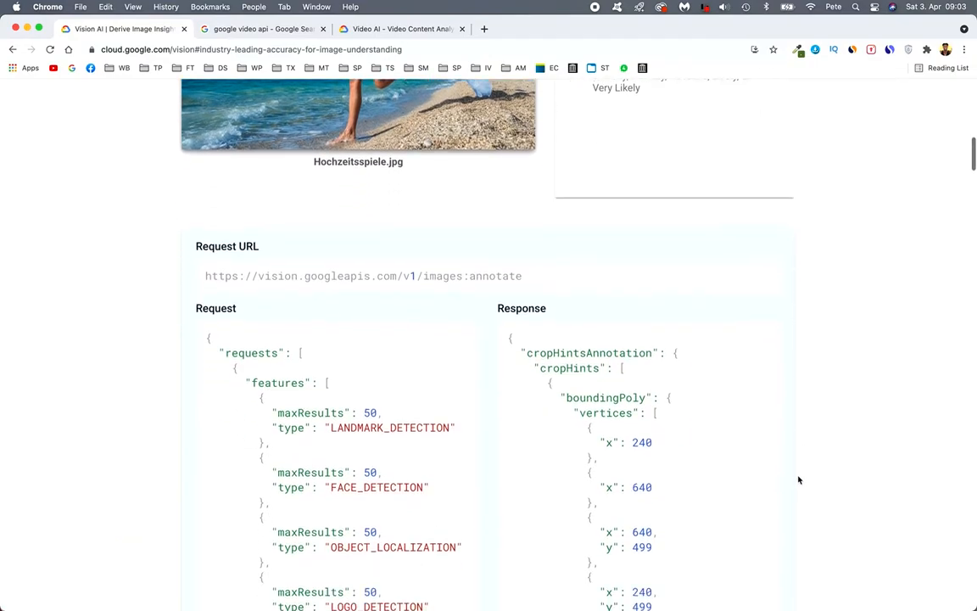
pyautogui.scroll(-3)
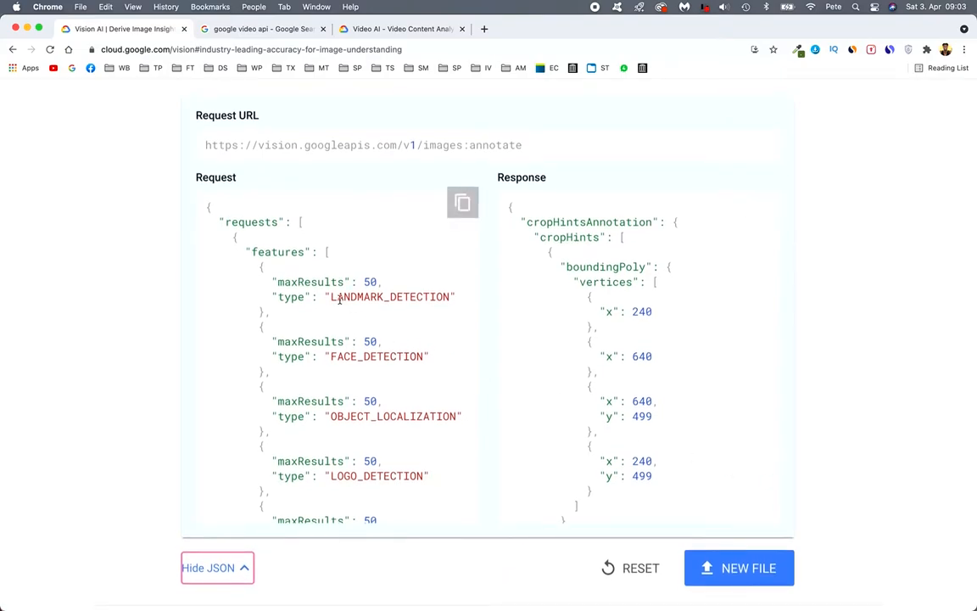
pyautogui.scroll(-3)
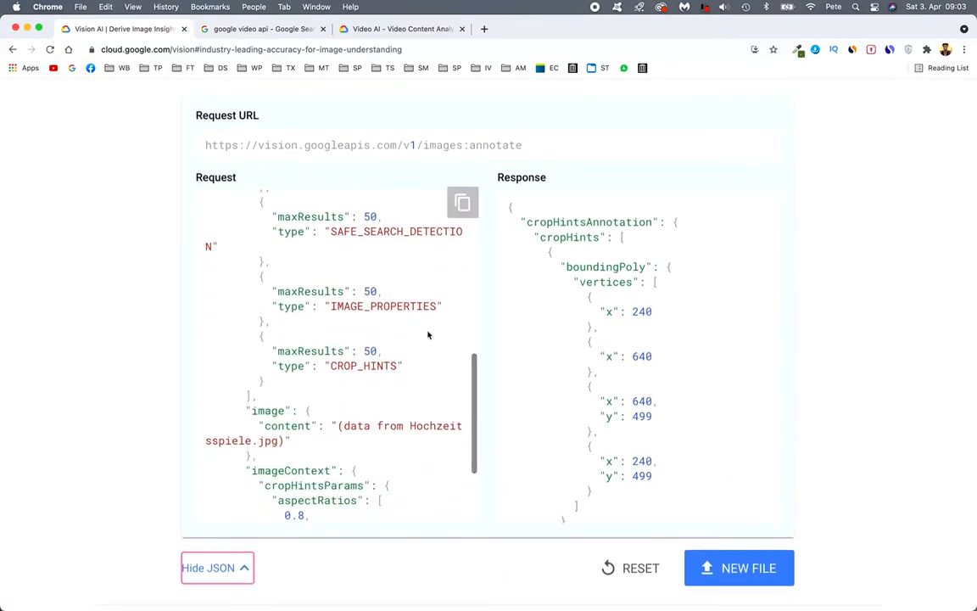
pyautogui.scroll(-3)
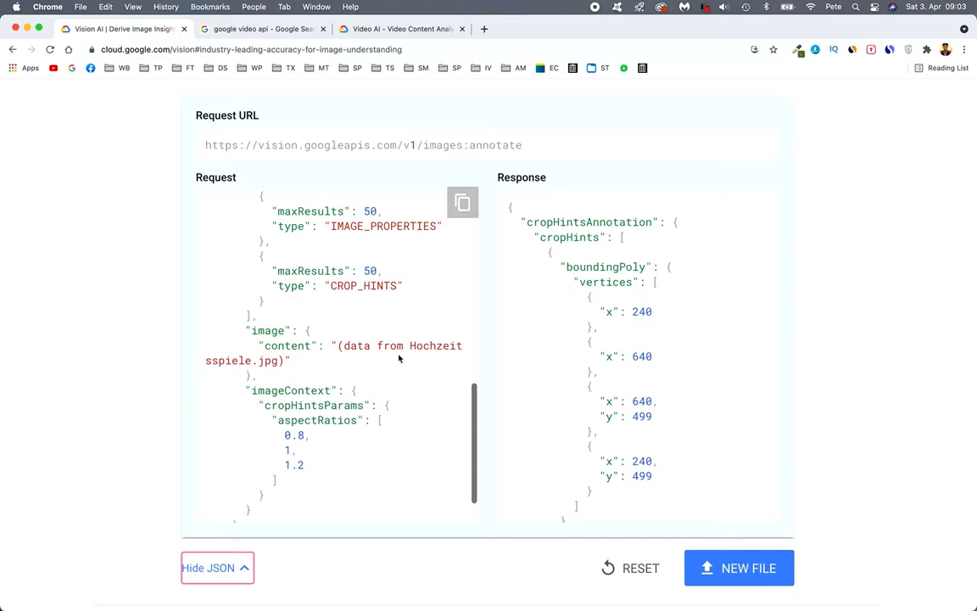
pyautogui.moveTo(331, 387)
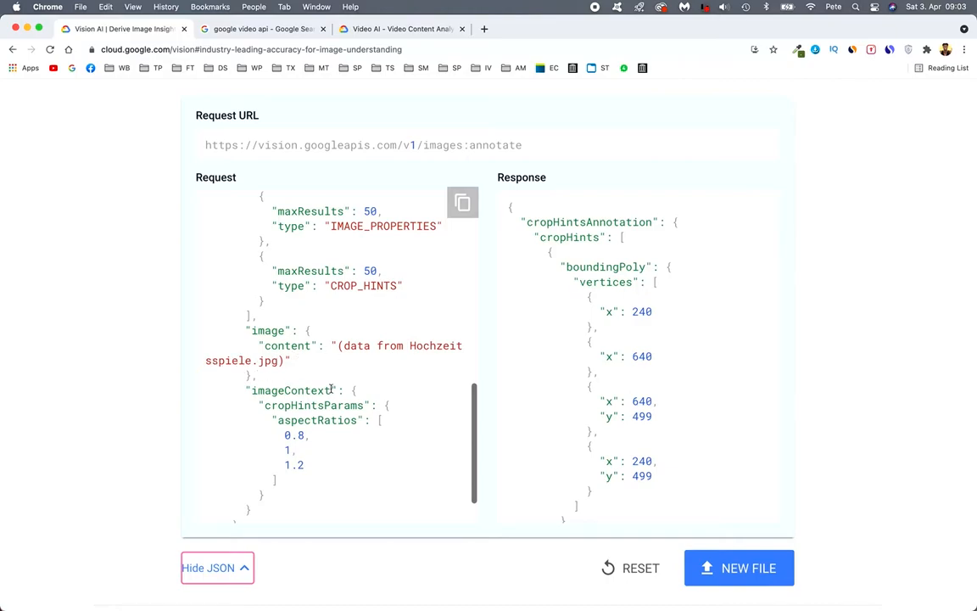
pyautogui.scroll(3)
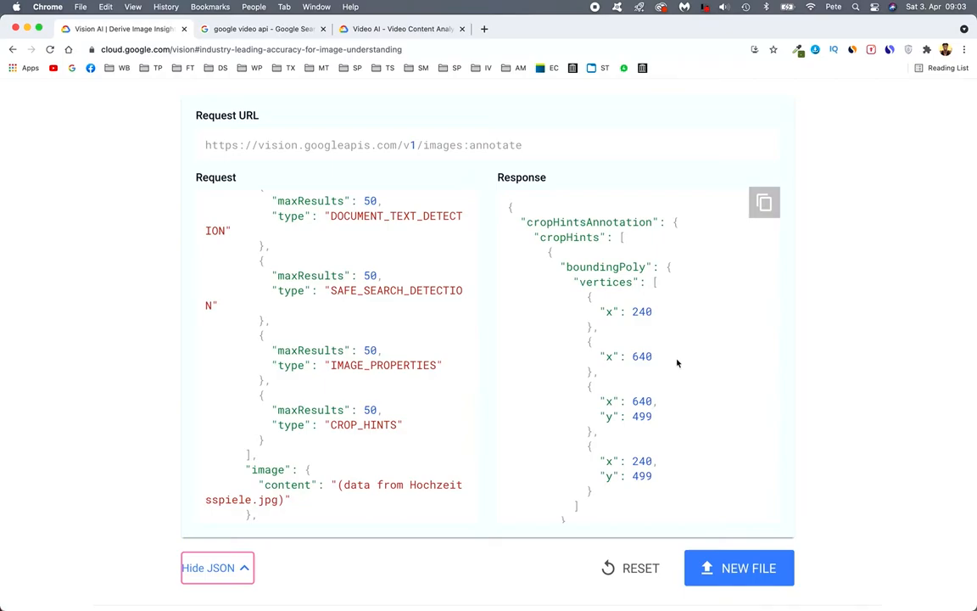
pyautogui.scroll(-3)
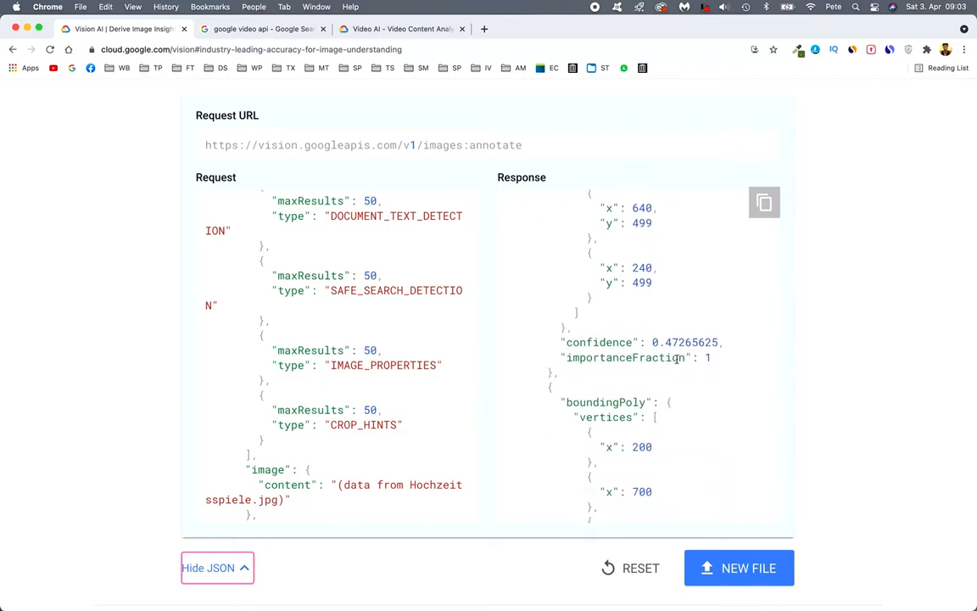
pyautogui.scroll(-3)
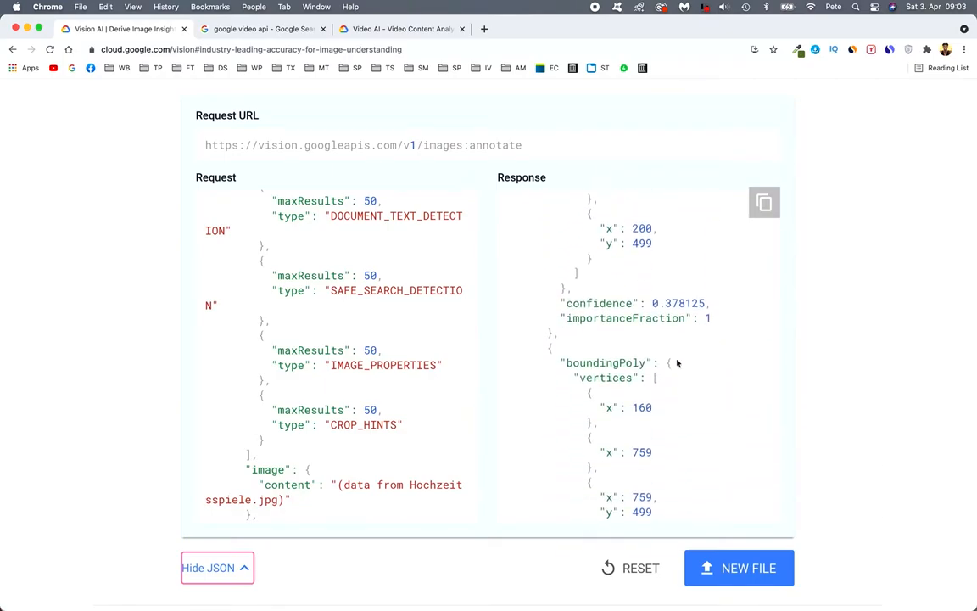
pyautogui.scroll(-3)
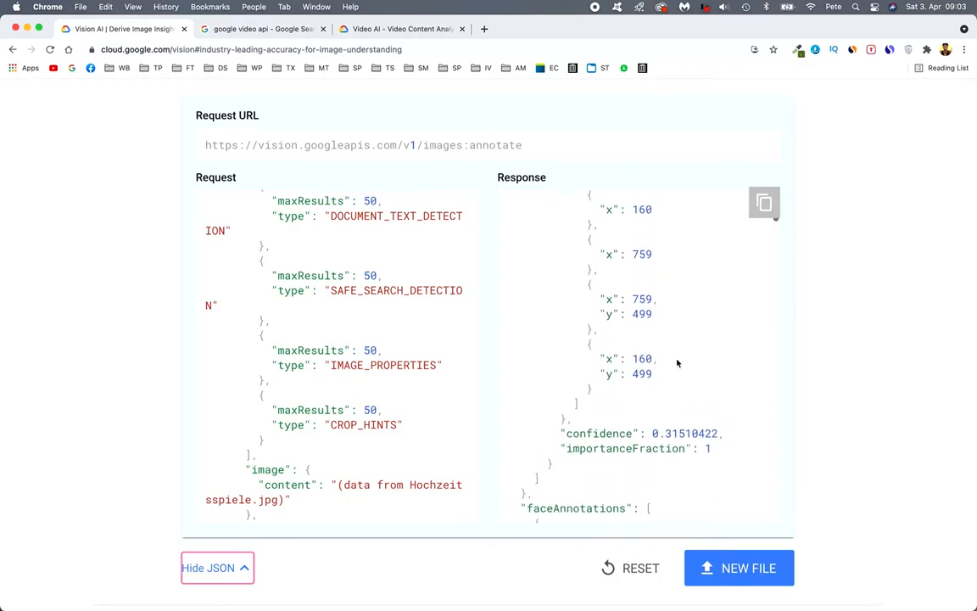
pyautogui.scroll(-3)
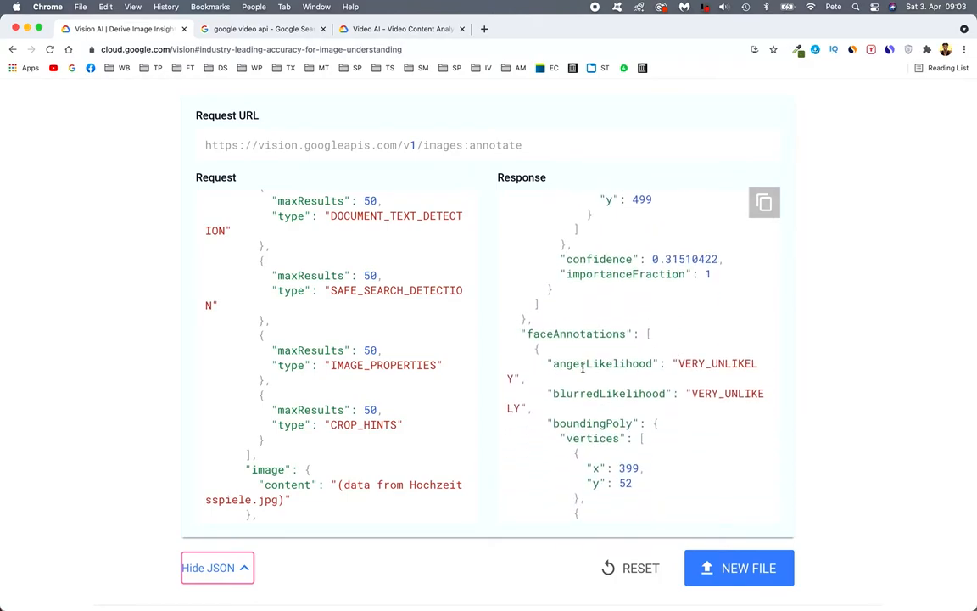
pyautogui.moveTo(716, 363)
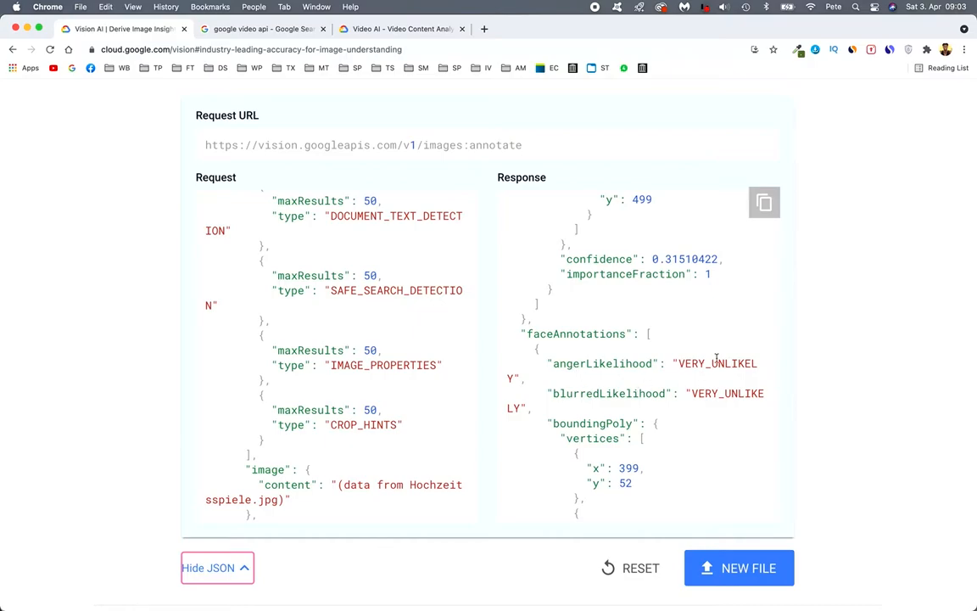
pyautogui.scroll(-3)
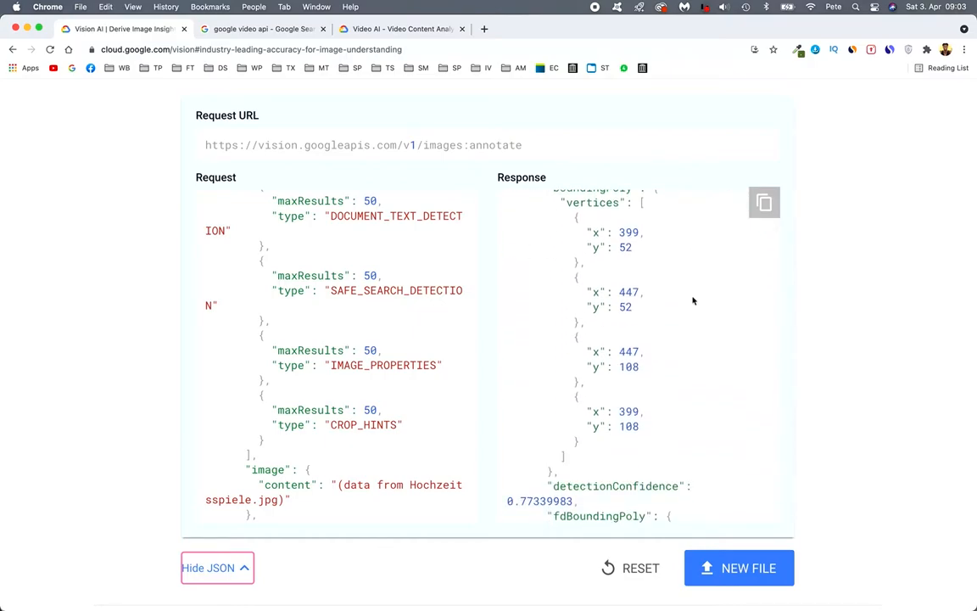
pyautogui.moveTo(646, 320)
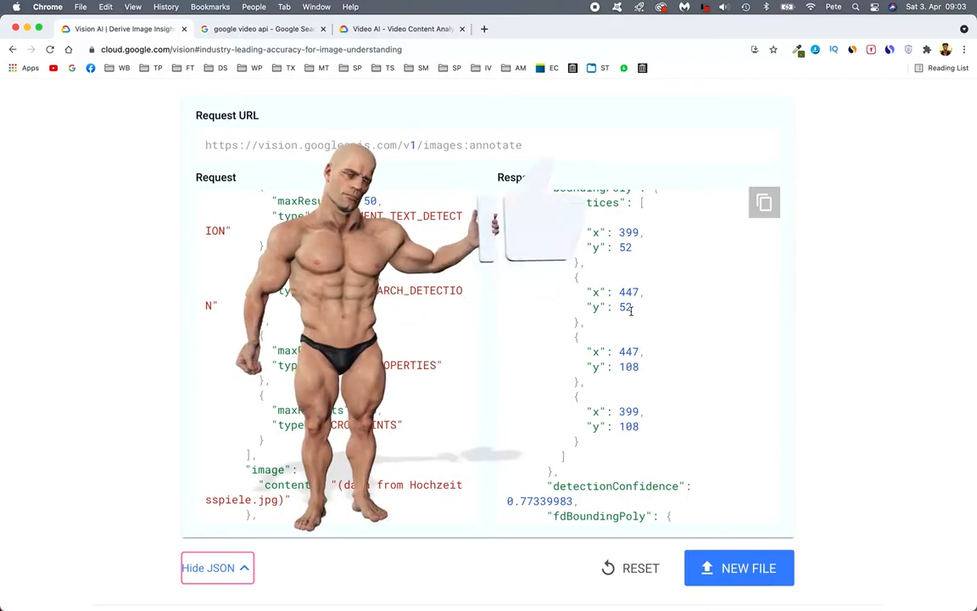
pyautogui.scroll(-3)
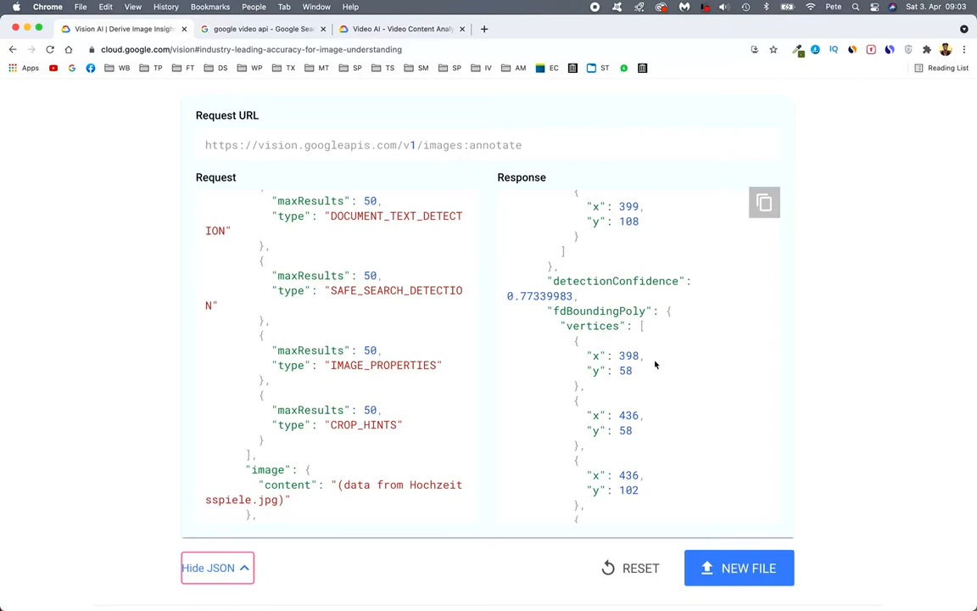
pyautogui.scroll(-3)
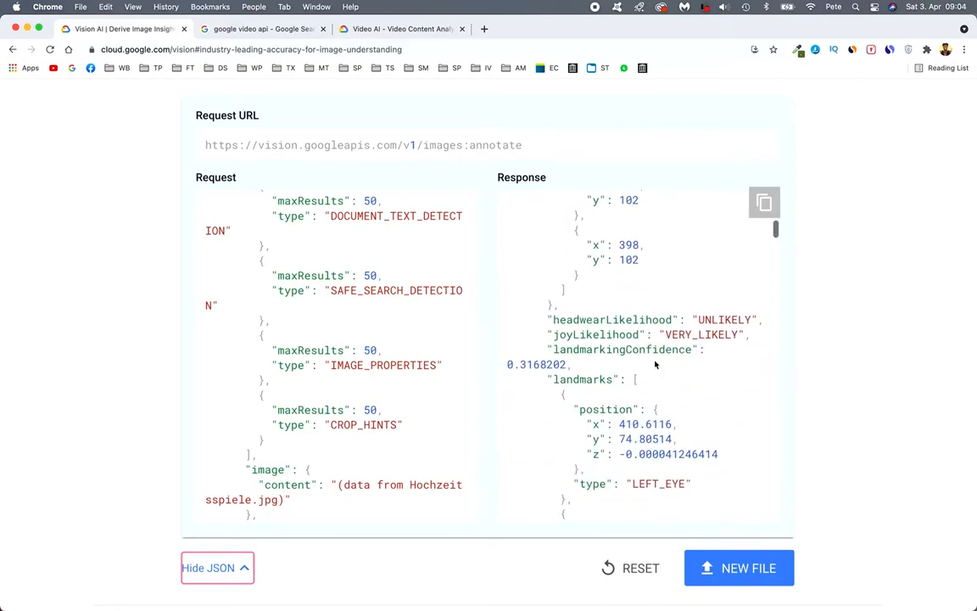
pyautogui.scroll(-3)
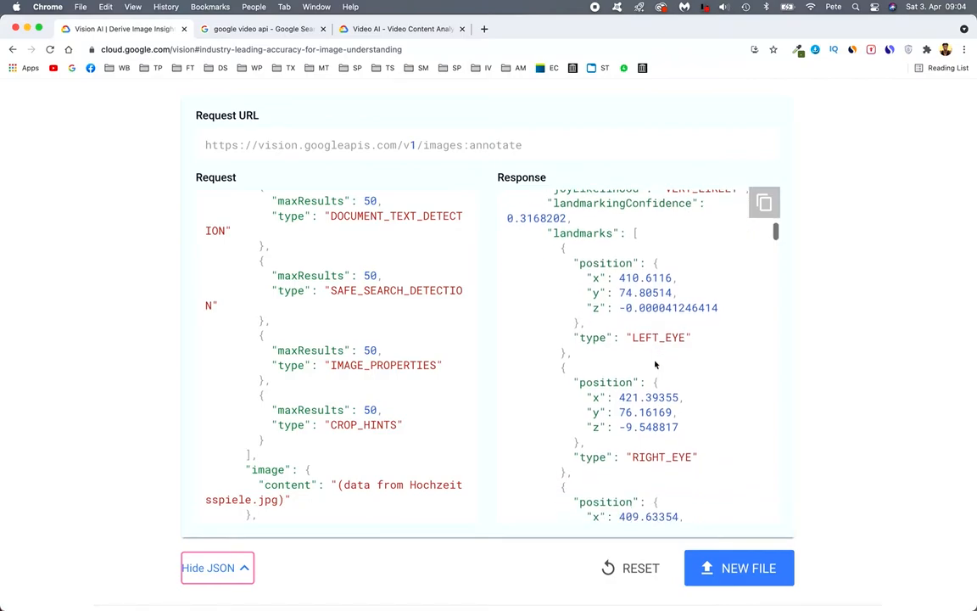
pyautogui.scroll(3)
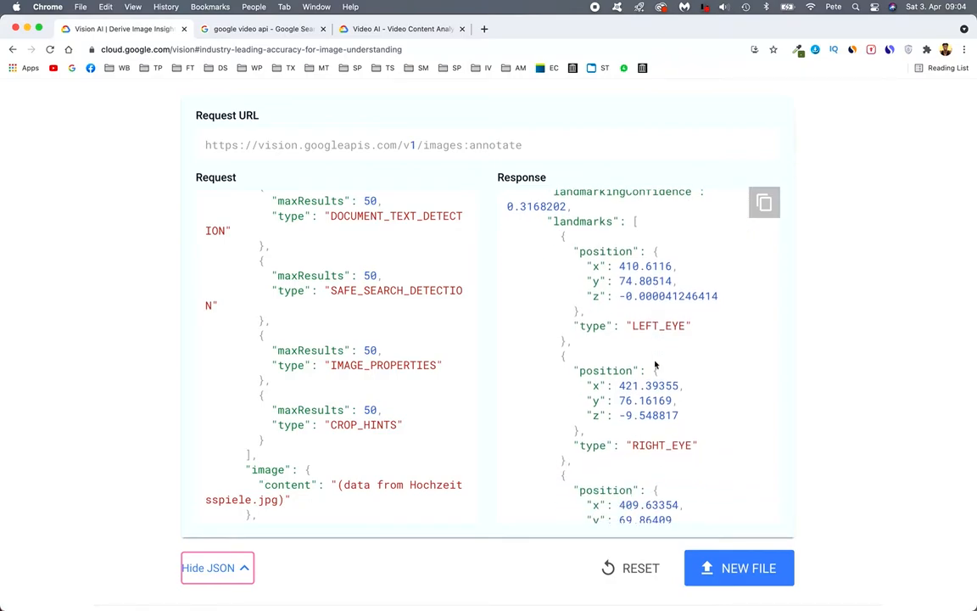
pyautogui.scroll(-3)
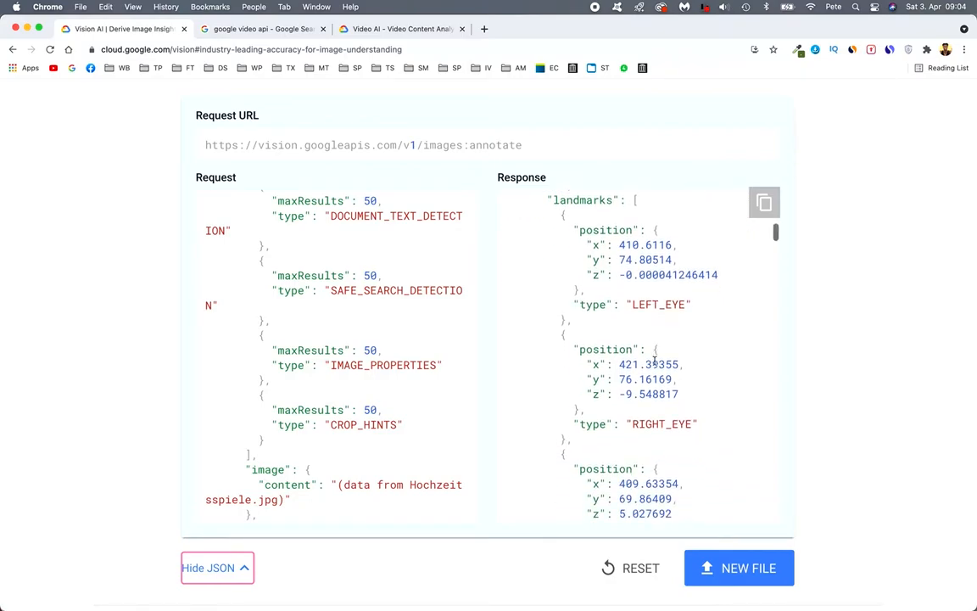
pyautogui.scroll(-3)
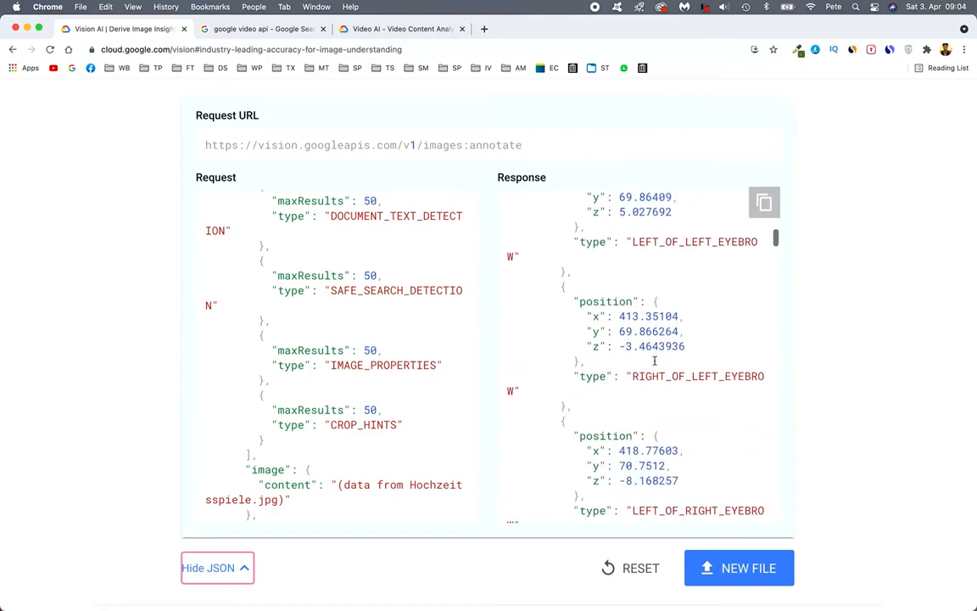
pyautogui.scroll(-3)
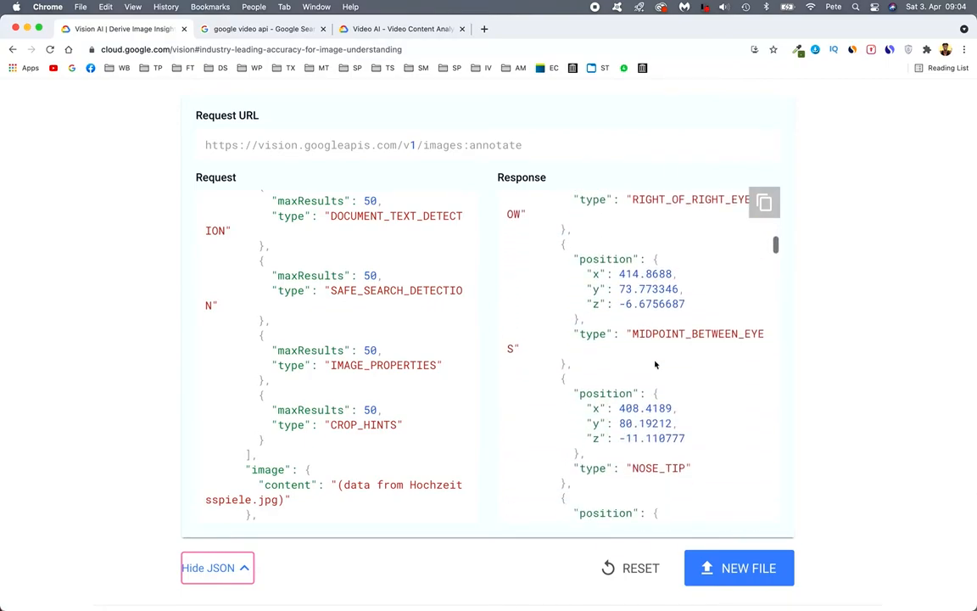
pyautogui.scroll(-3)
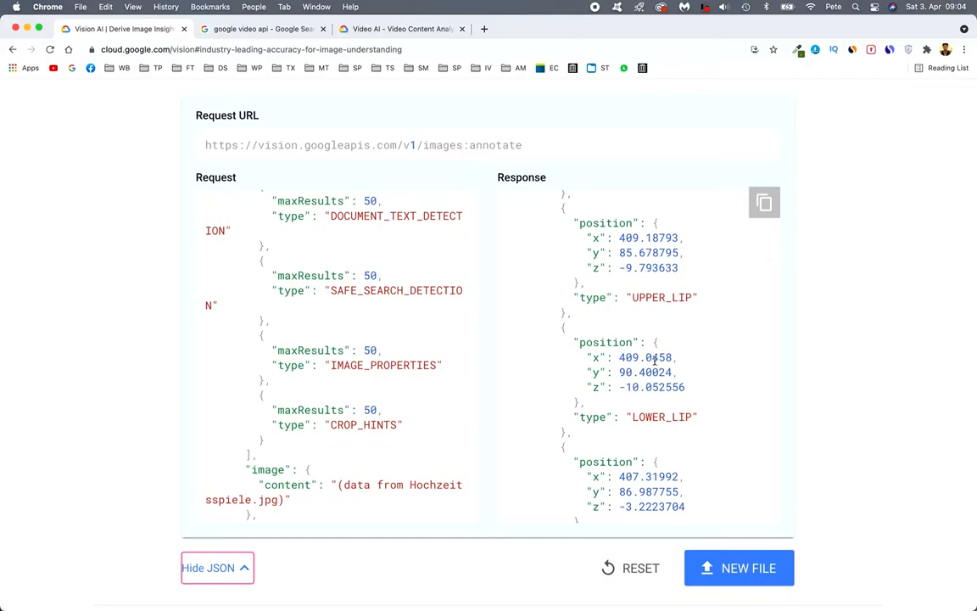
pyautogui.scroll(-3)
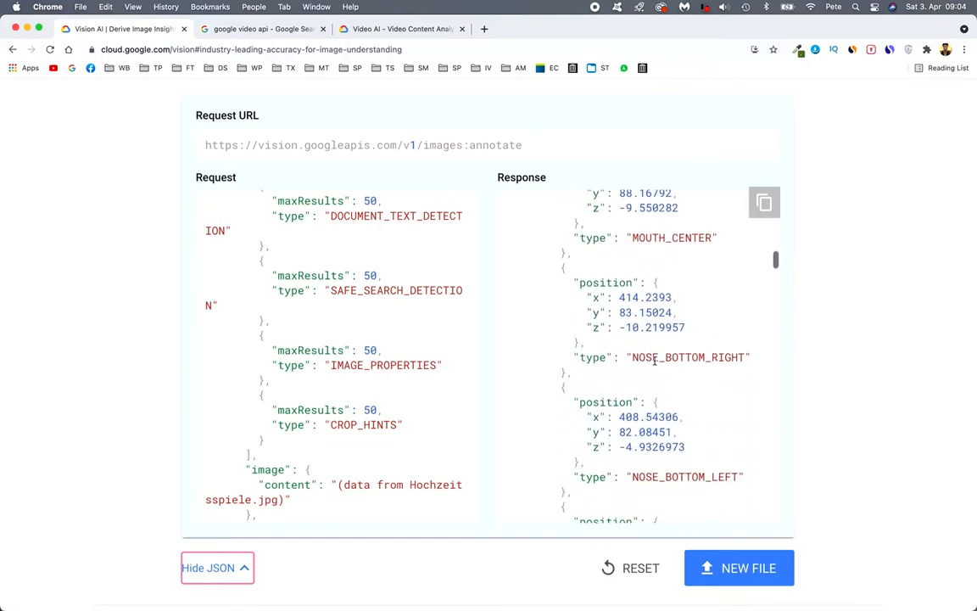
pyautogui.scroll(-3)
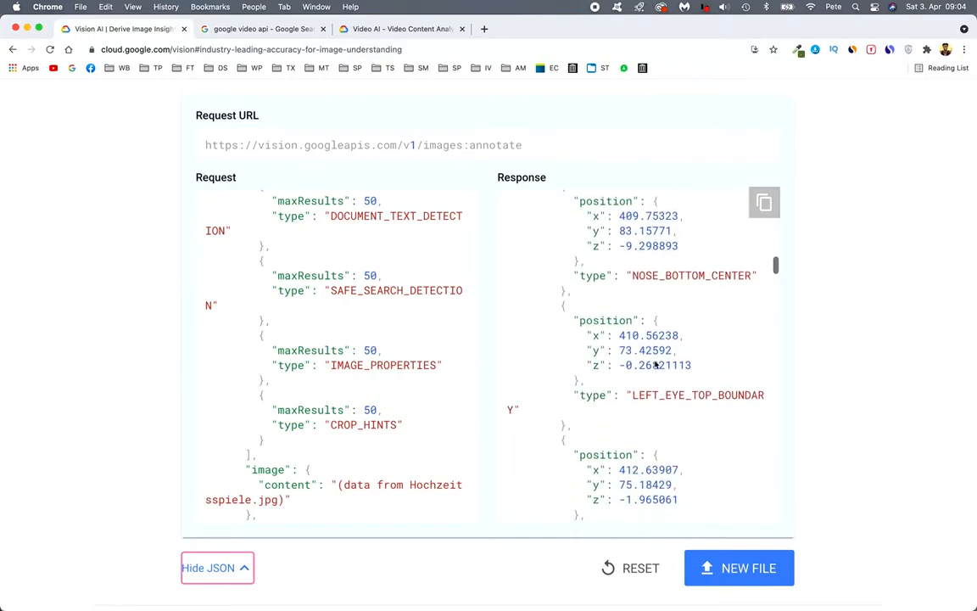
pyautogui.scroll(-3)
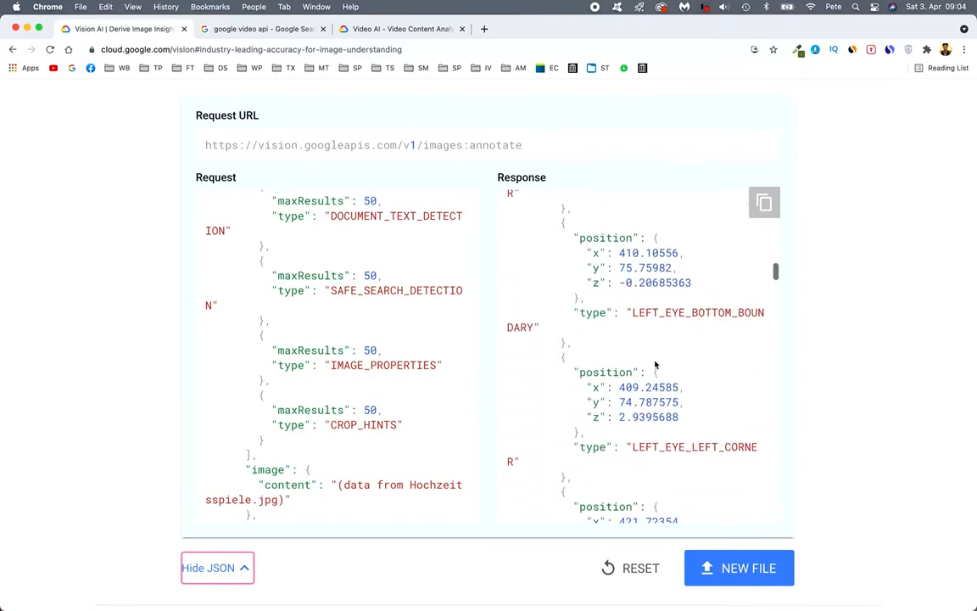
pyautogui.scroll(-3)
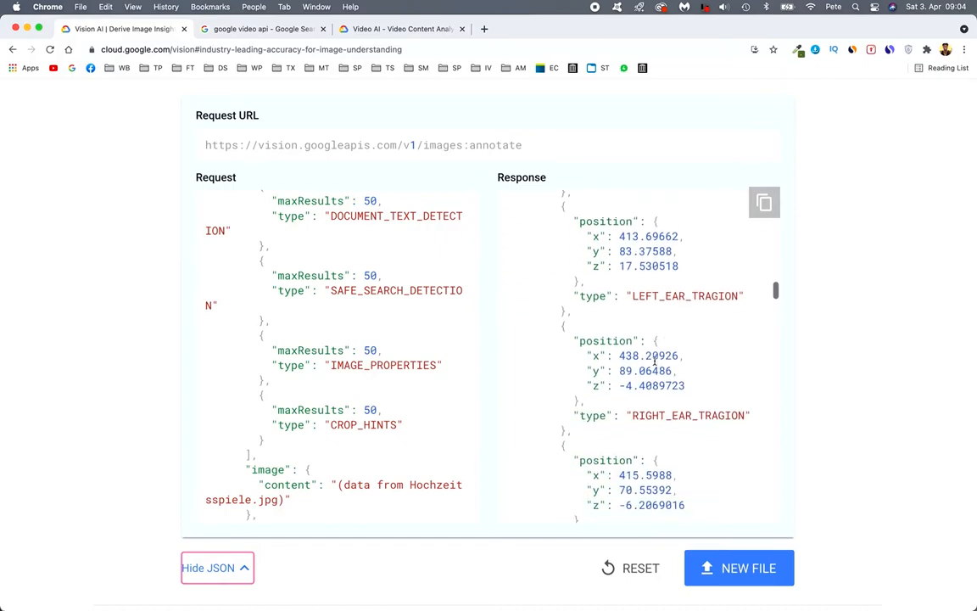
pyautogui.scroll(-3)
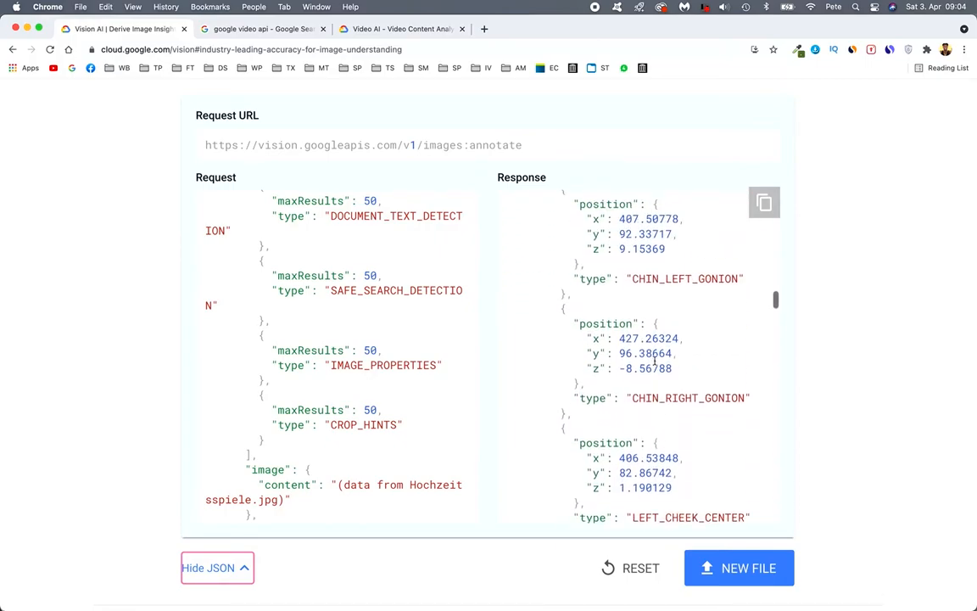
pyautogui.scroll(3)
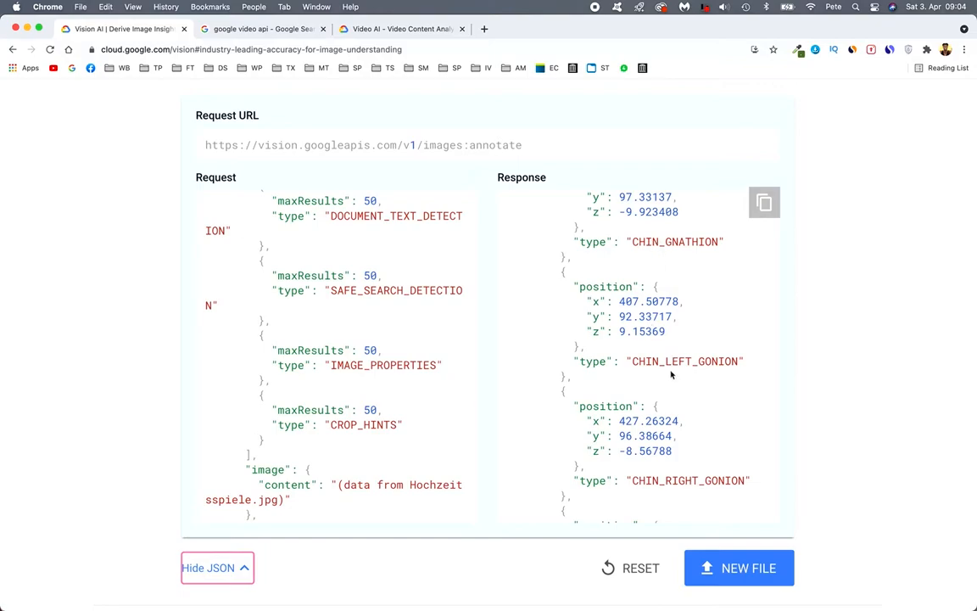
pyautogui.scroll(-3)
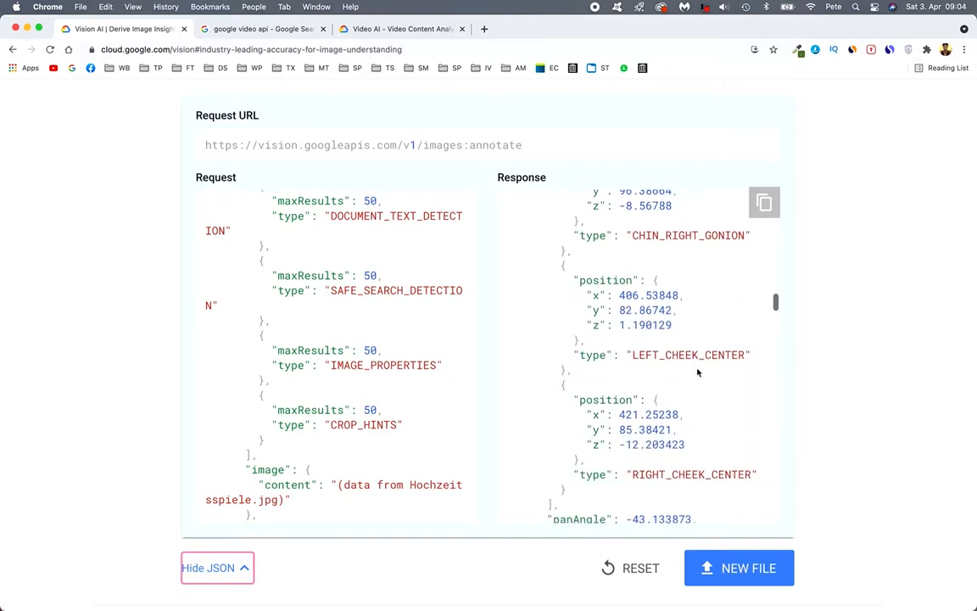
pyautogui.scroll(-3)
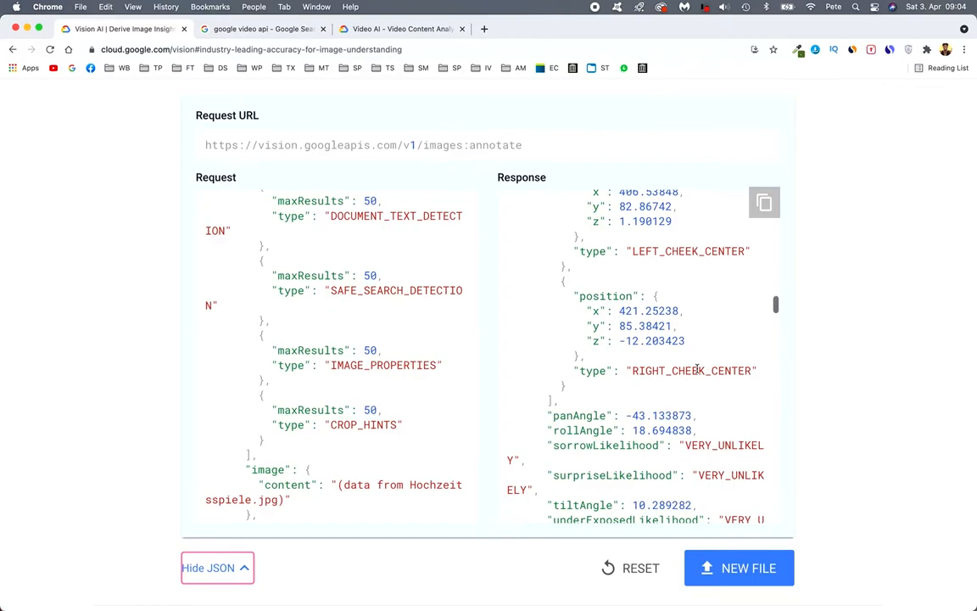
pyautogui.scroll(-3)
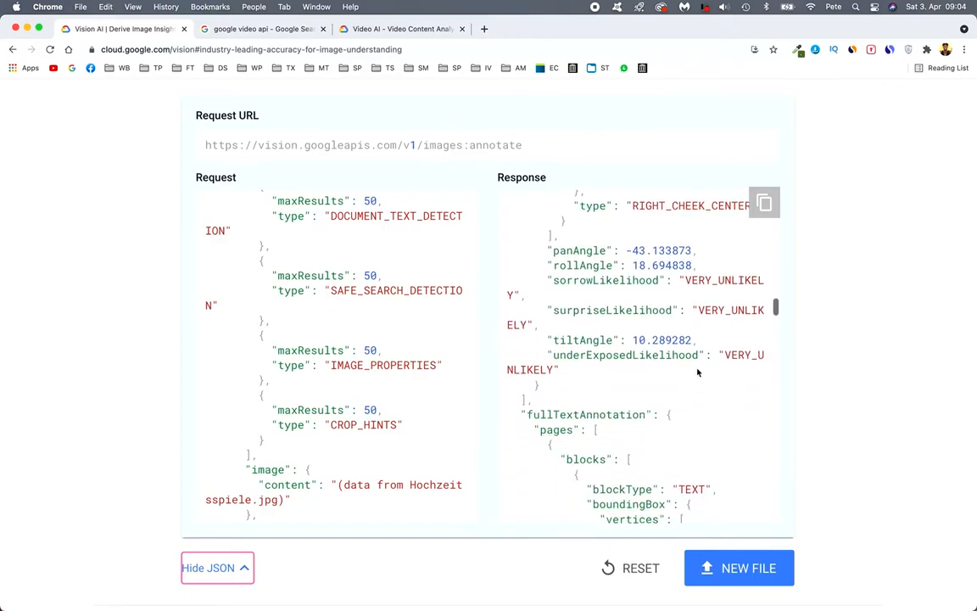
pyautogui.scroll(-3)
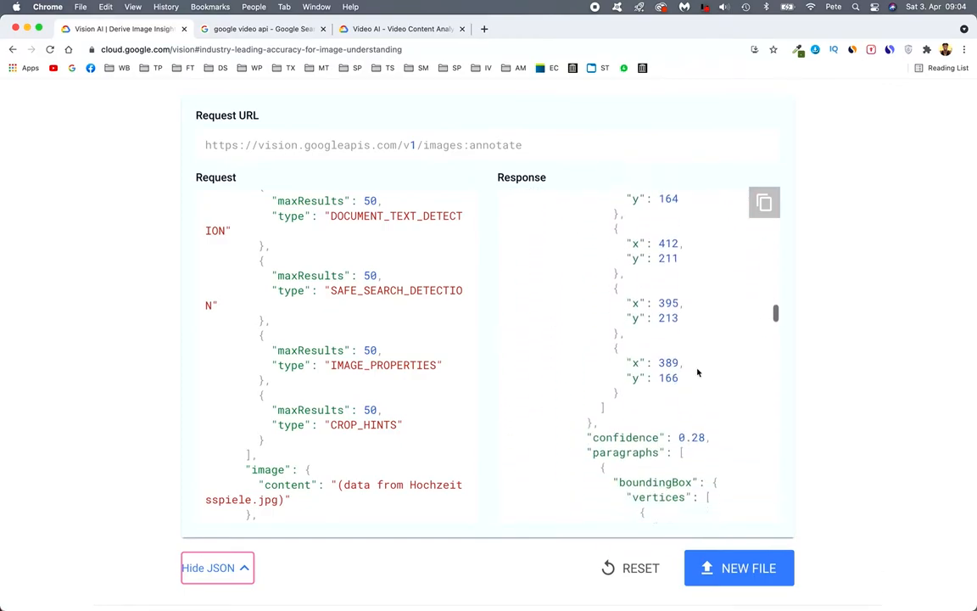
pyautogui.scroll(-3)
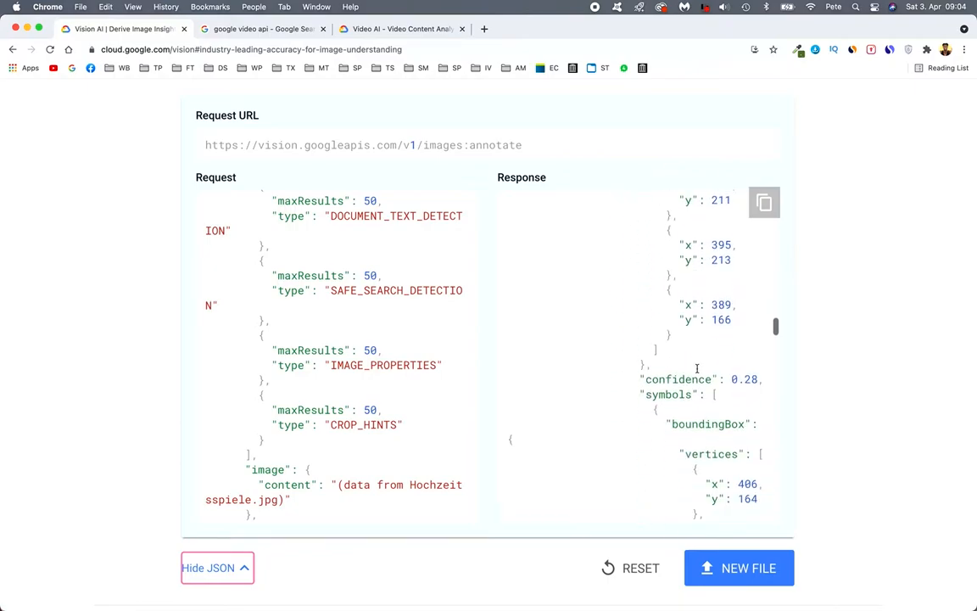
pyautogui.scroll(-3)
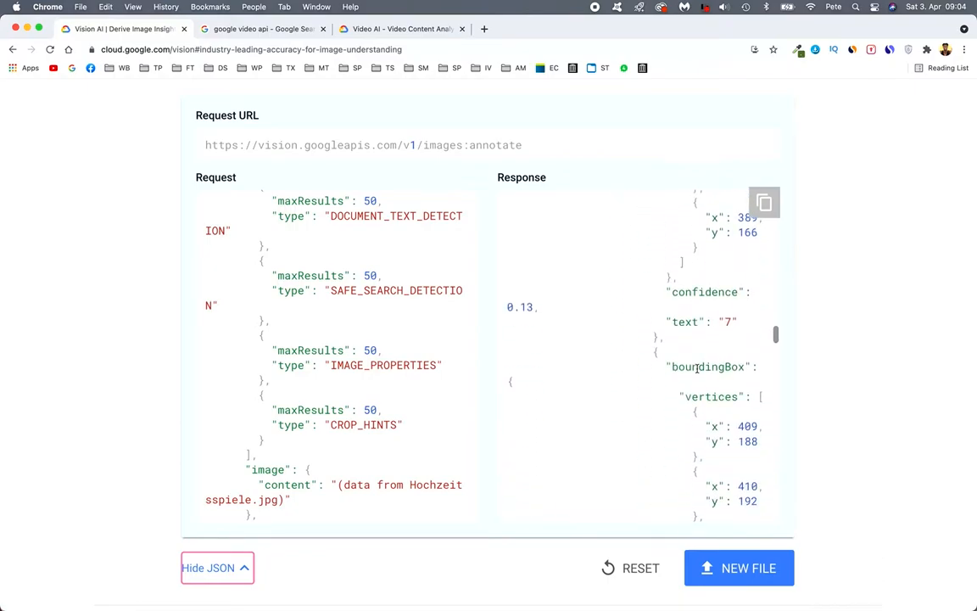
pyautogui.scroll(-3)
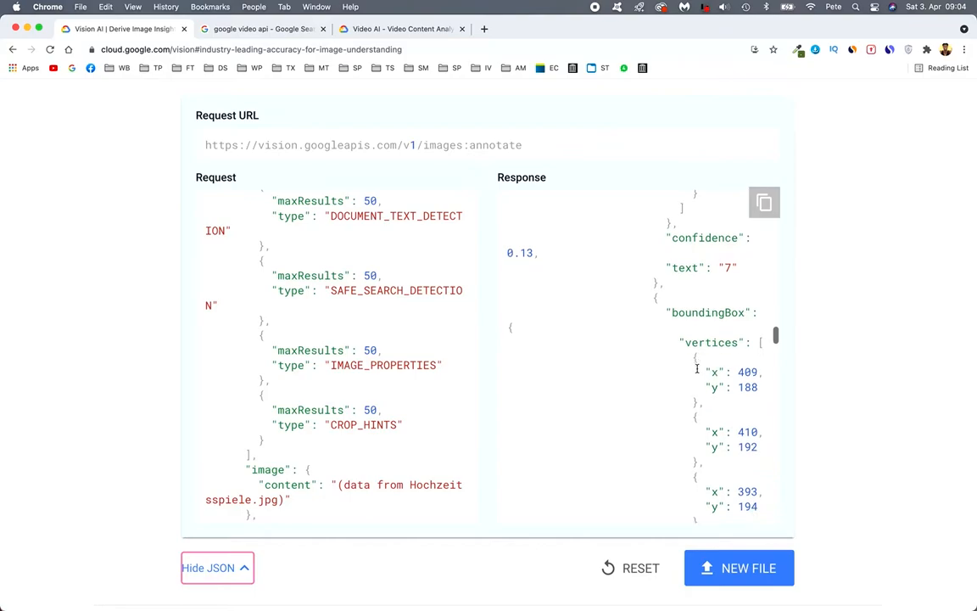
pyautogui.scroll(-3)
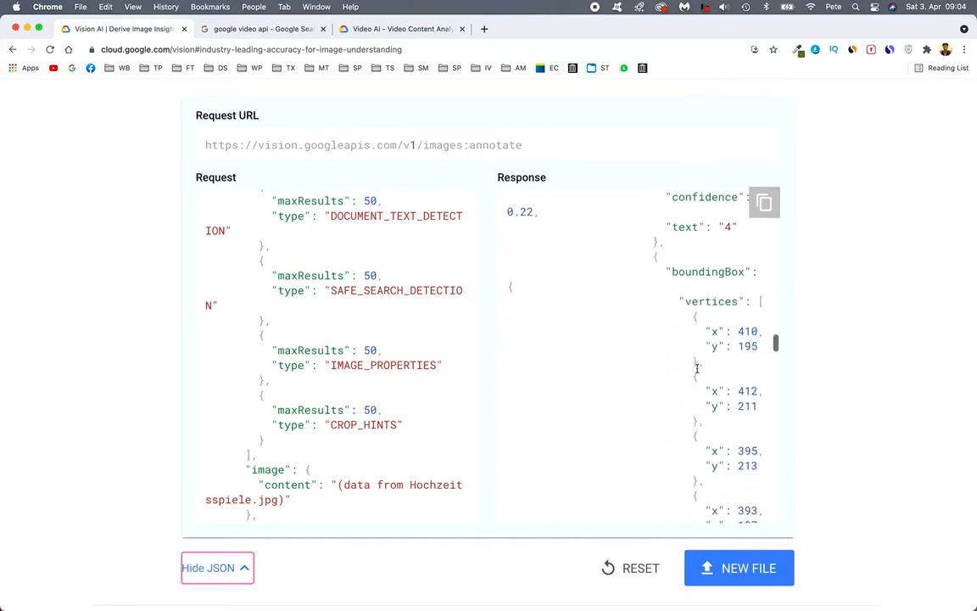
pyautogui.scroll(-3)
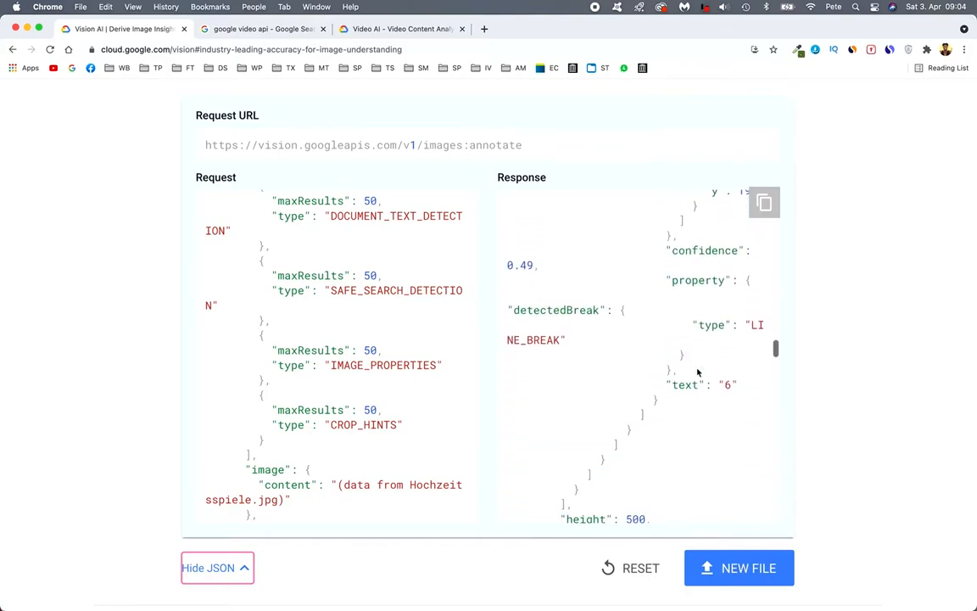
pyautogui.scroll(-3)
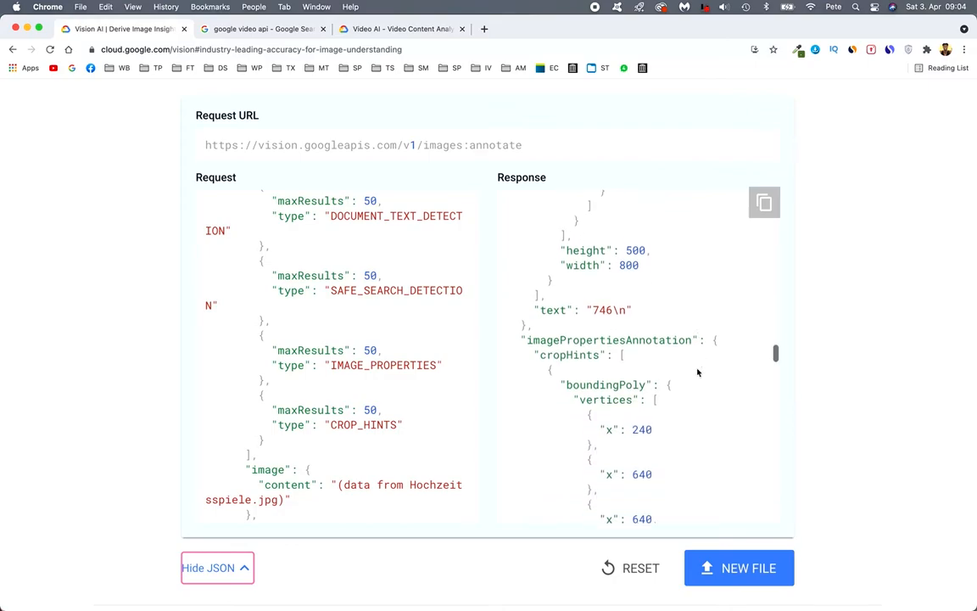
pyautogui.scroll(-3)
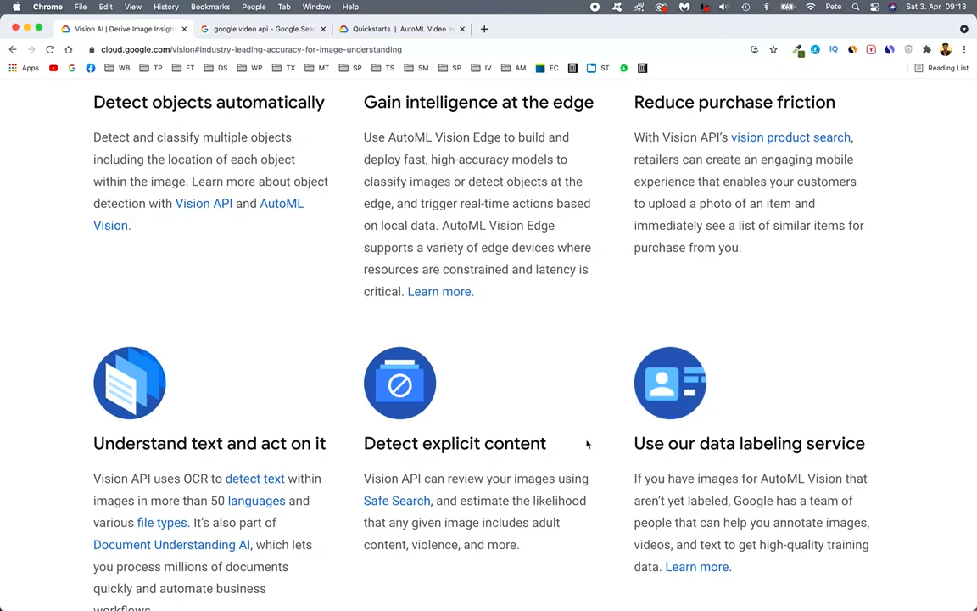
# Step: Upload the EARN $12 thumbnail JPG from Downloads for analysis
pyautogui.scroll(3)
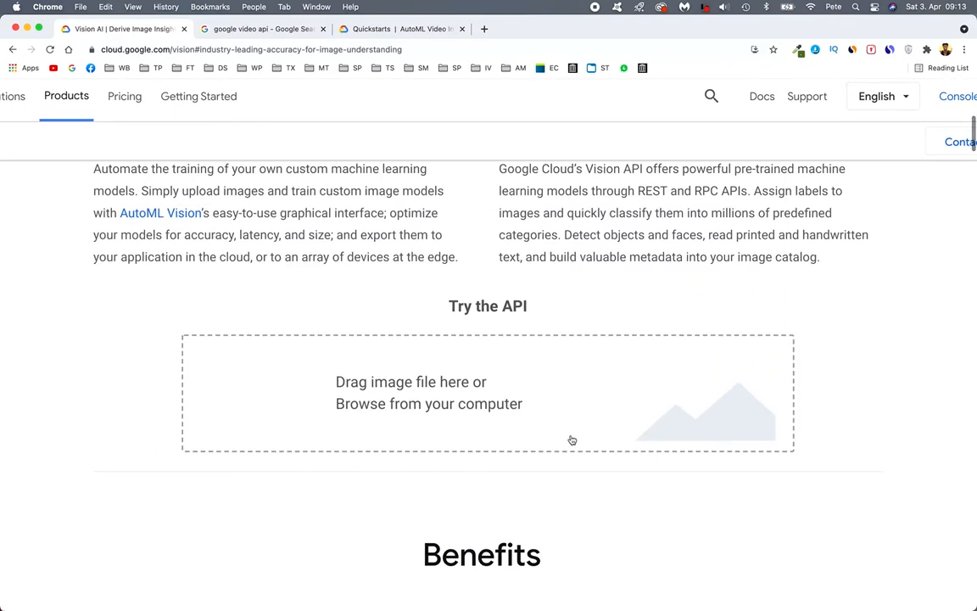
pyautogui.click(427, 404)
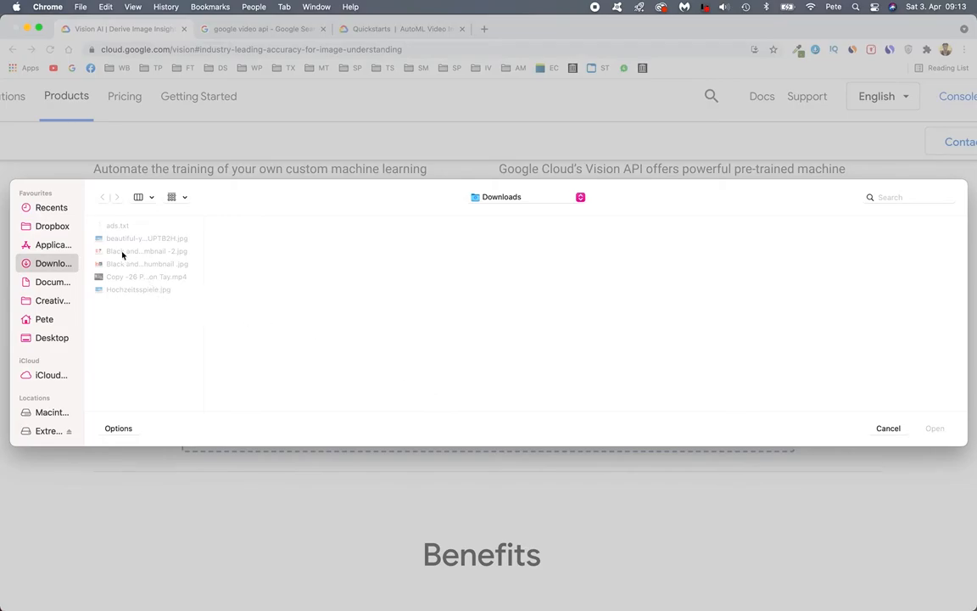
pyautogui.click(935, 427)
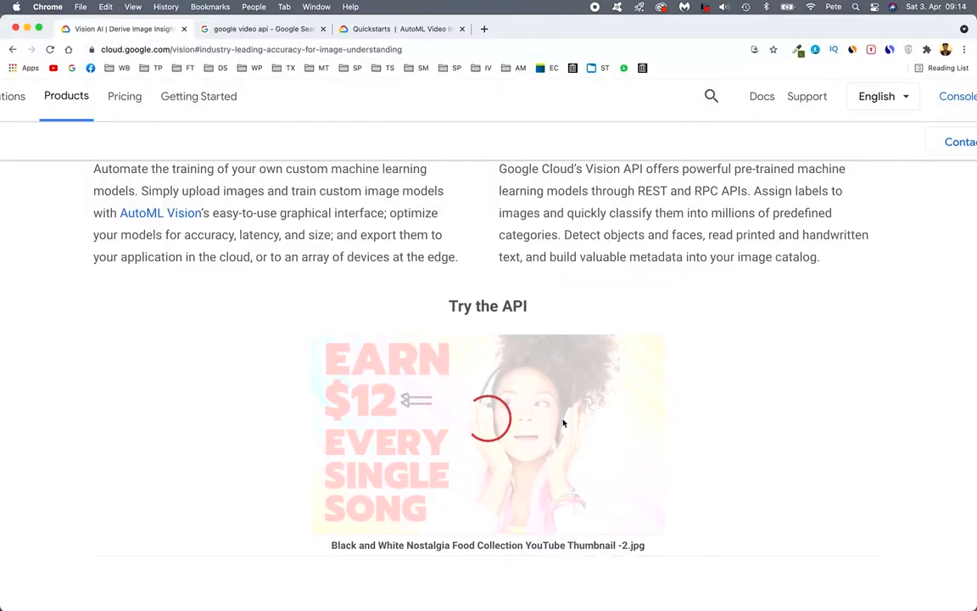
# Step: Review the thumbnail's face results: all emotions very unlikely, 91% confidence
pyautogui.scroll(-3)
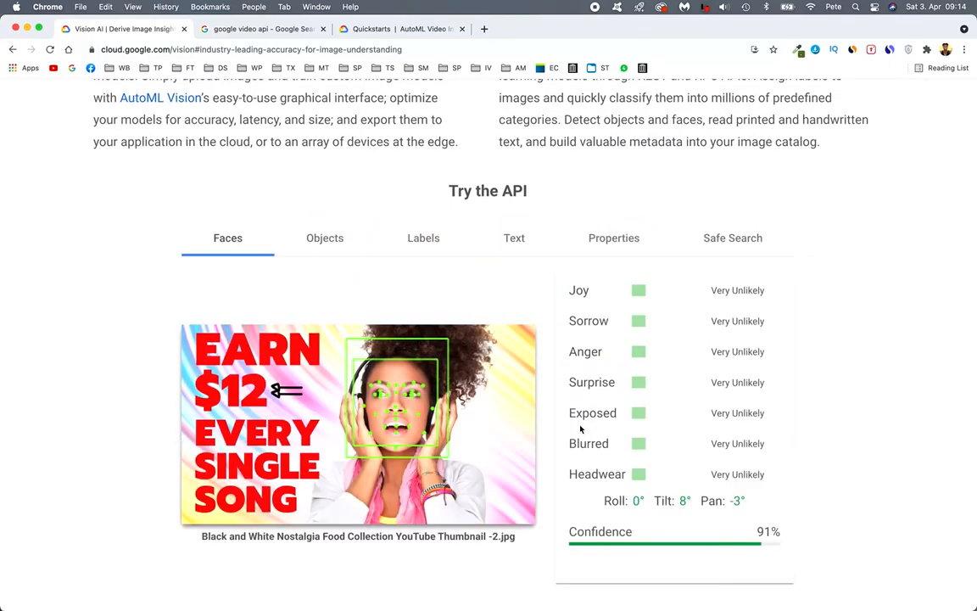
pyautogui.scroll(-3)
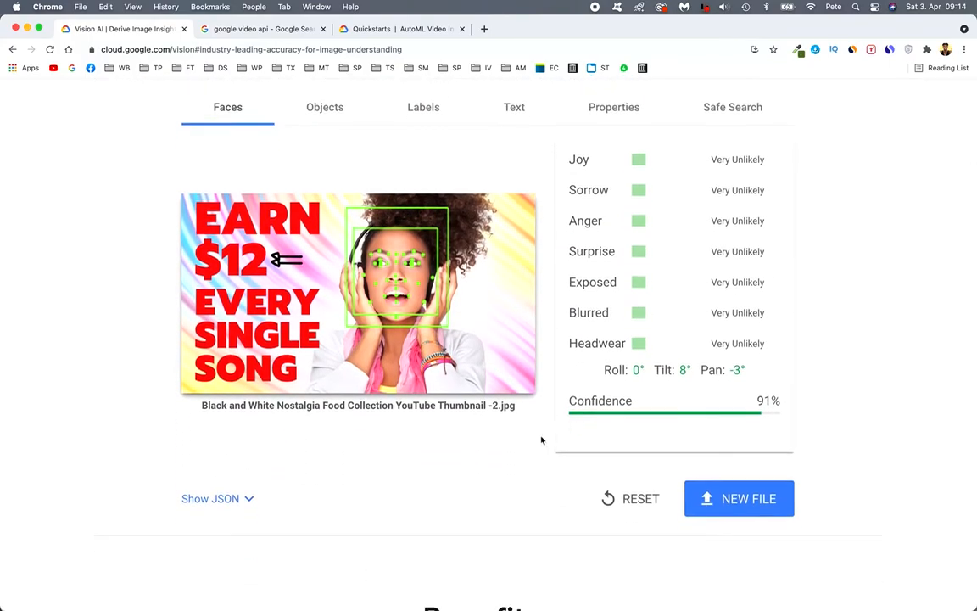
pyautogui.scroll(3)
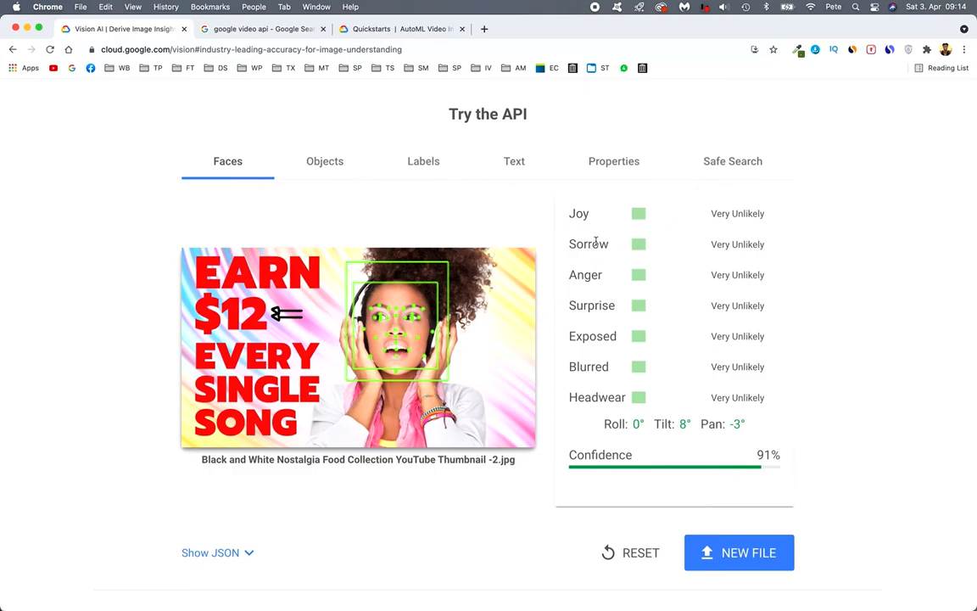
pyautogui.moveTo(638, 397)
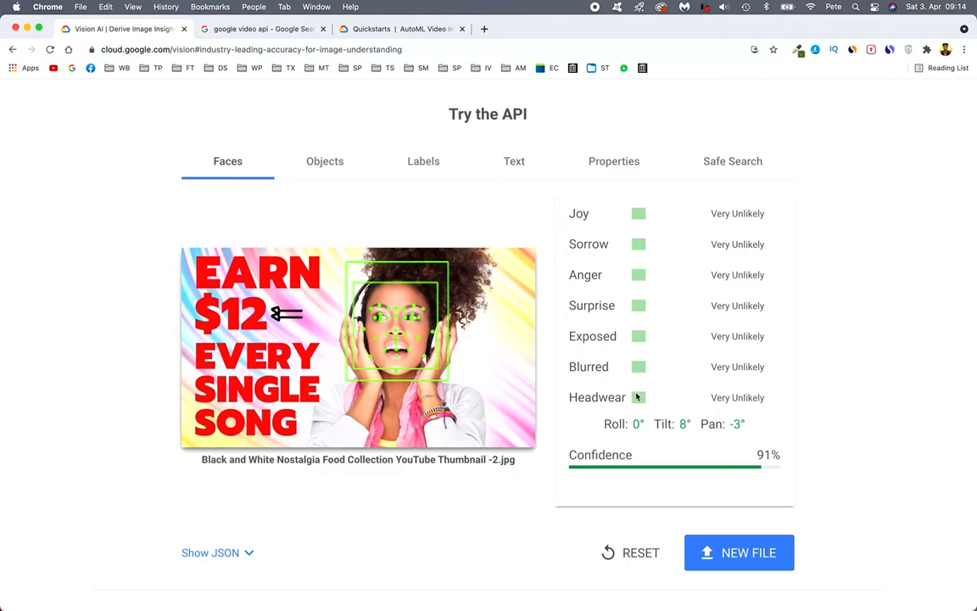
pyautogui.moveTo(750, 448)
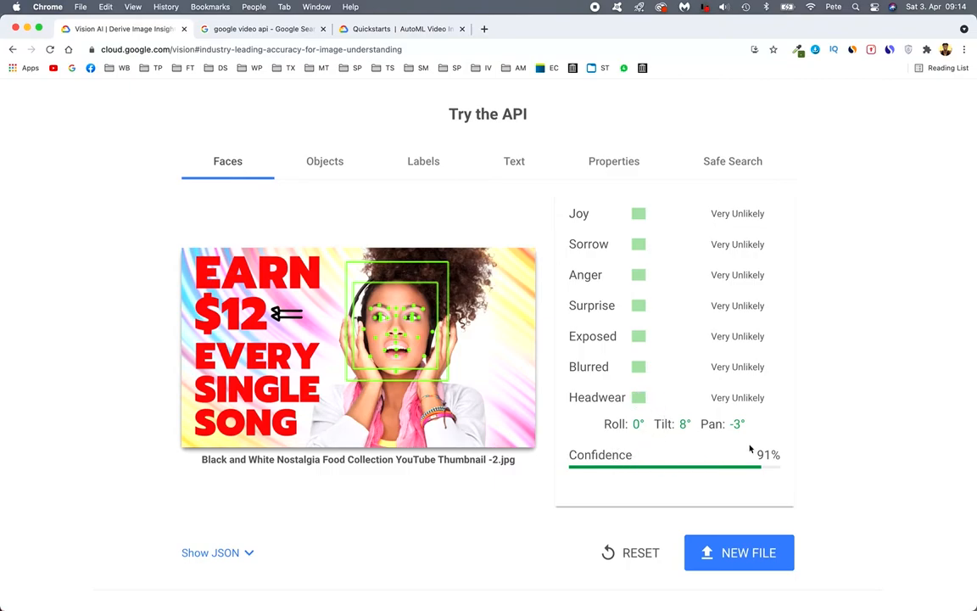
pyautogui.moveTo(394, 146)
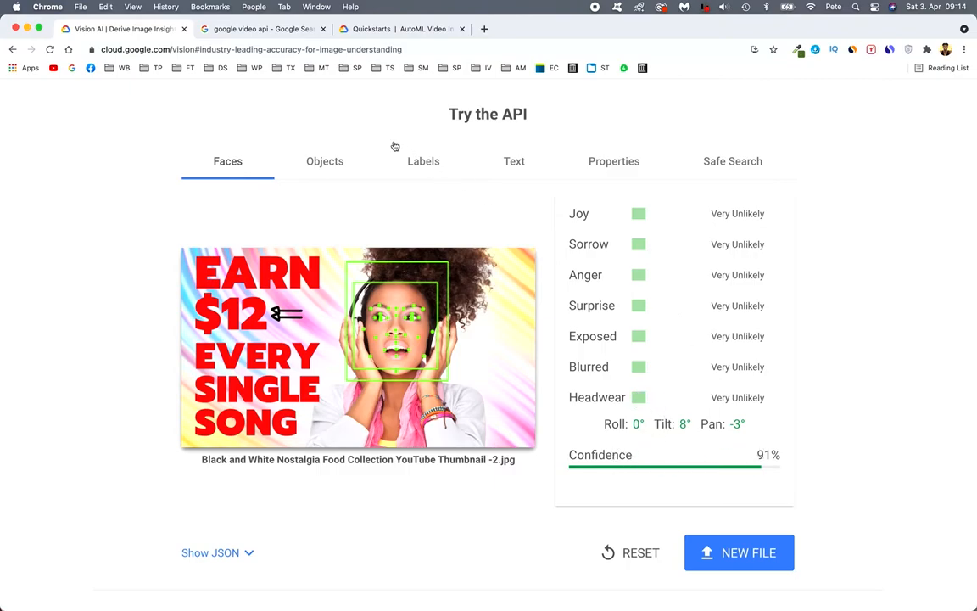
# Step: Show the objects detected in the thumbnail: Person 80%, Bracelet 77%
pyautogui.click(324, 161)
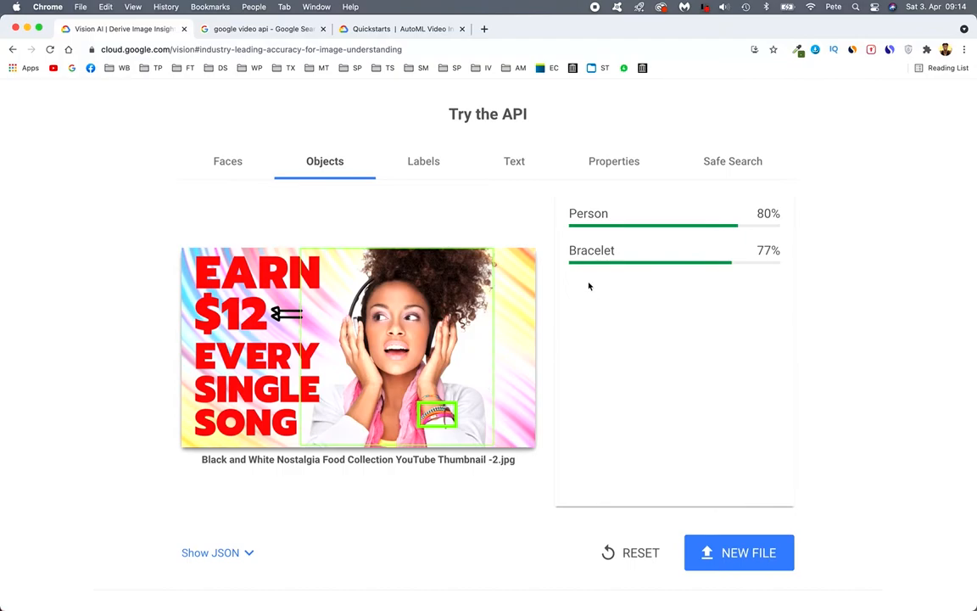
# Step: Review the thumbnail's labels (Nose 98%), then its detected text "EARN $ 12 EVERY SINGLE SONG"
pyautogui.click(424, 161)
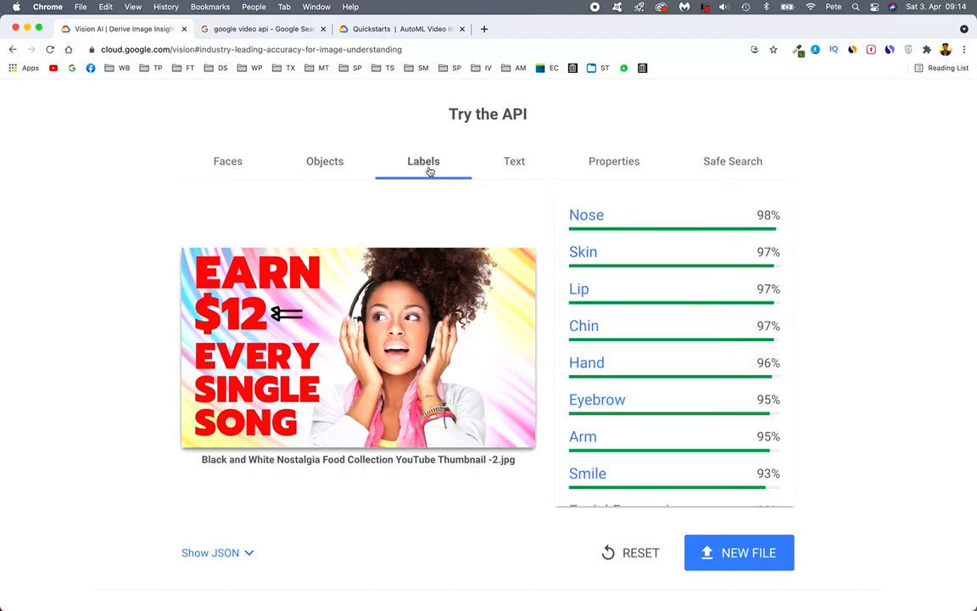
pyautogui.moveTo(607, 224)
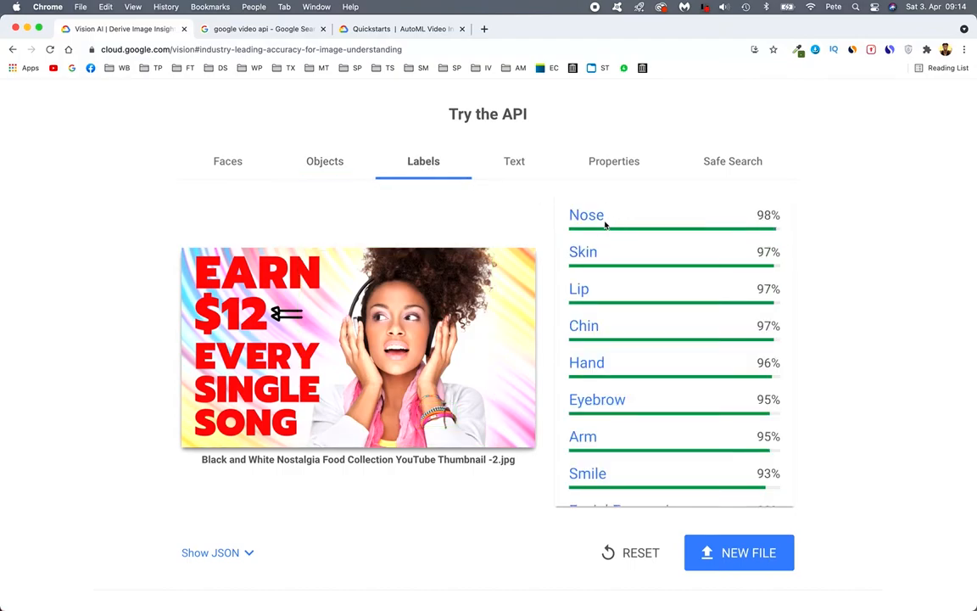
pyautogui.moveTo(578, 289)
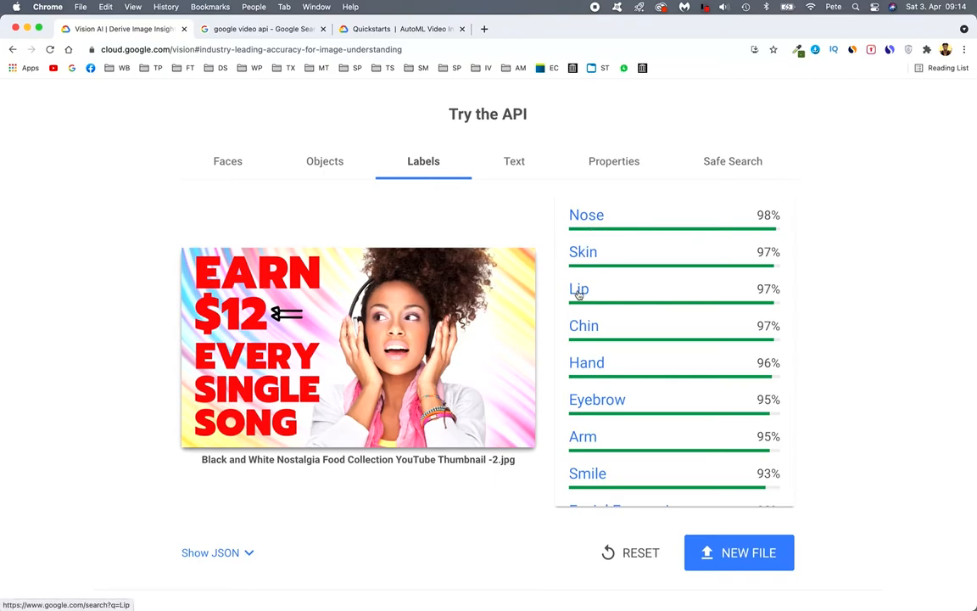
pyautogui.moveTo(631, 401)
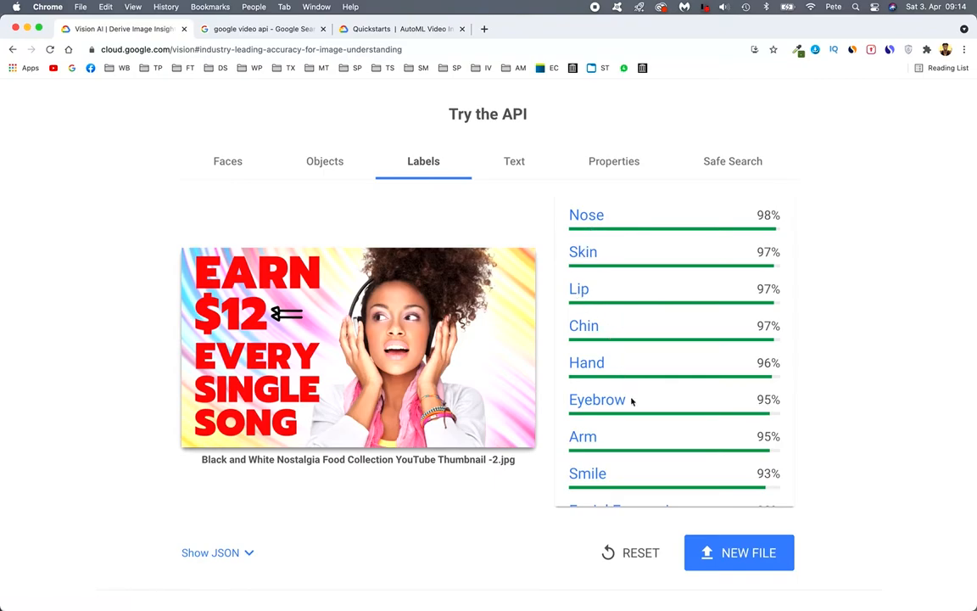
pyautogui.moveTo(415, 436)
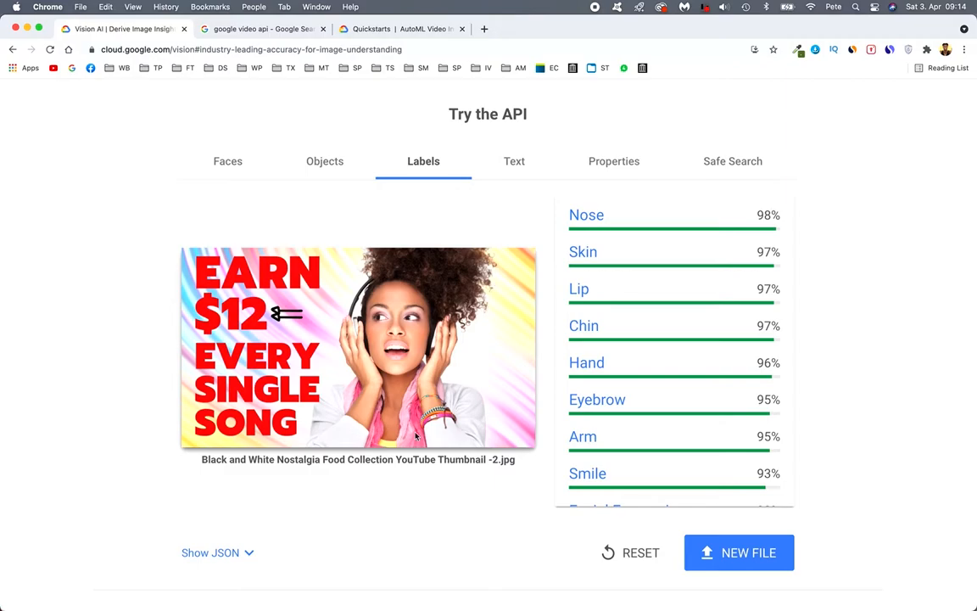
pyautogui.click(514, 161)
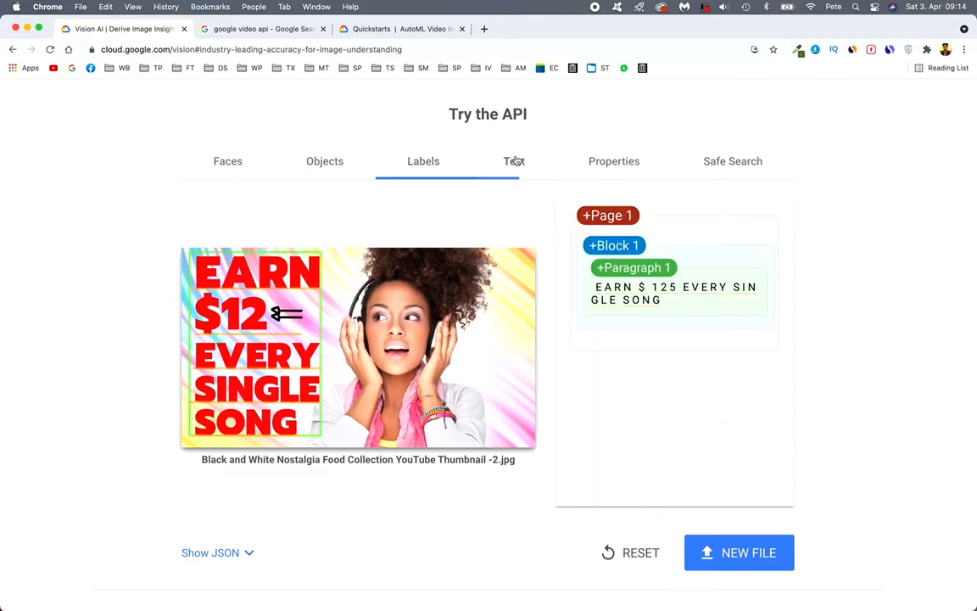
pyautogui.click(514, 161)
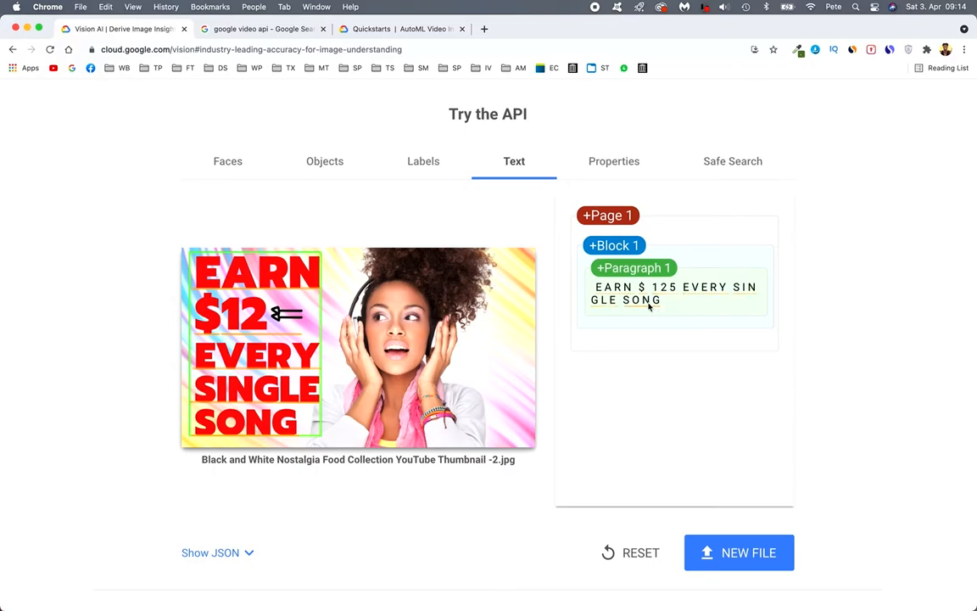
pyautogui.moveTo(661, 312)
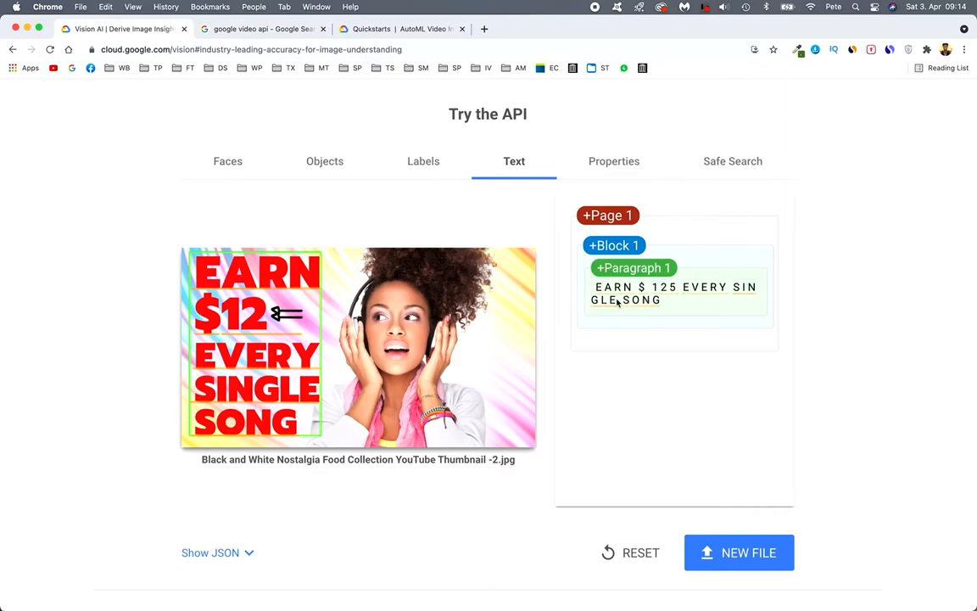
pyautogui.moveTo(478, 187)
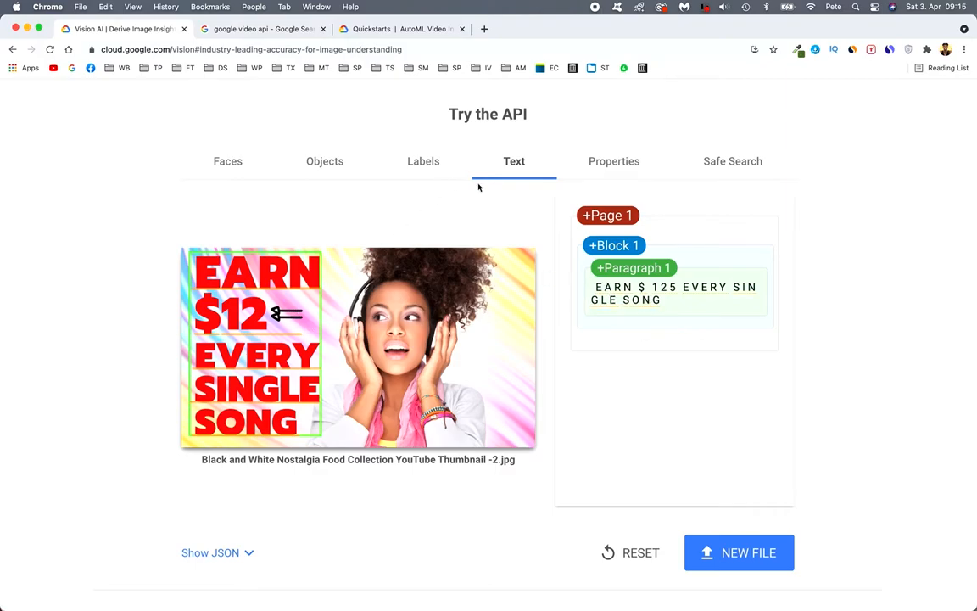
pyautogui.moveTo(560, 180)
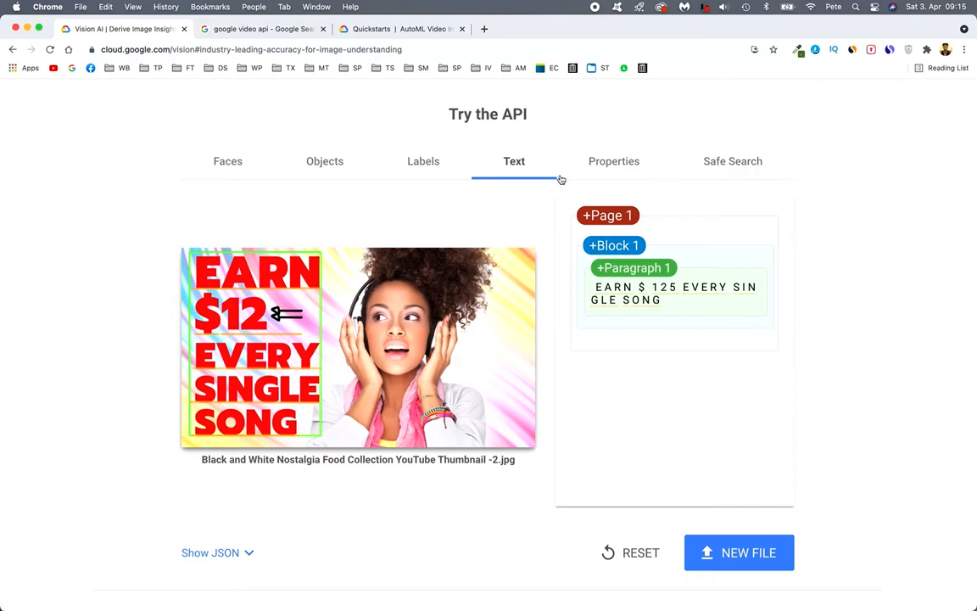
pyautogui.moveTo(653, 283)
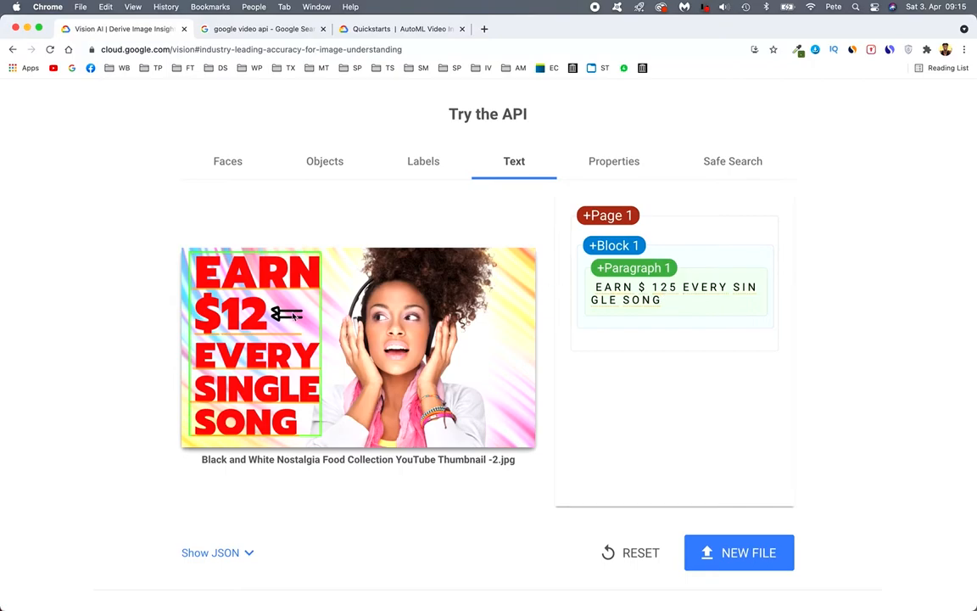
pyautogui.moveTo(516, 323)
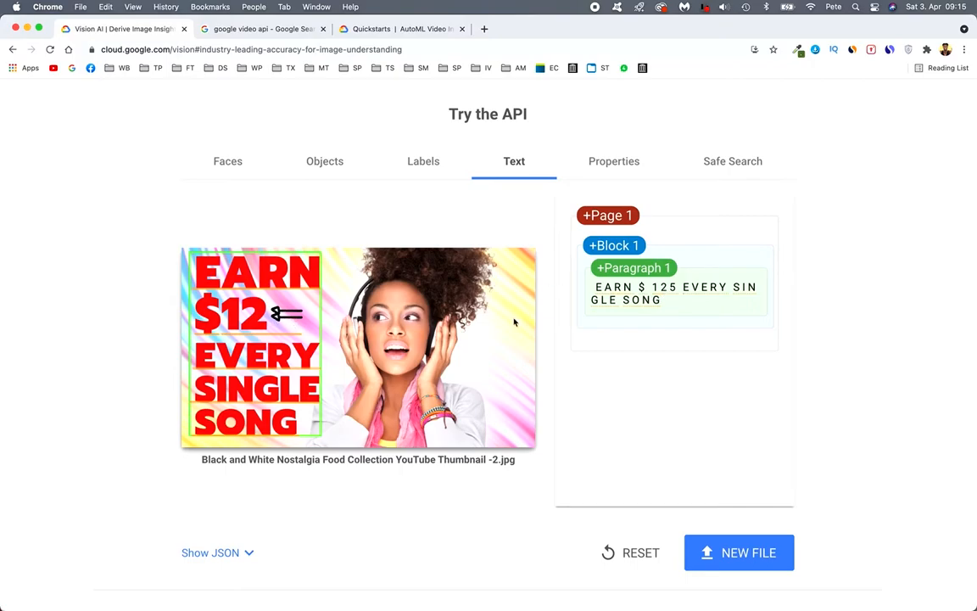
pyautogui.moveTo(675, 292)
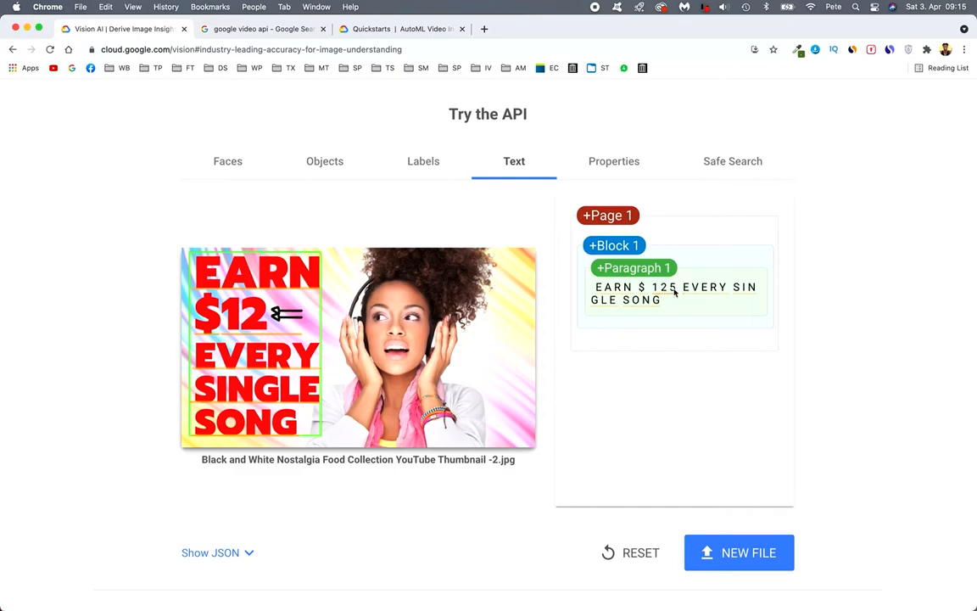
pyautogui.moveTo(257, 325)
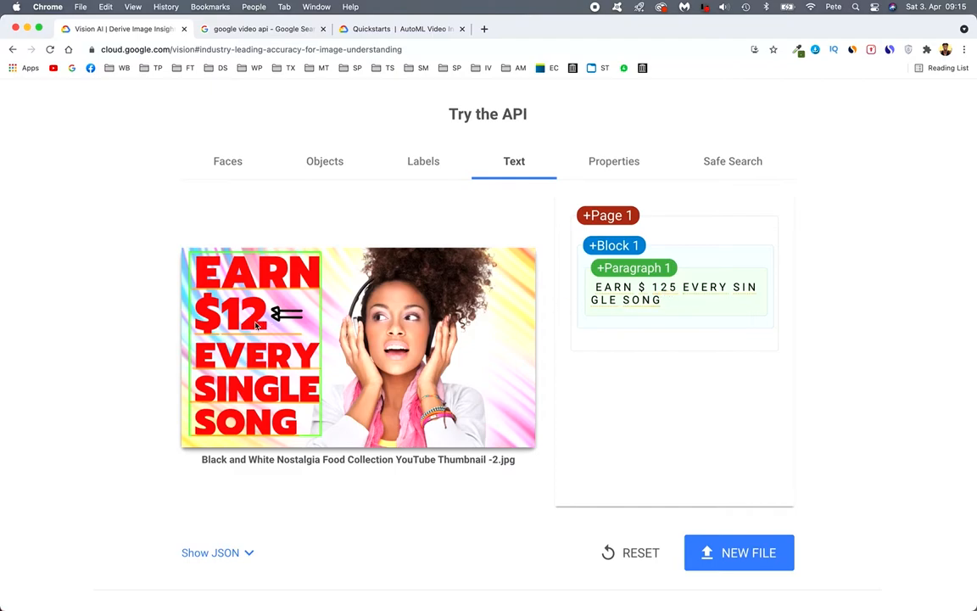
pyautogui.moveTo(651, 344)
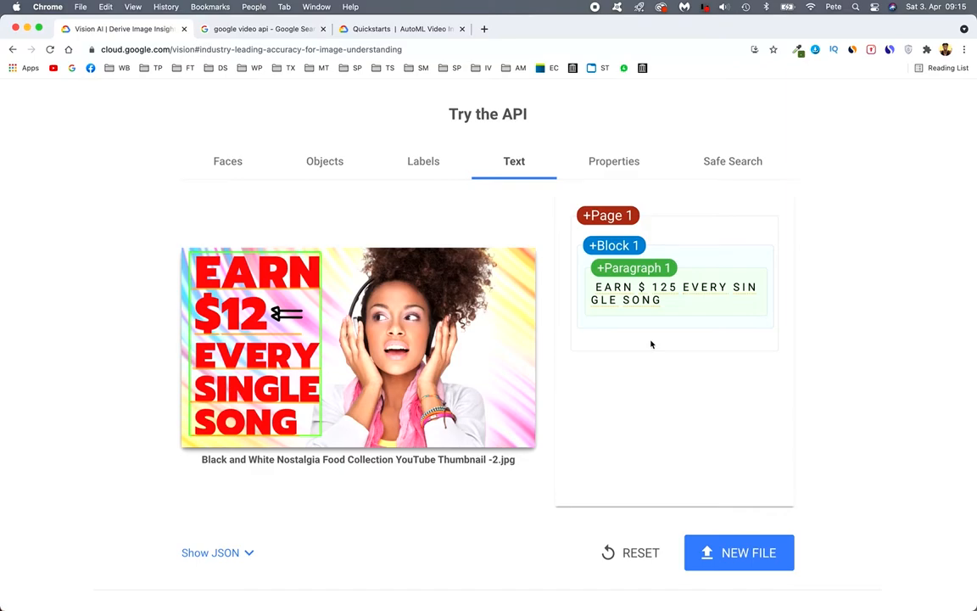
pyautogui.moveTo(623, 184)
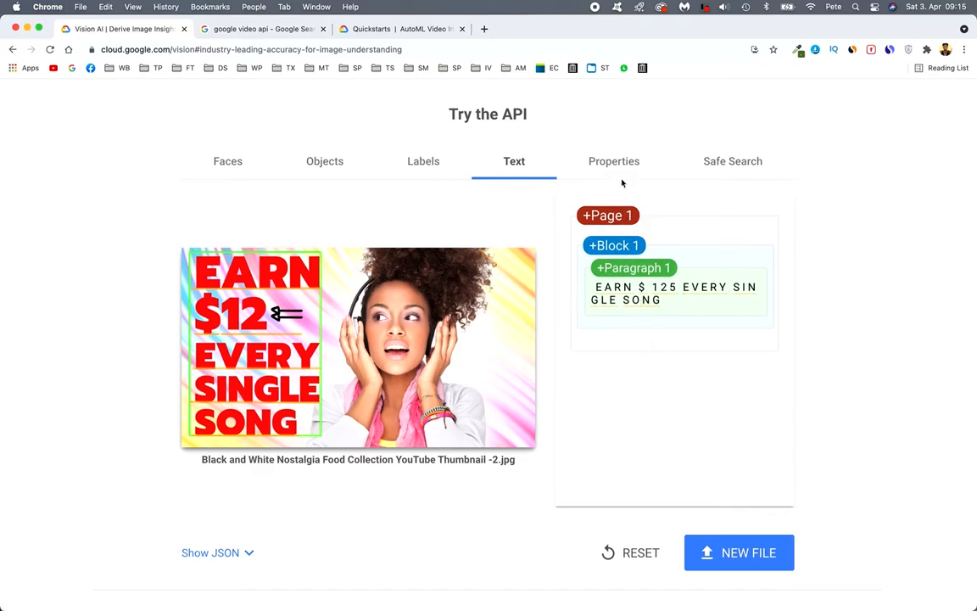
# Step: Review the thumbnail's Properties: dominant colour #EE2321 at 24% and crop hints 0.8–1.2
pyautogui.click(614, 161)
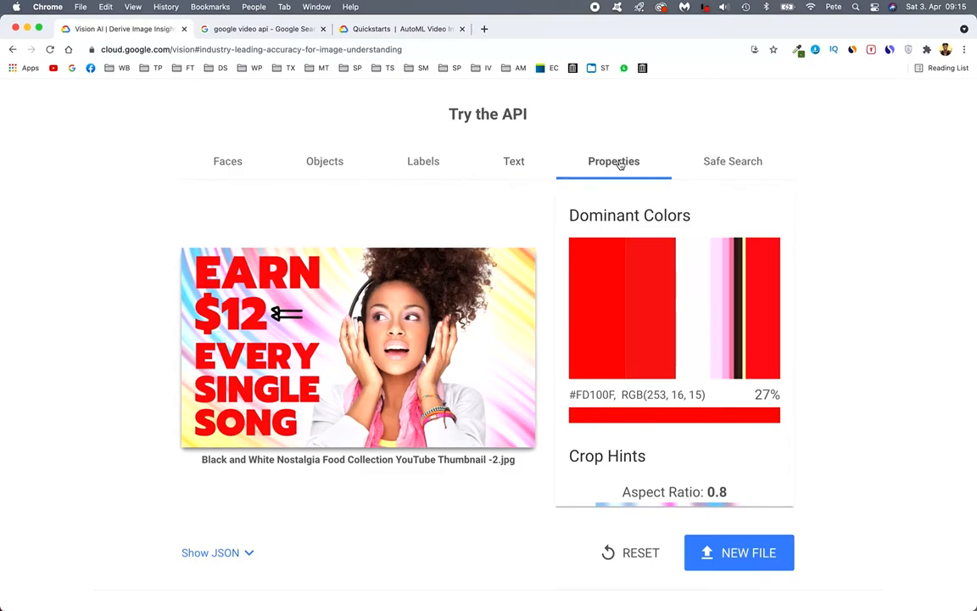
pyautogui.moveTo(631, 323)
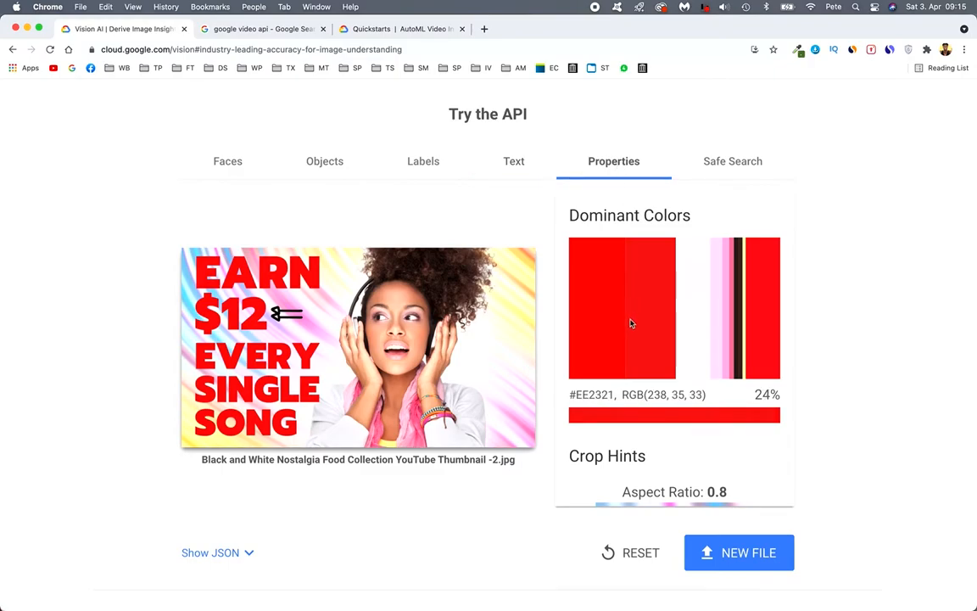
pyautogui.scroll(-3)
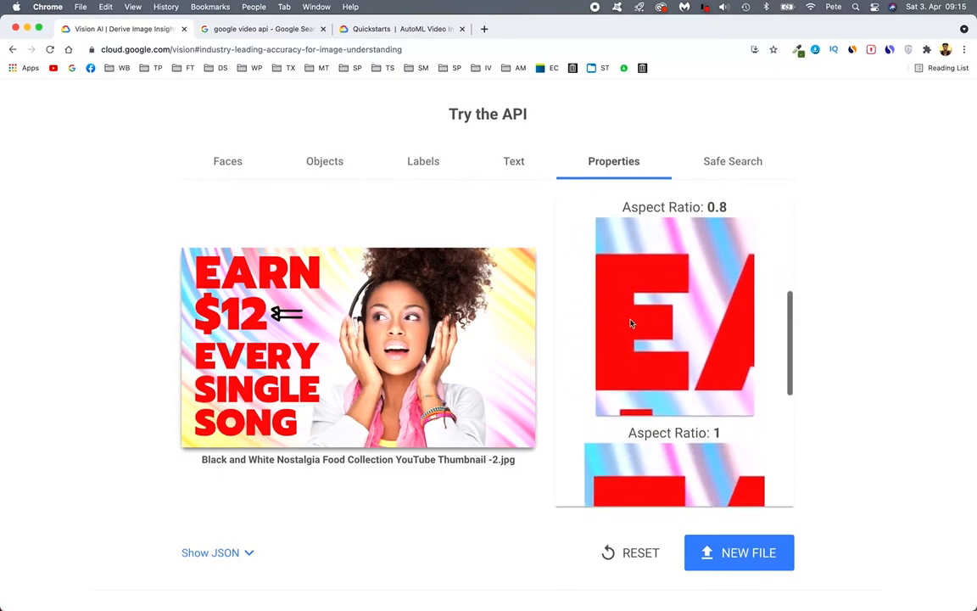
pyautogui.scroll(-3)
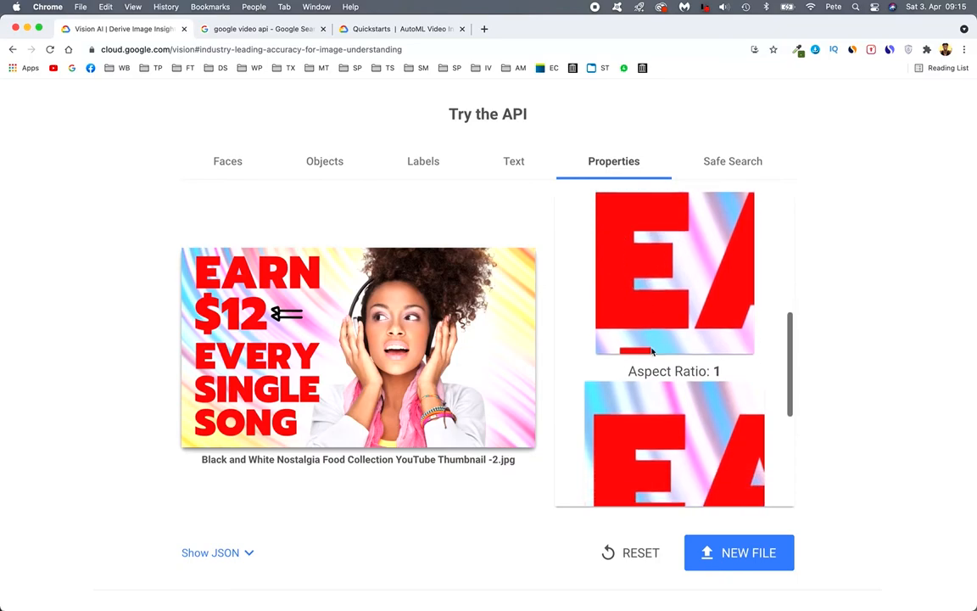
pyautogui.scroll(-3)
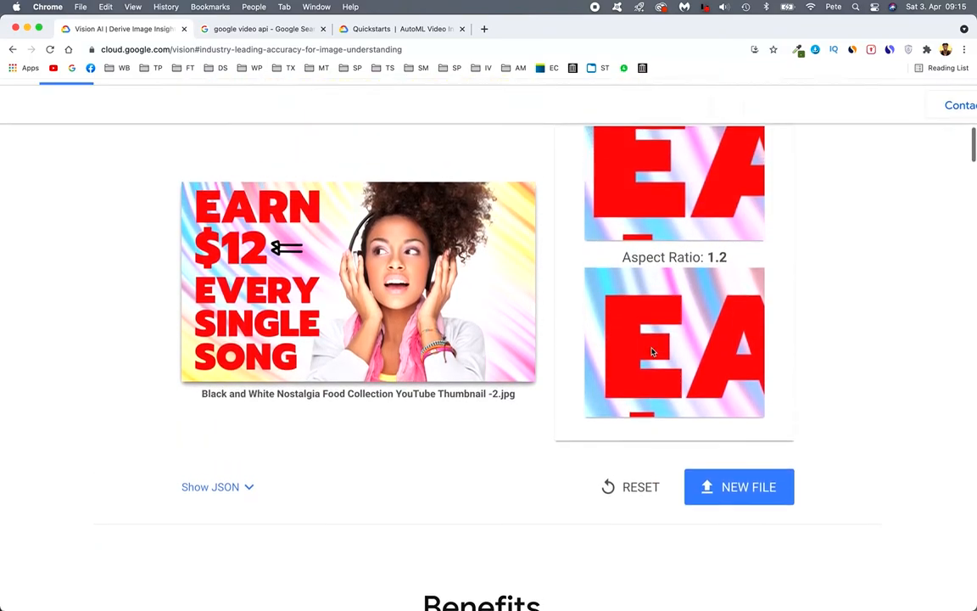
pyautogui.scroll(3)
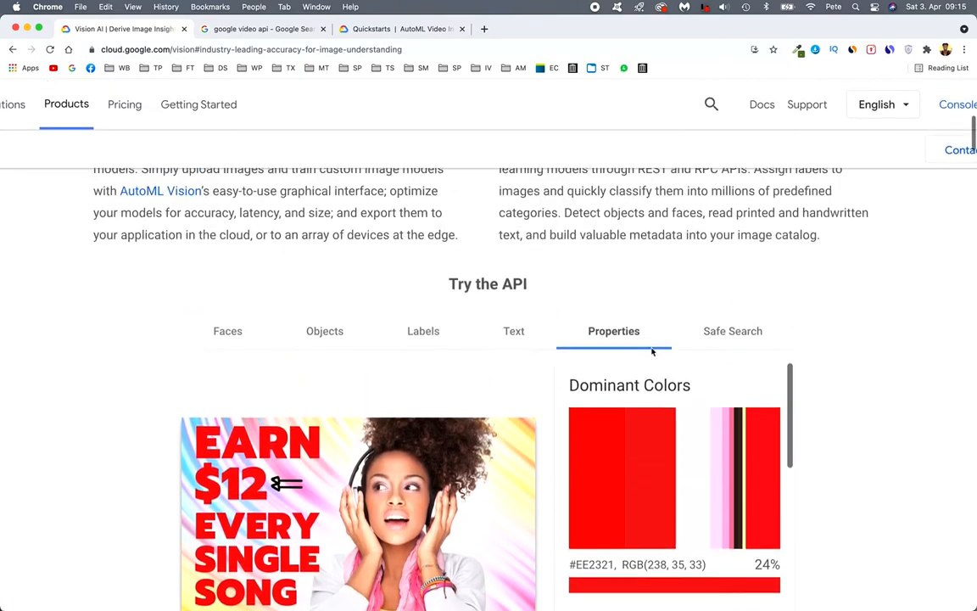
pyautogui.scroll(3)
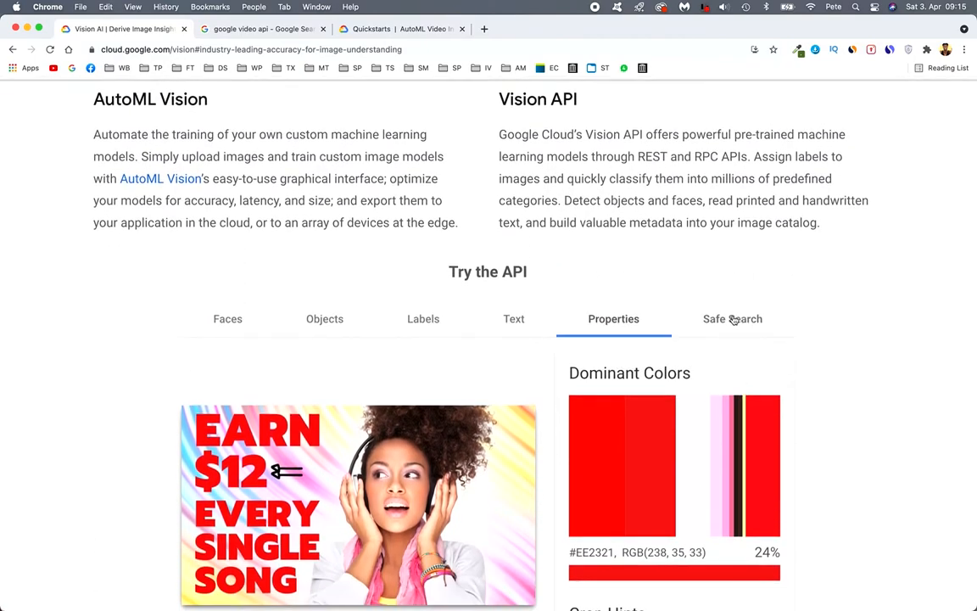
# Step: Review Safe Search ratings: adult, spoof, violence very unlikely; medical, racy unlikely
pyautogui.click(733, 319)
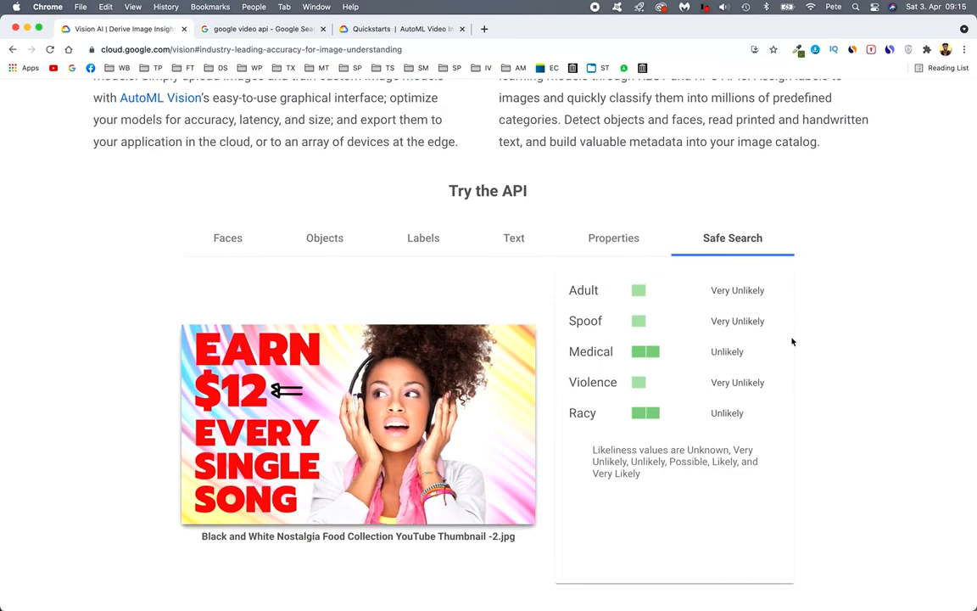
pyautogui.moveTo(669, 360)
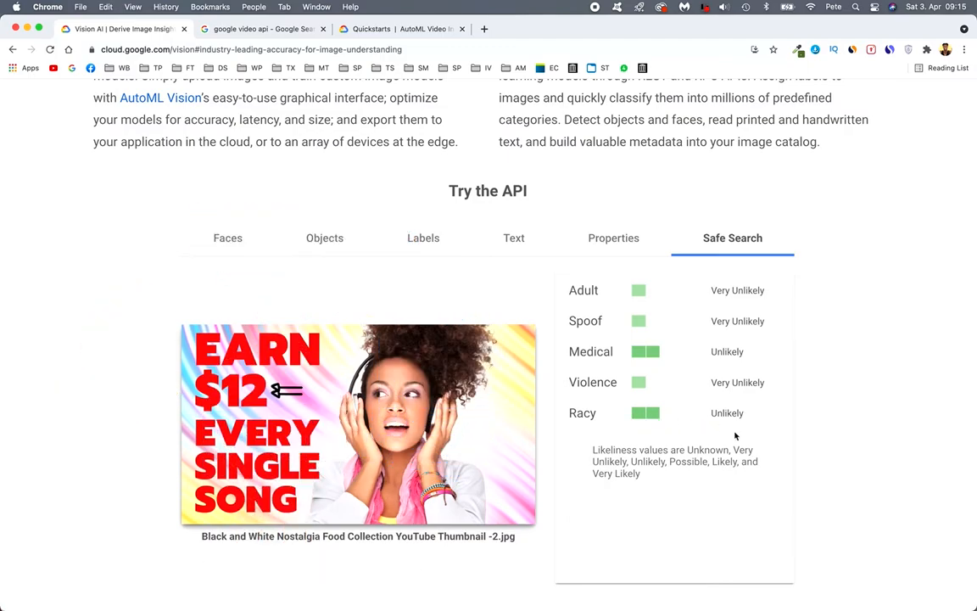
pyautogui.scroll(-3)
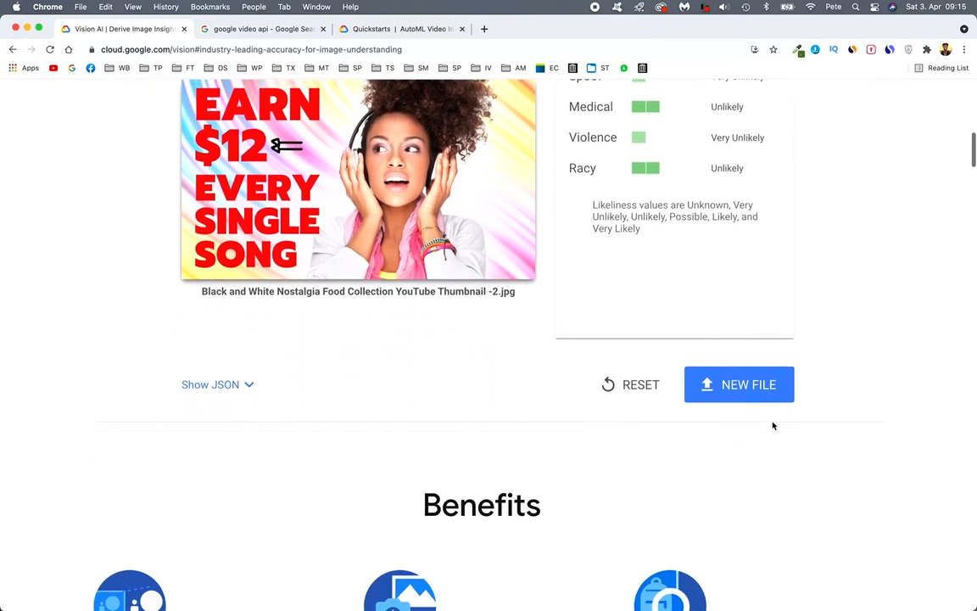
pyautogui.scroll(-3)
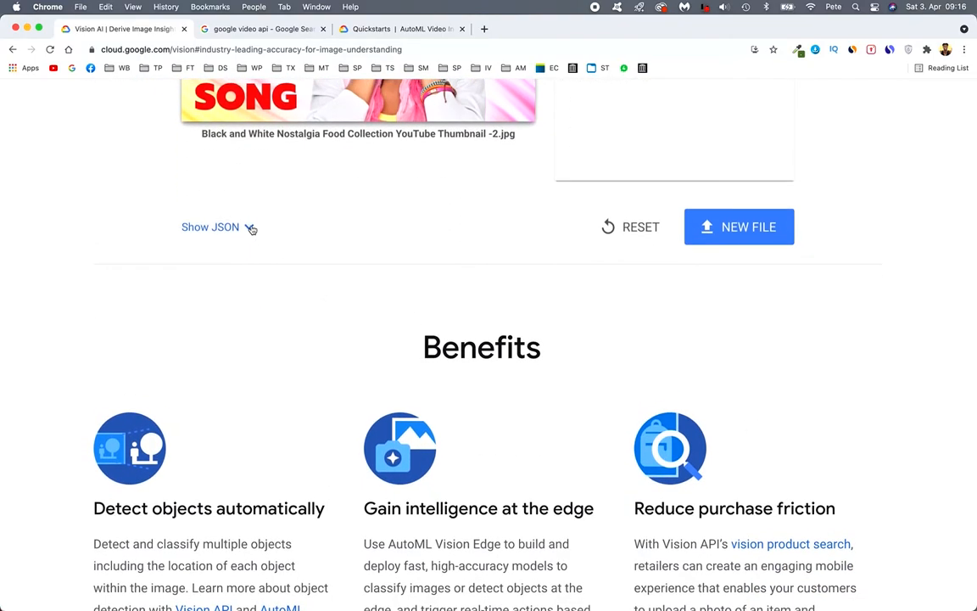
# Step: Review the raw request and response JSON for the thumbnail analysis
pyautogui.click(211, 228)
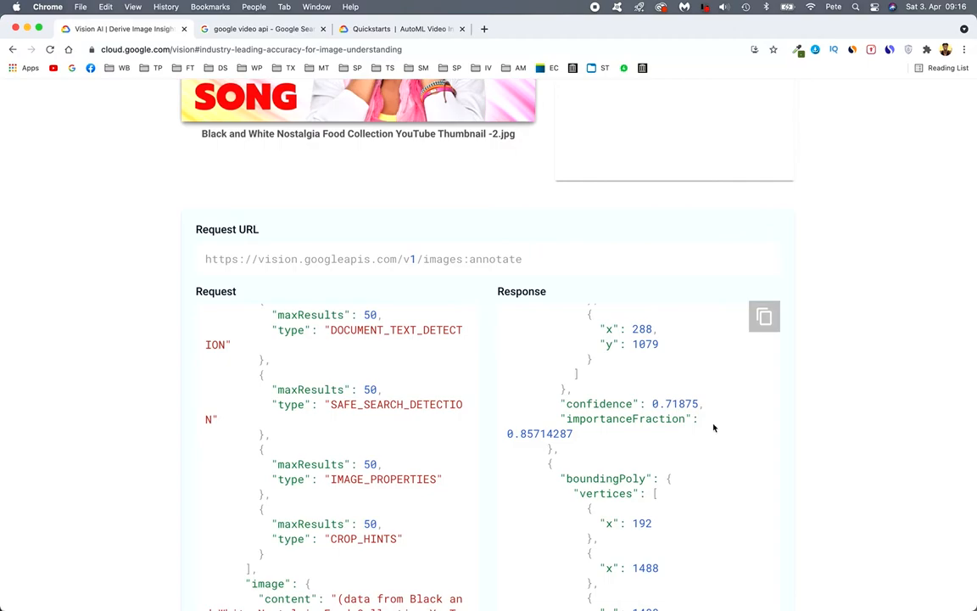
pyautogui.scroll(-3)
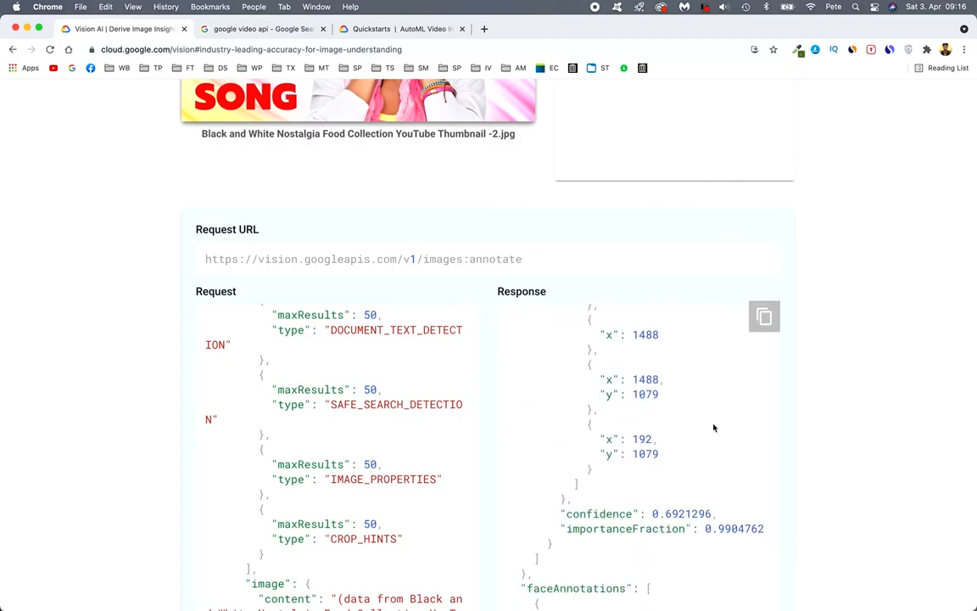
pyautogui.scroll(-3)
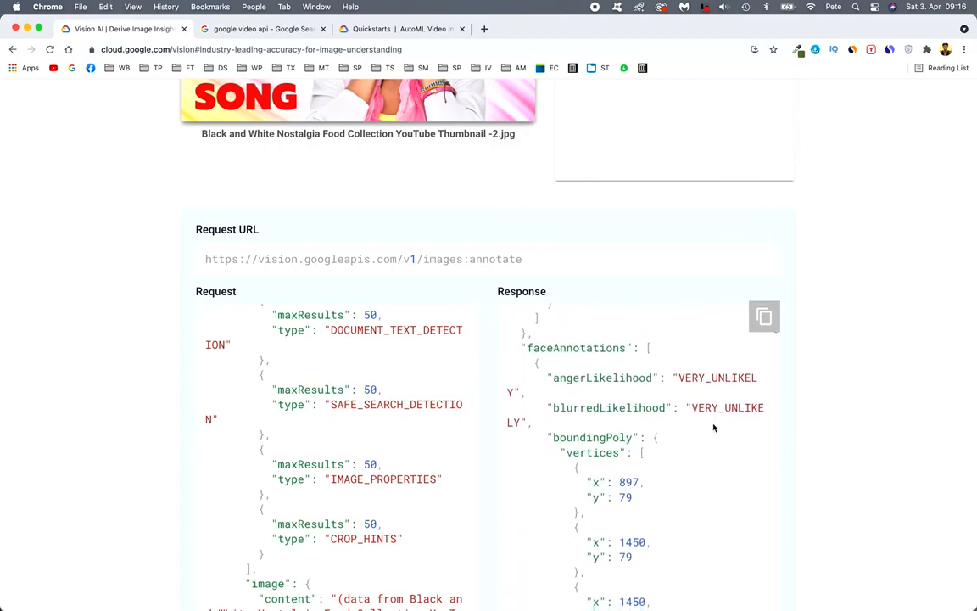
pyautogui.moveTo(679, 397)
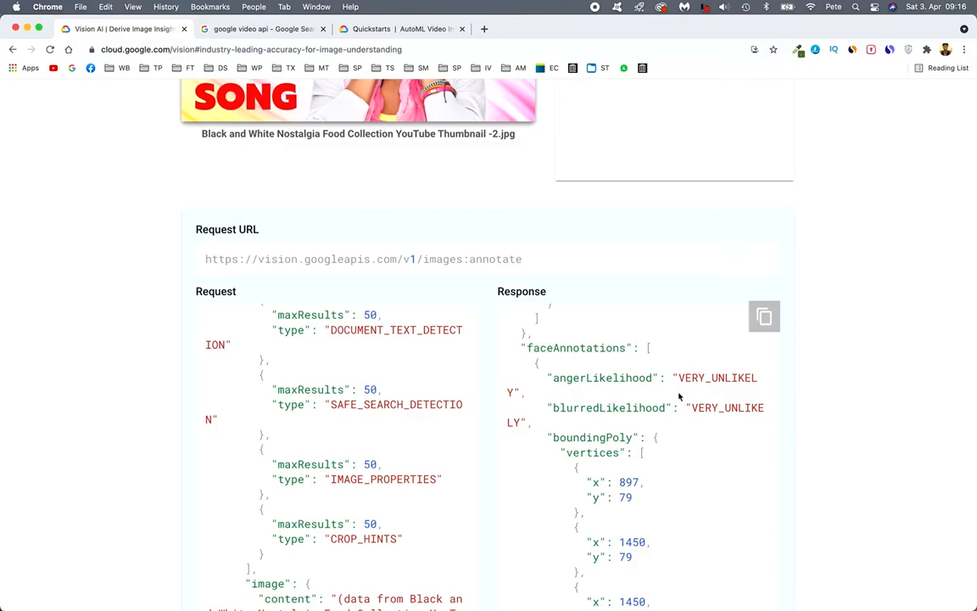
pyautogui.moveTo(682, 458)
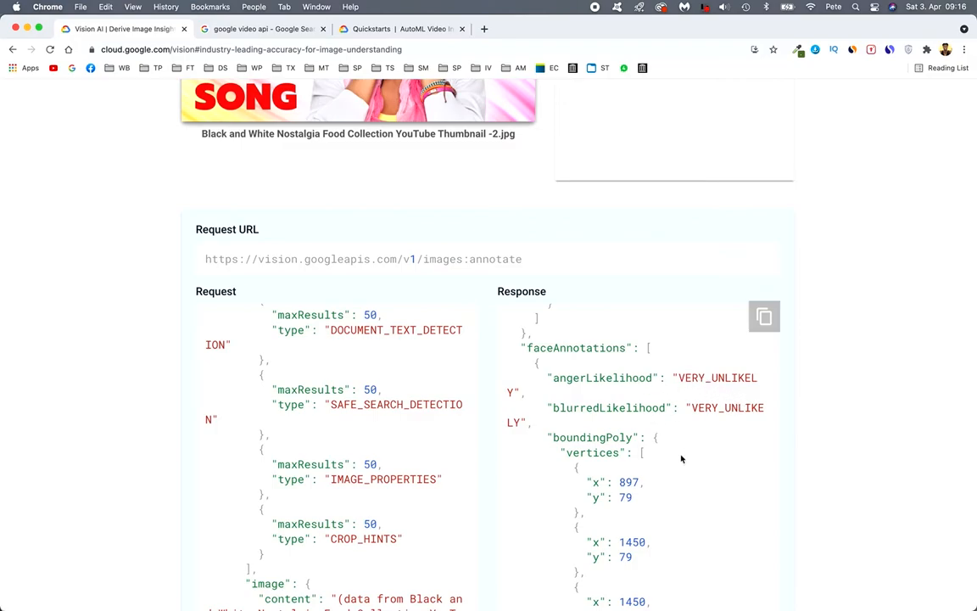
pyautogui.scroll(-3)
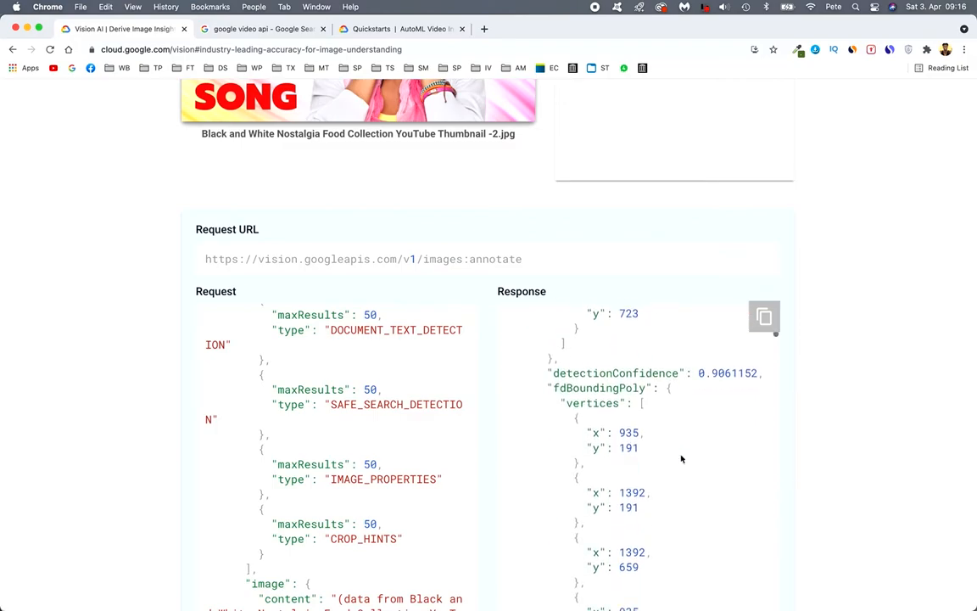
pyautogui.scroll(-3)
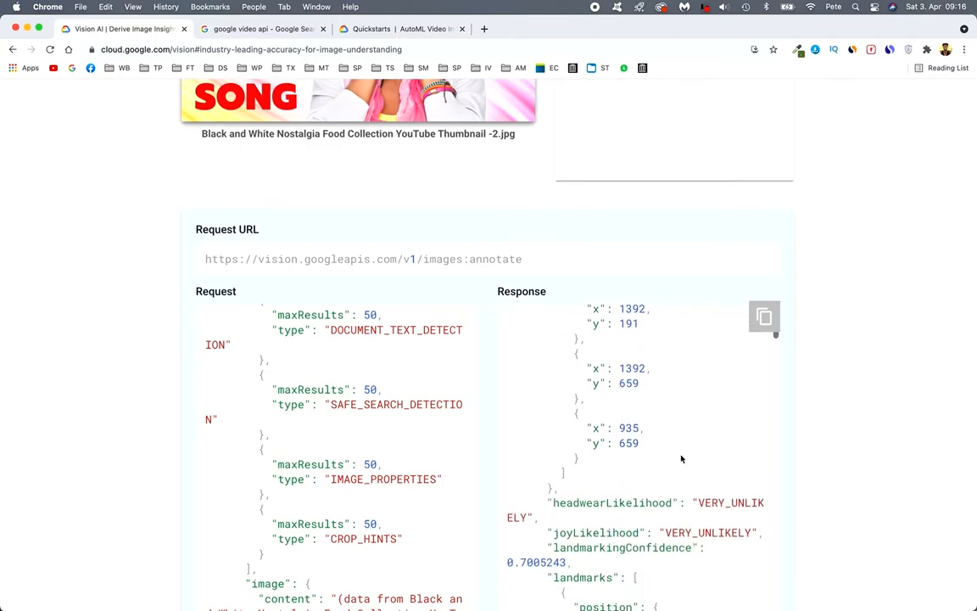
pyautogui.scroll(-3)
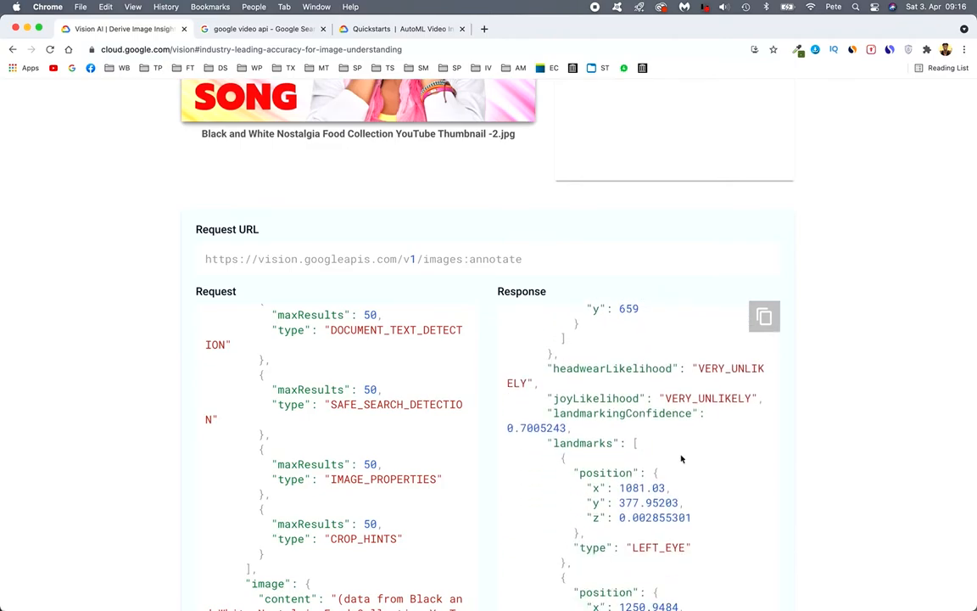
pyautogui.scroll(-3)
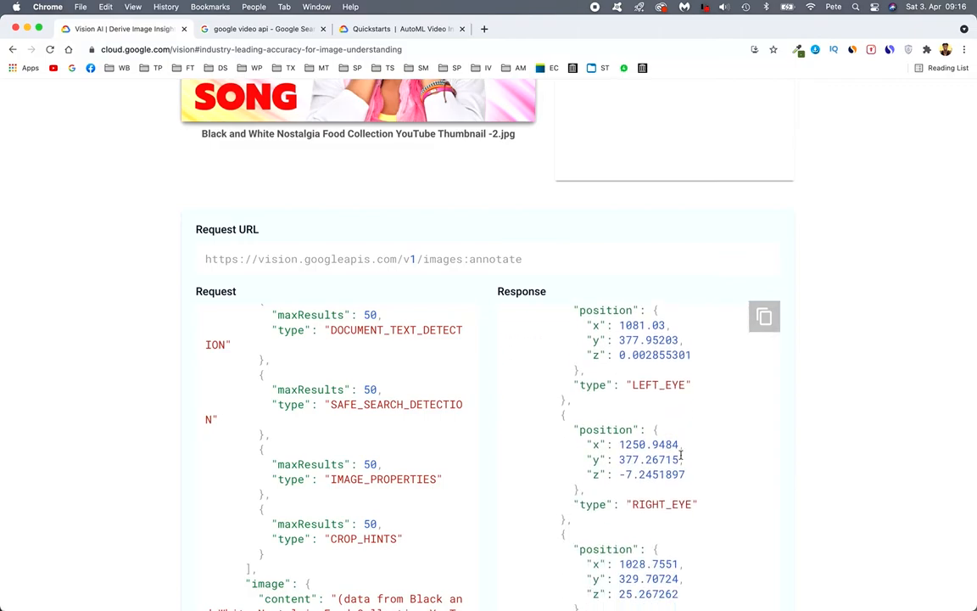
pyautogui.scroll(-3)
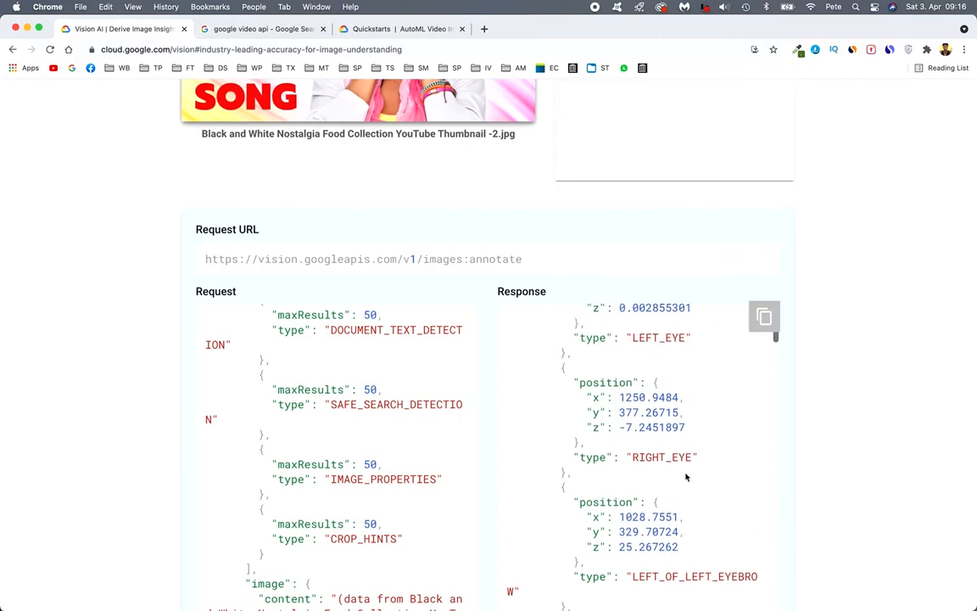
pyautogui.scroll(-3)
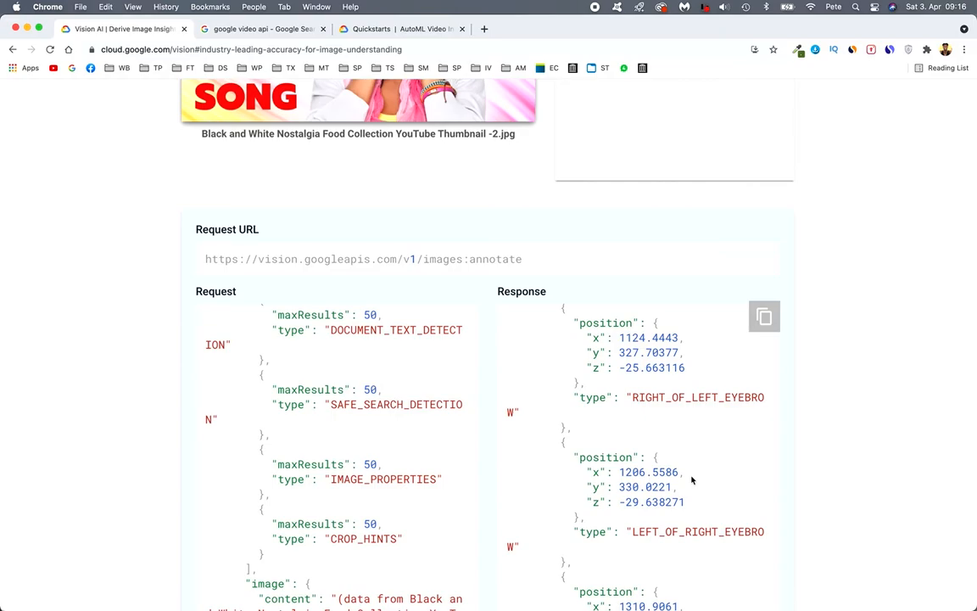
pyautogui.scroll(-3)
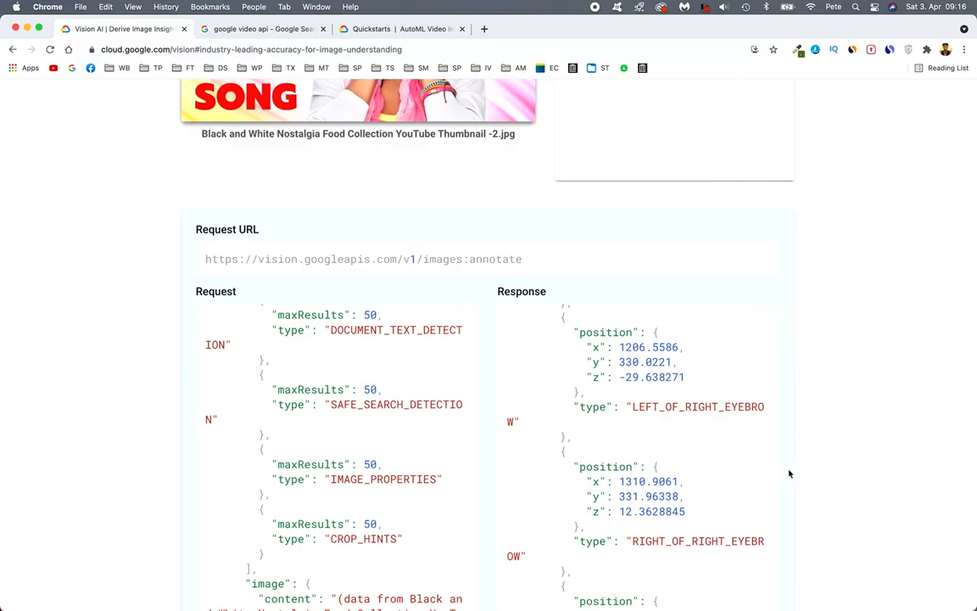
pyautogui.scroll(3)
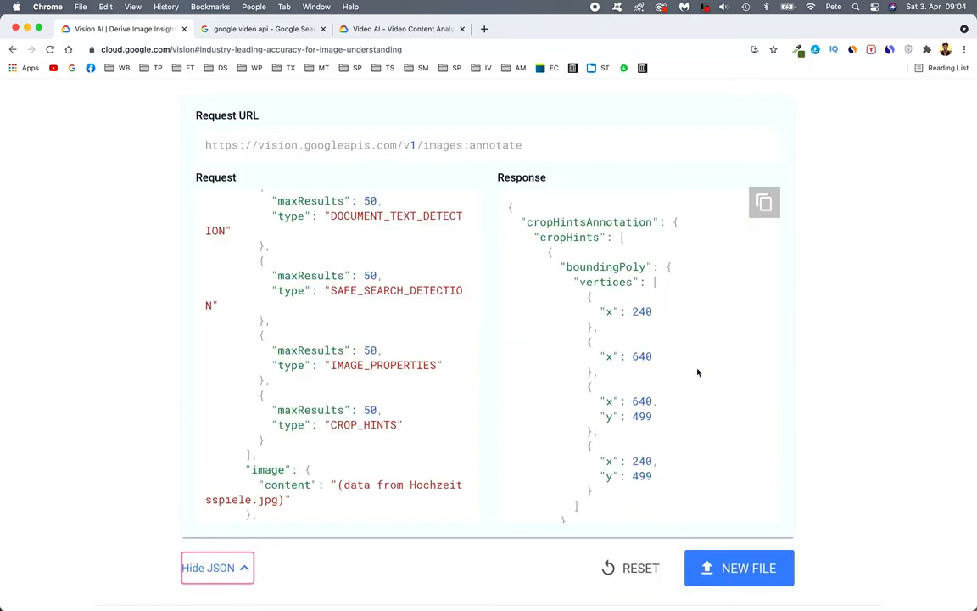
pyautogui.moveTo(774, 349)
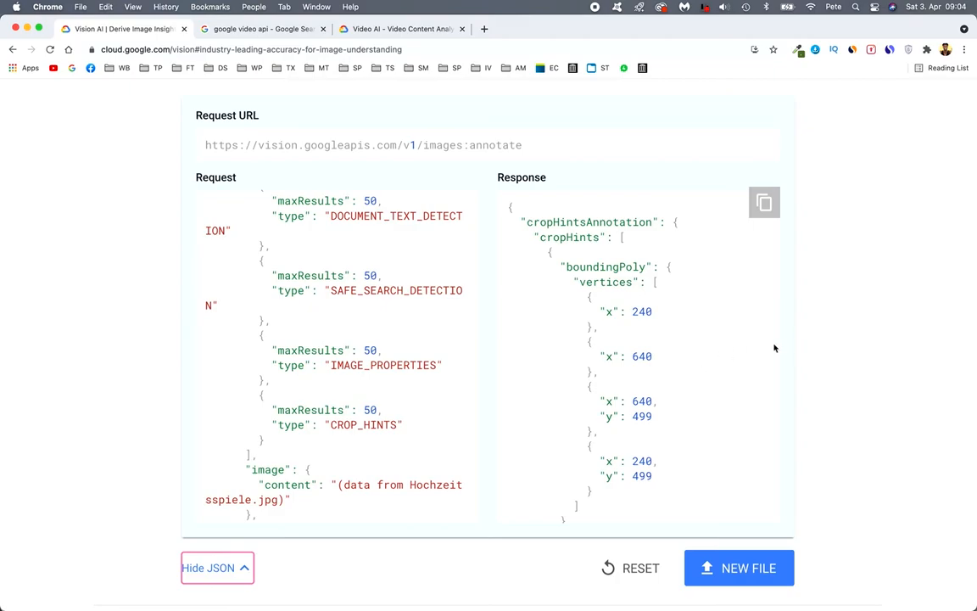
pyautogui.scroll(3)
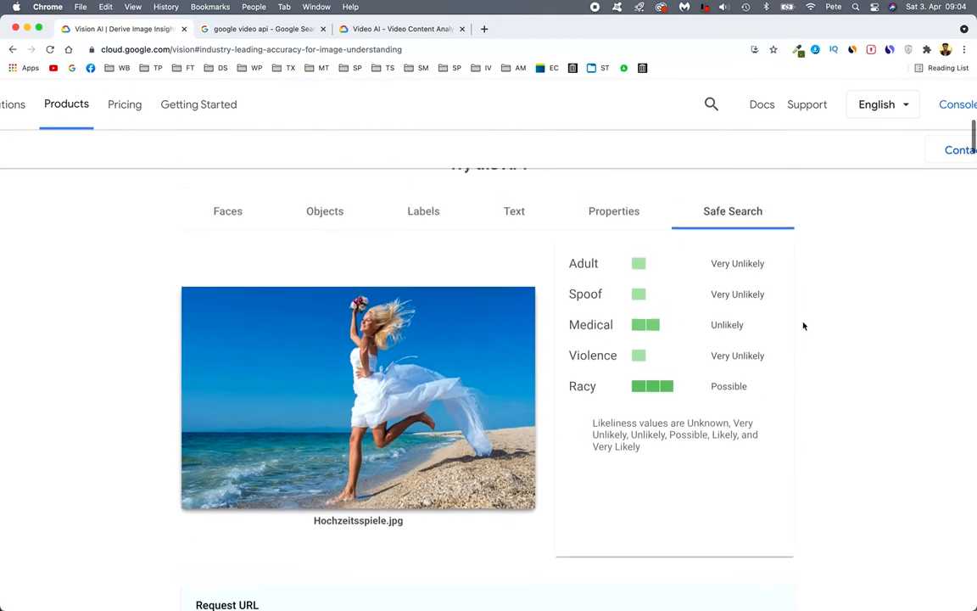
# Step: Switch to the google video api search results and open the Video AI product page
pyautogui.click(257, 28)
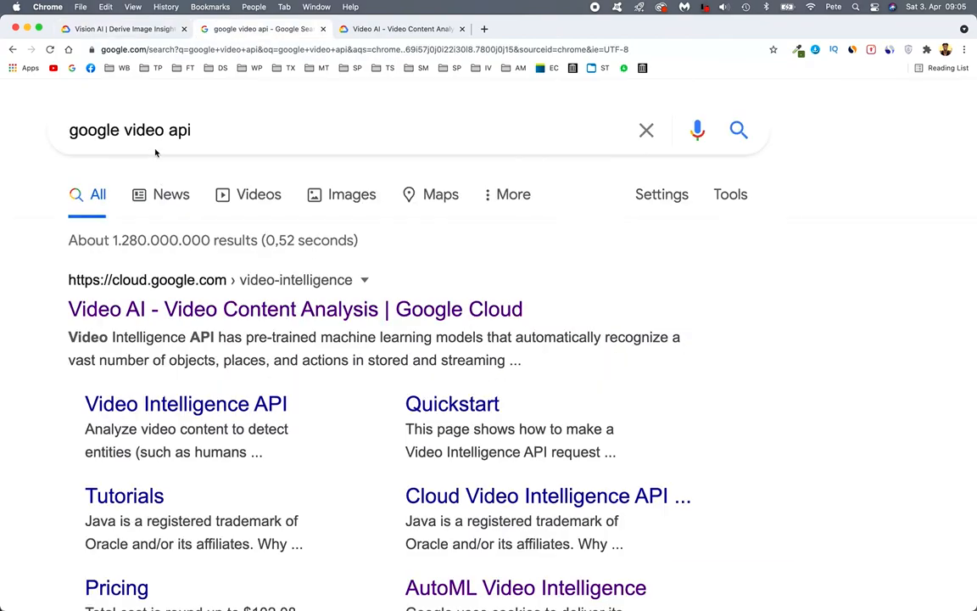
pyautogui.moveTo(173, 143)
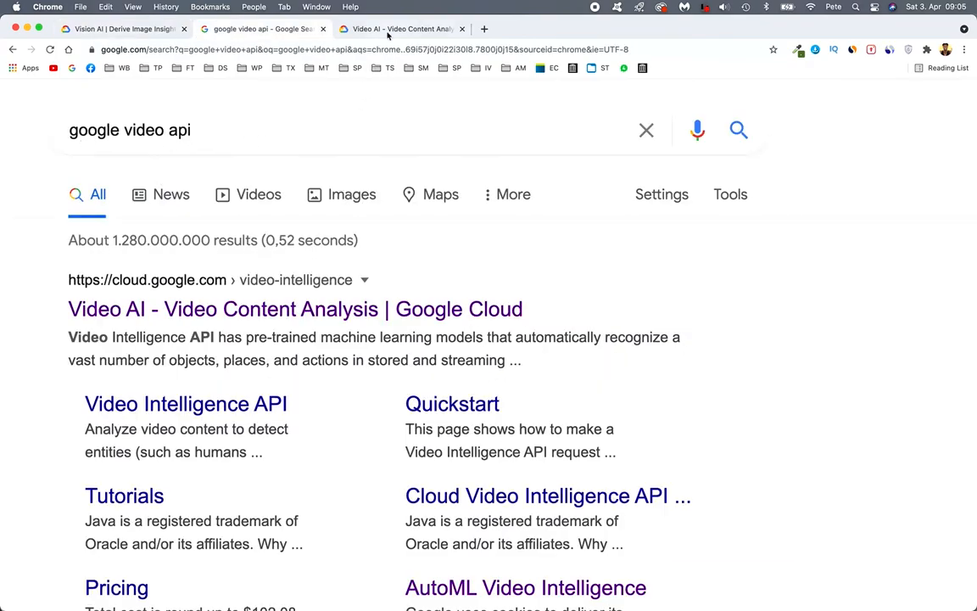
pyautogui.click(295, 309)
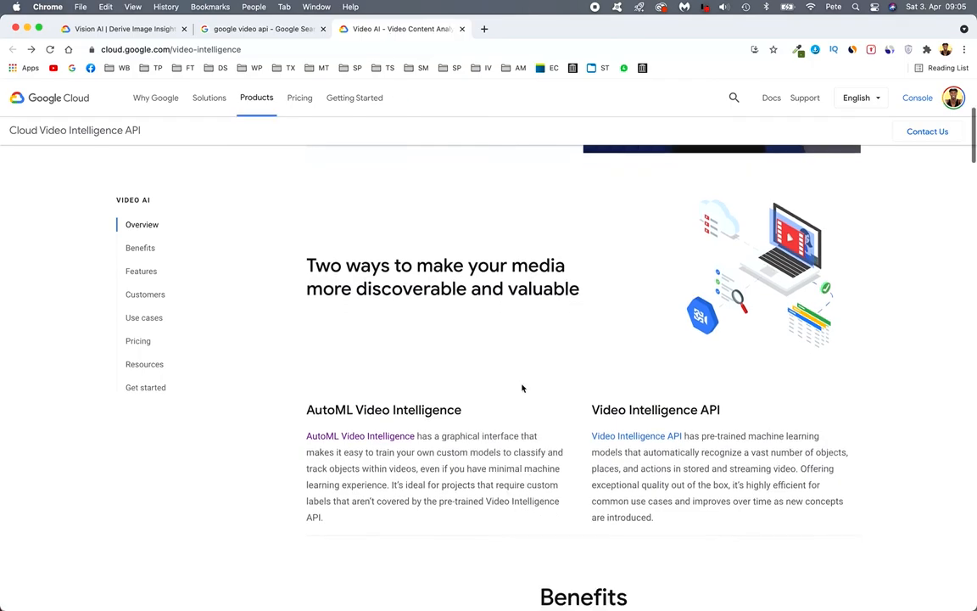
pyautogui.scroll(-3)
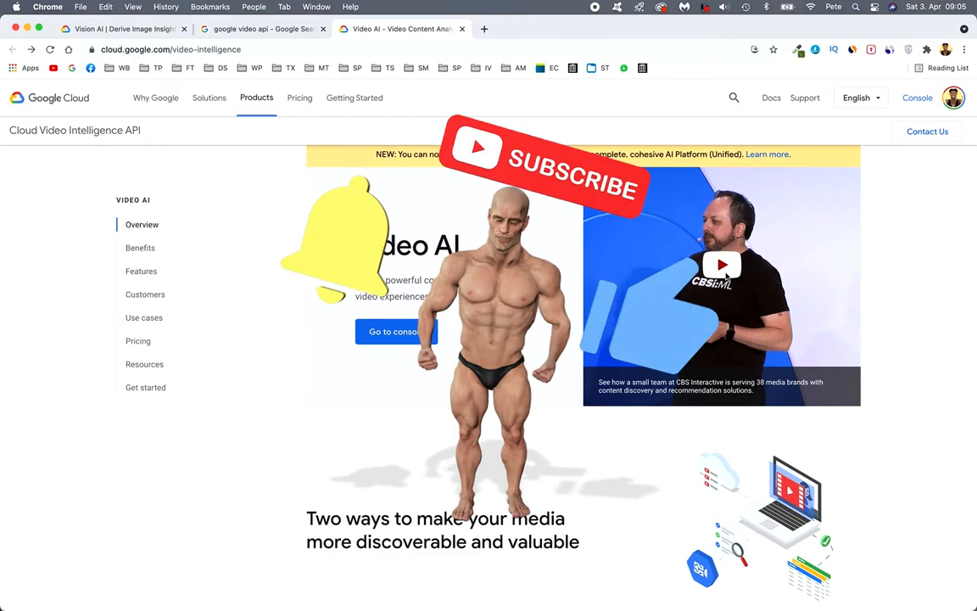
pyautogui.scroll(-3)
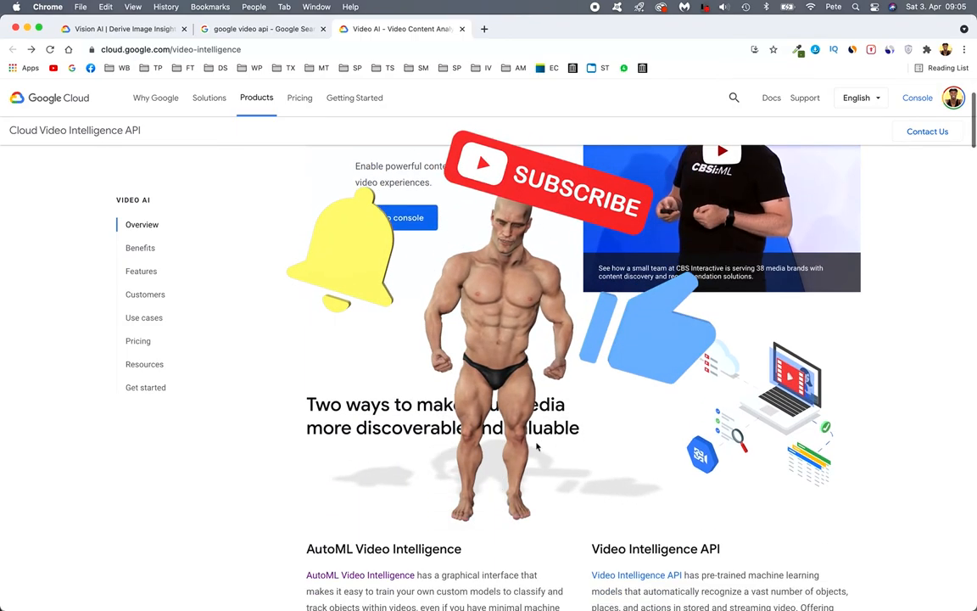
pyautogui.scroll(-3)
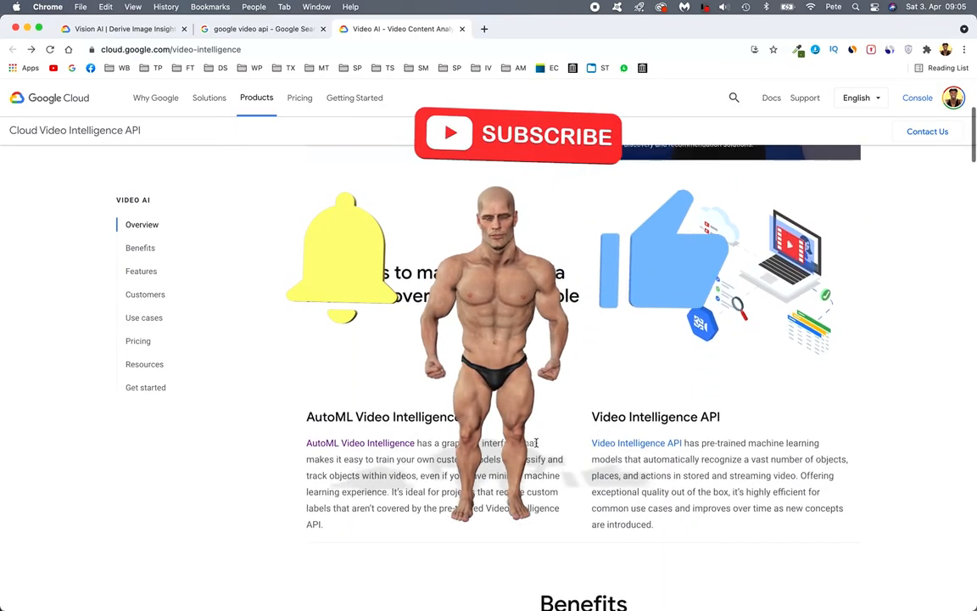
pyautogui.scroll(-3)
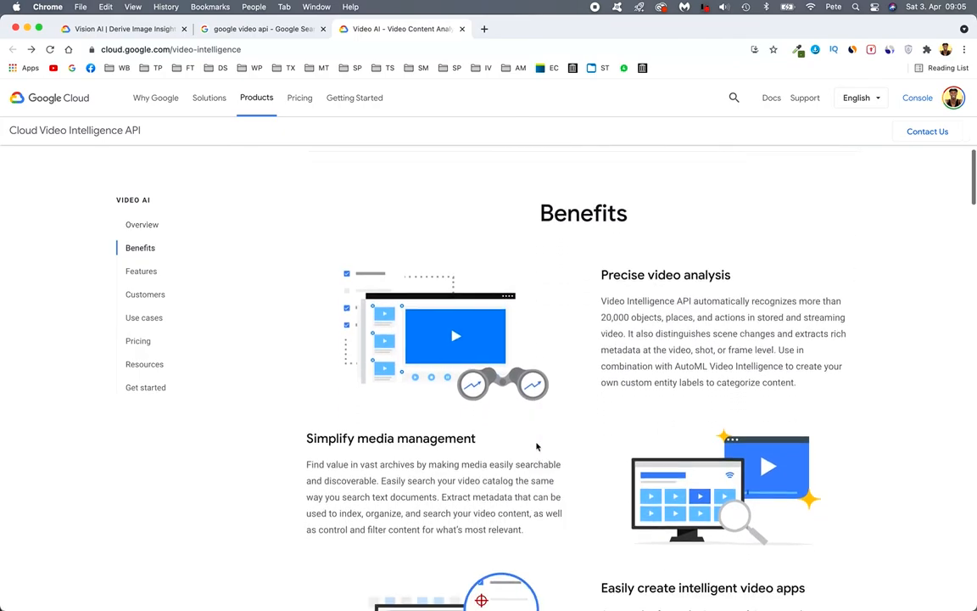
pyautogui.scroll(-3)
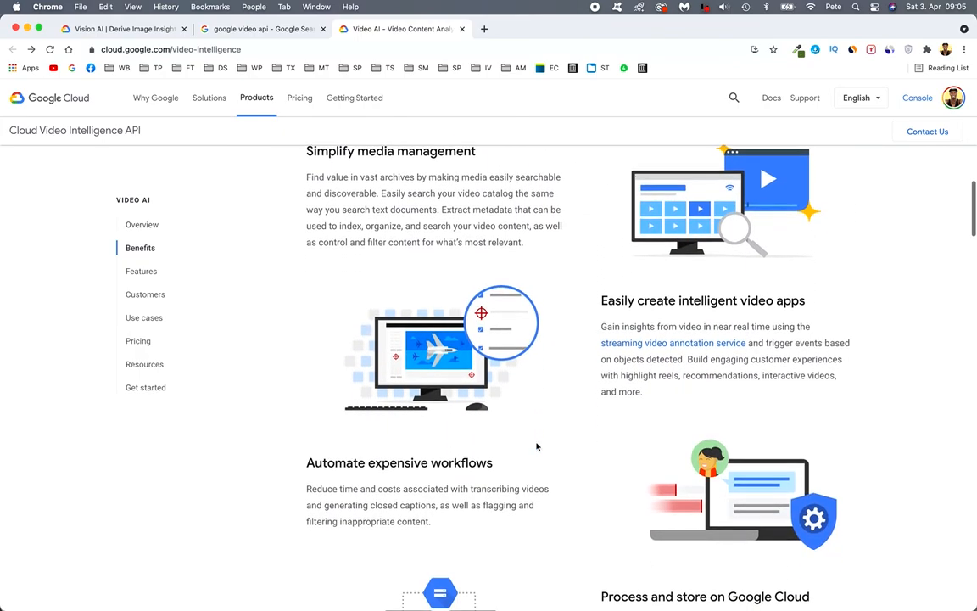
pyautogui.scroll(-3)
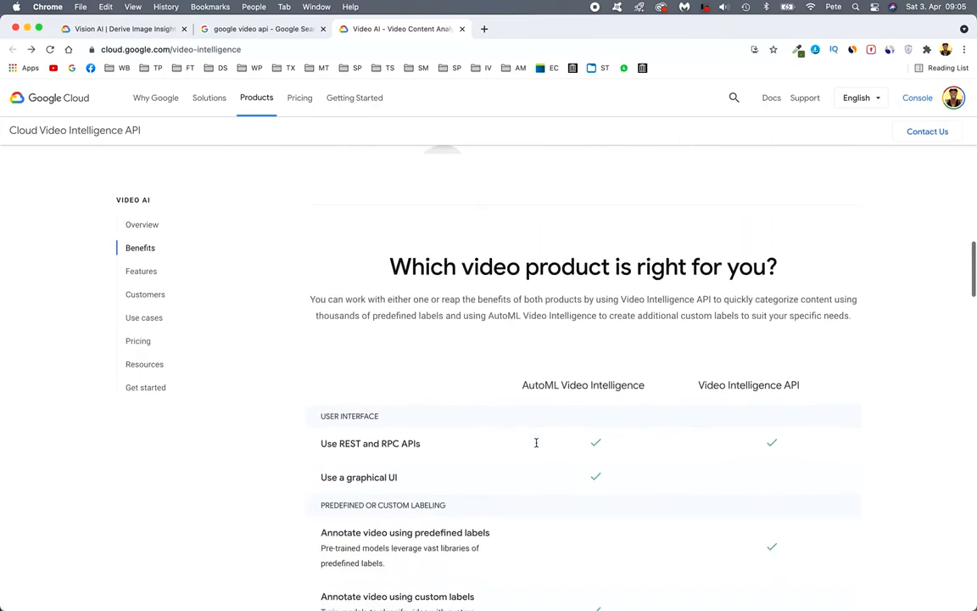
pyautogui.scroll(-3)
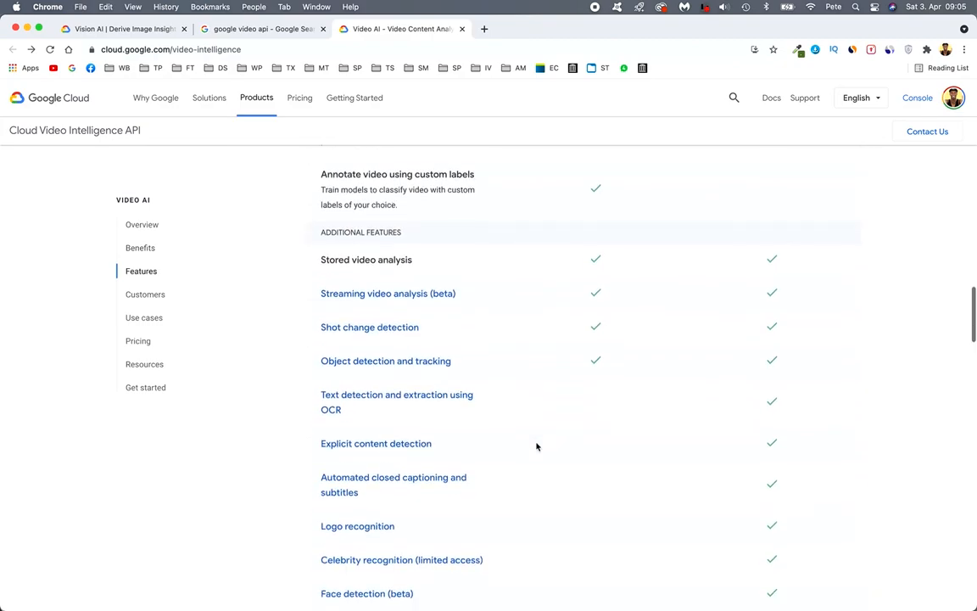
pyautogui.scroll(-3)
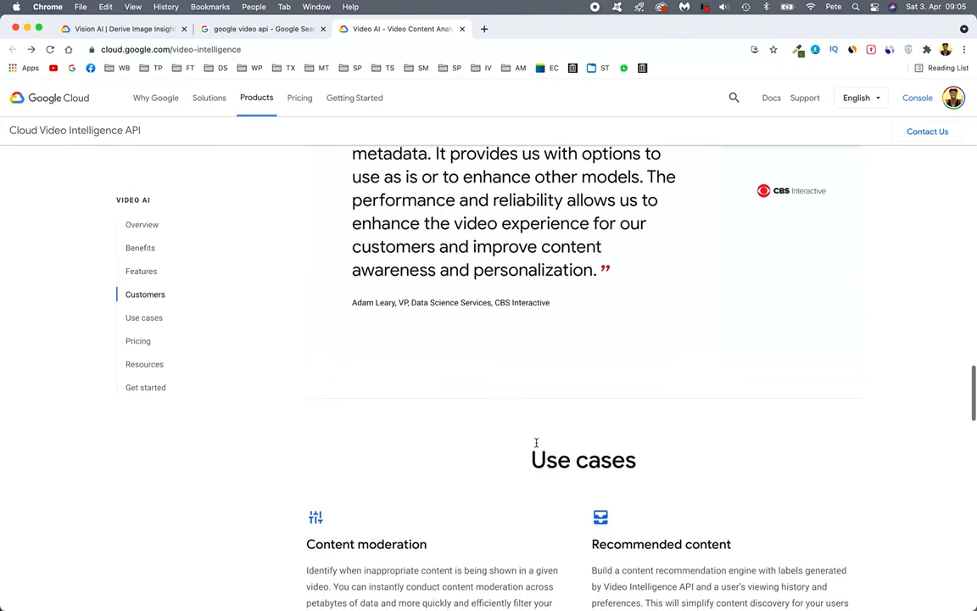
pyautogui.scroll(-3)
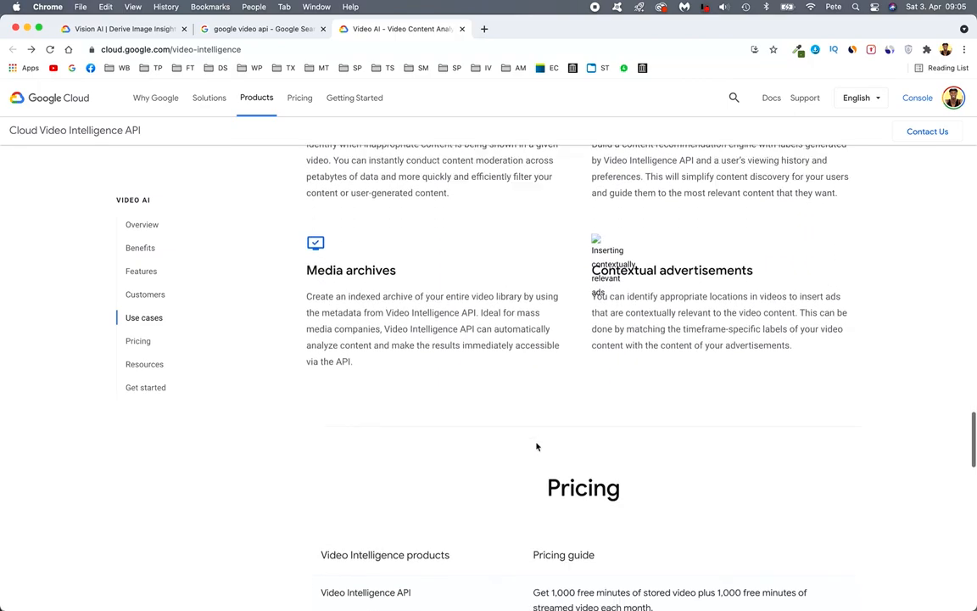
pyautogui.scroll(-3)
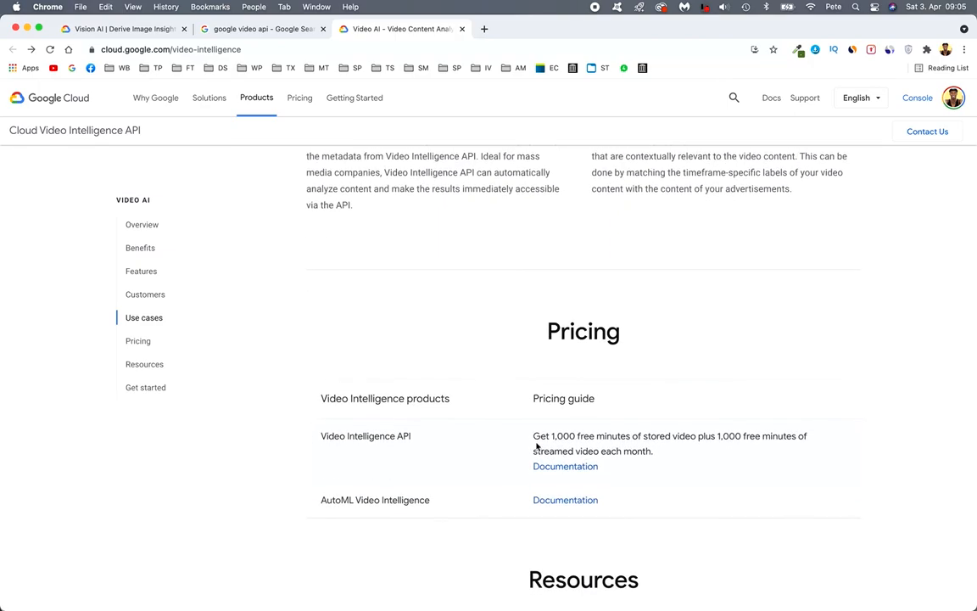
pyautogui.scroll(-3)
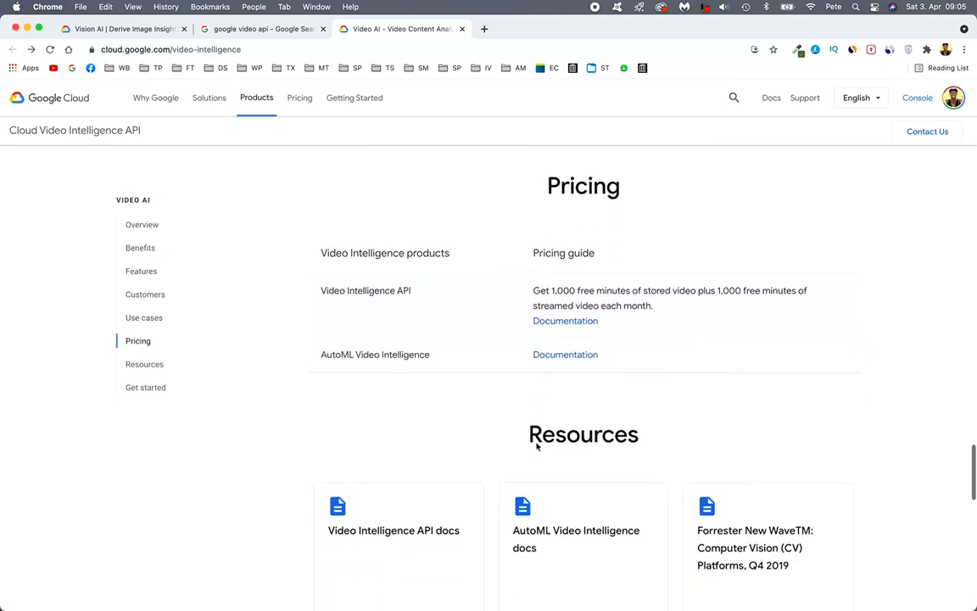
pyautogui.scroll(-3)
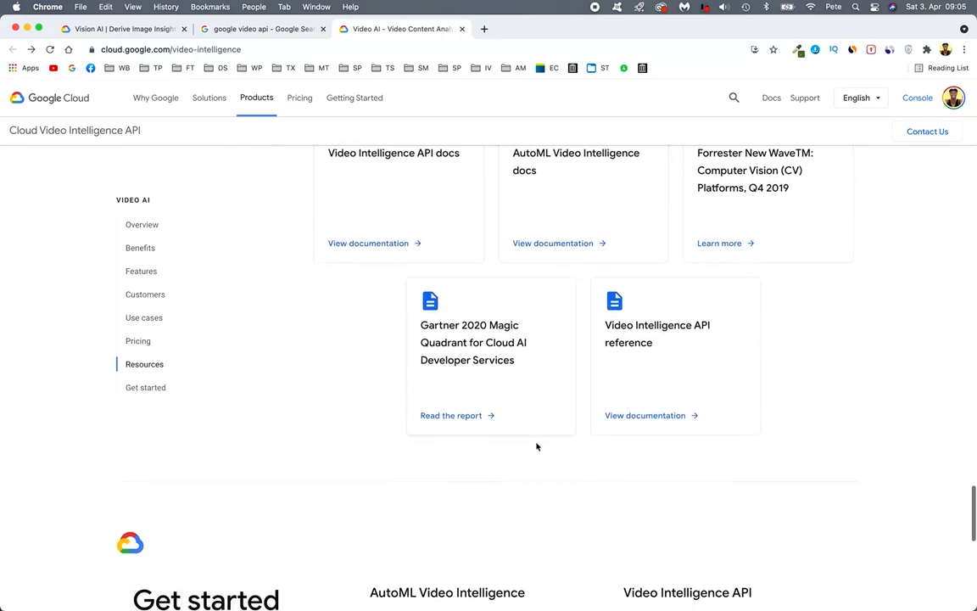
pyautogui.scroll(-3)
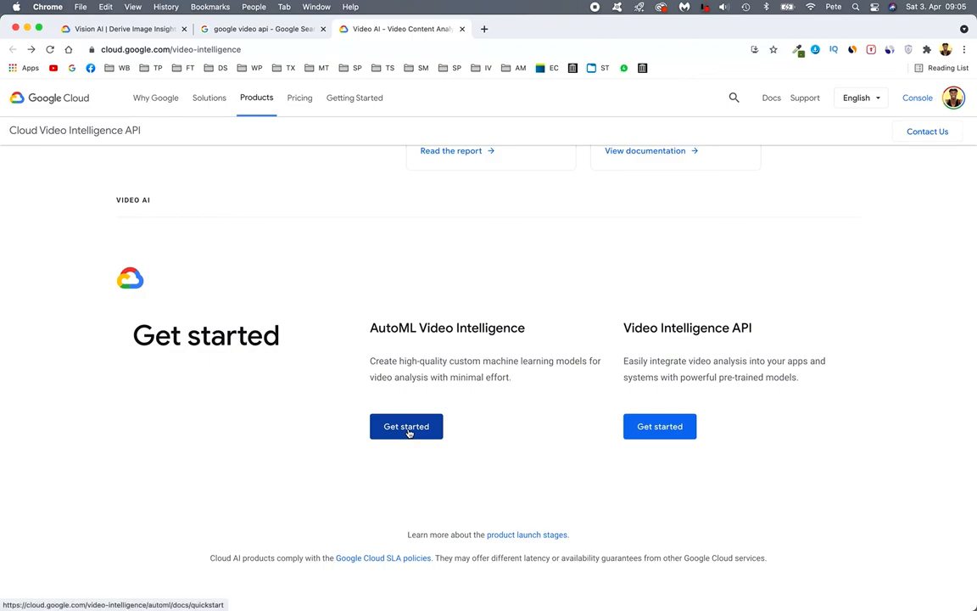
# Step: Browse the AutoML Video Intelligence Quickstarts page, then return to the google video api search results
pyautogui.click(406, 426)
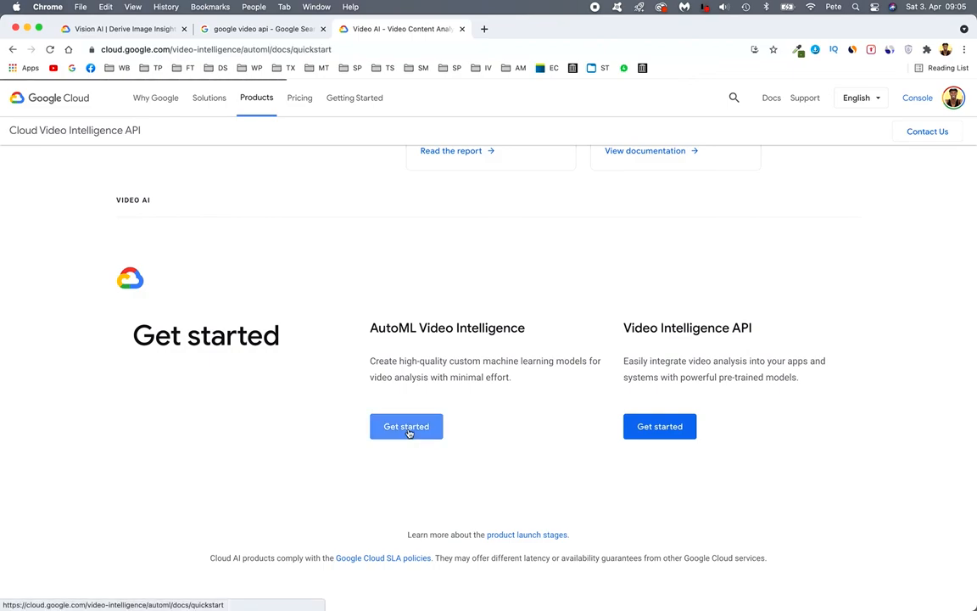
pyautogui.click(407, 426)
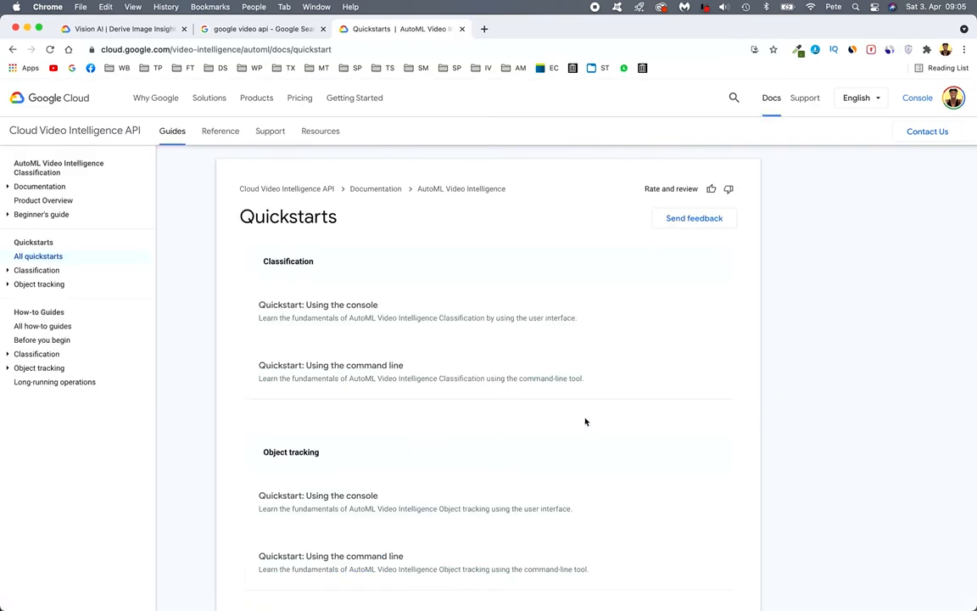
pyautogui.scroll(-3)
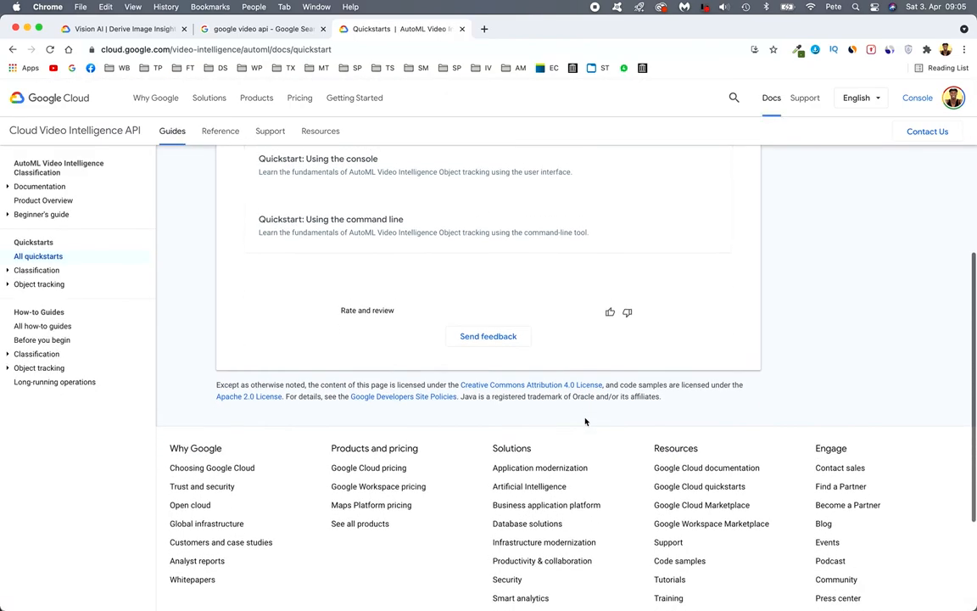
pyautogui.scroll(3)
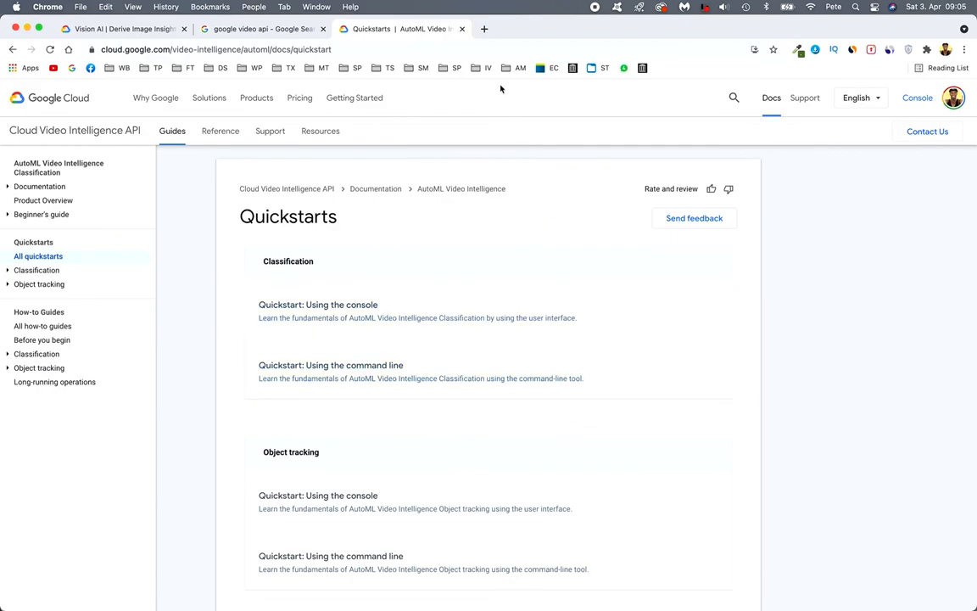
pyautogui.click(261, 27)
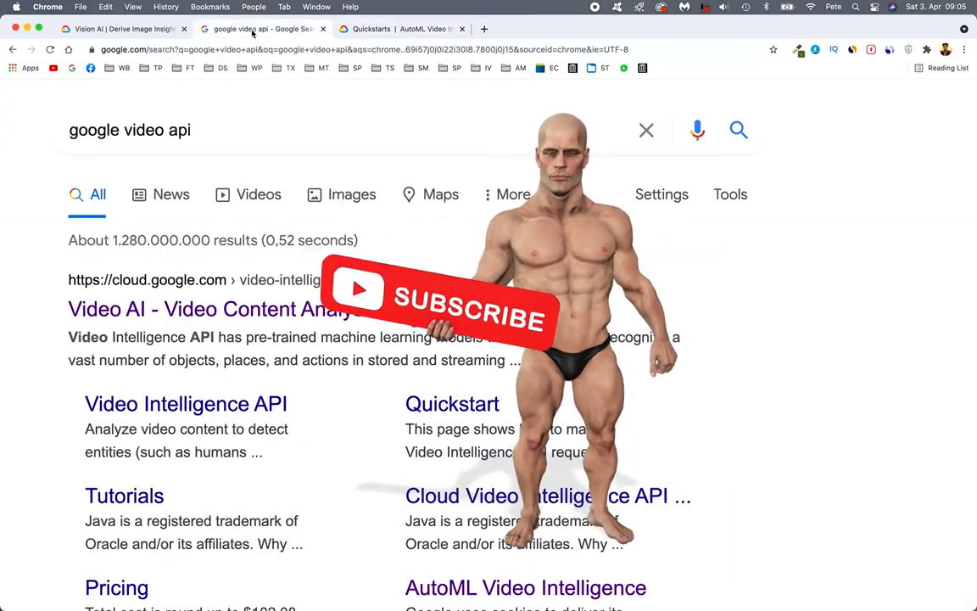